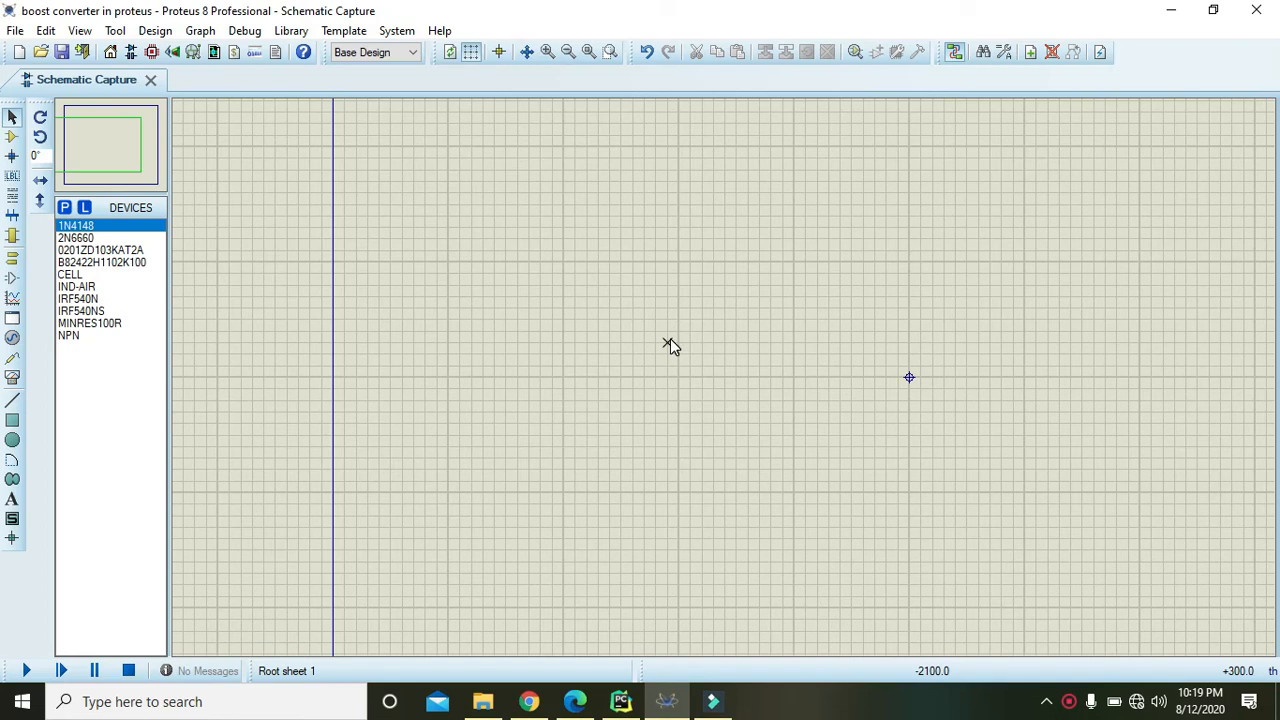
mouse_move(604, 338)
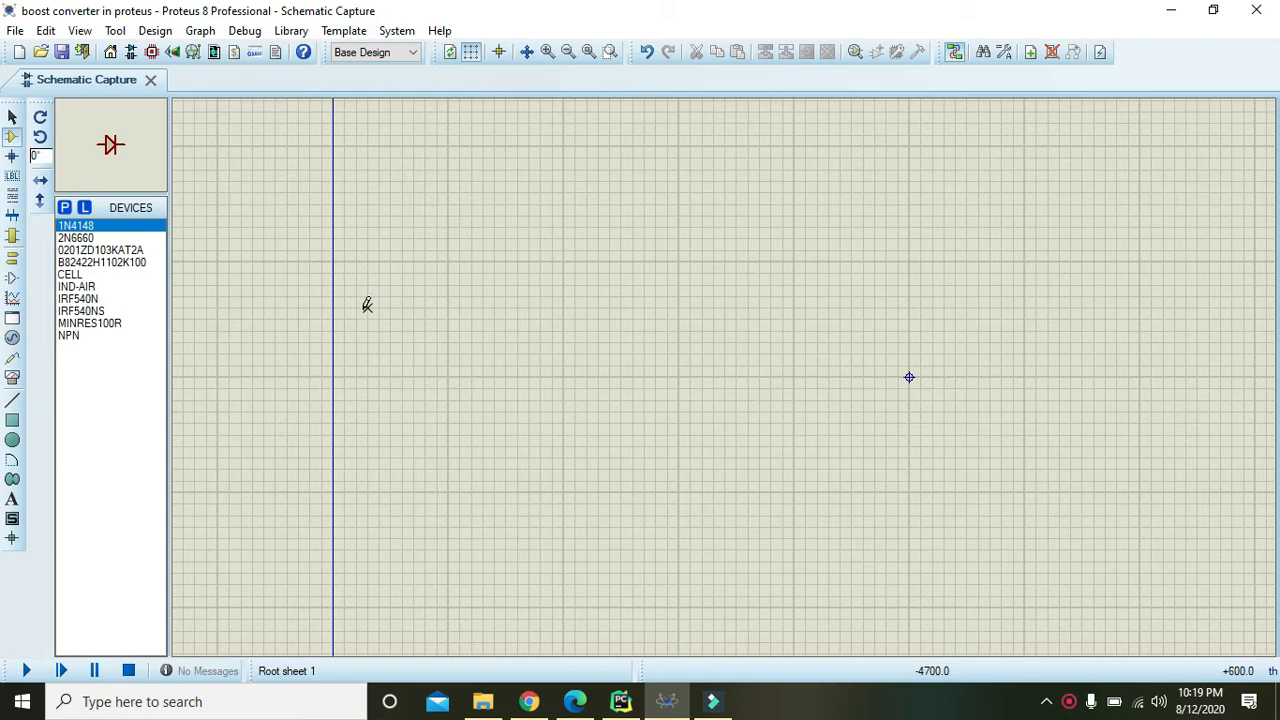
mouse_move(390, 328)
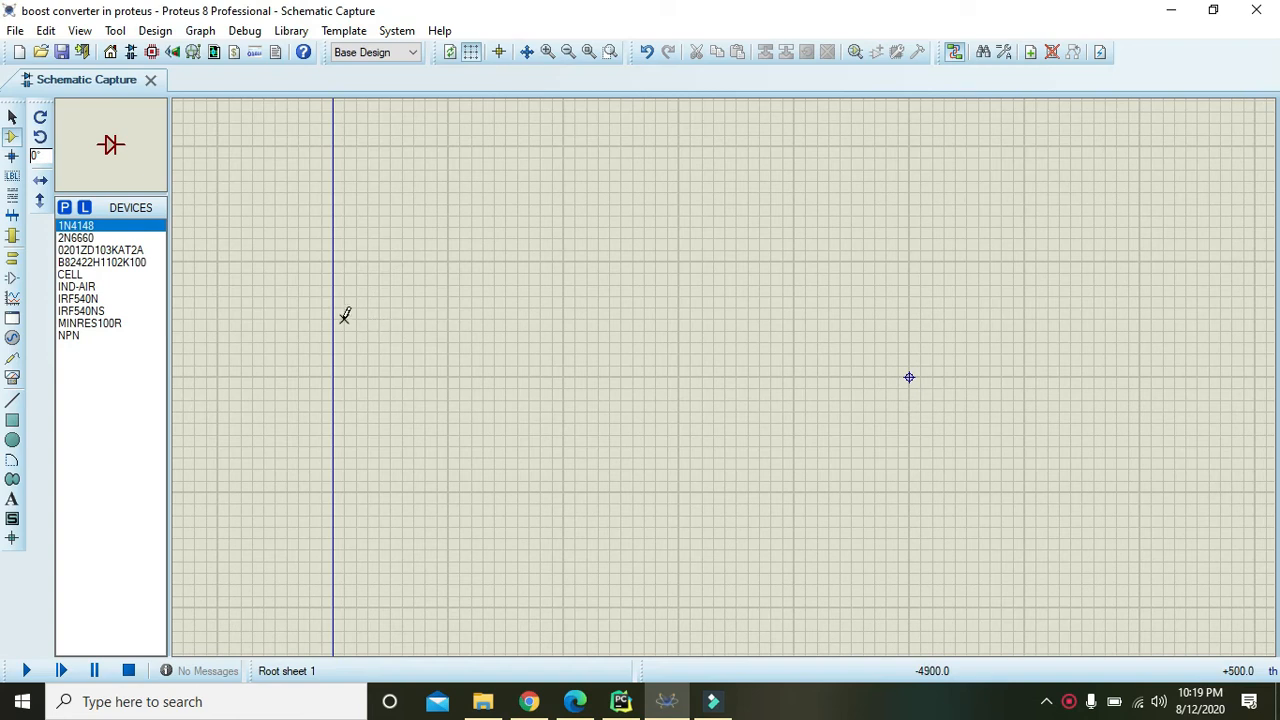
mouse_move(758, 350)
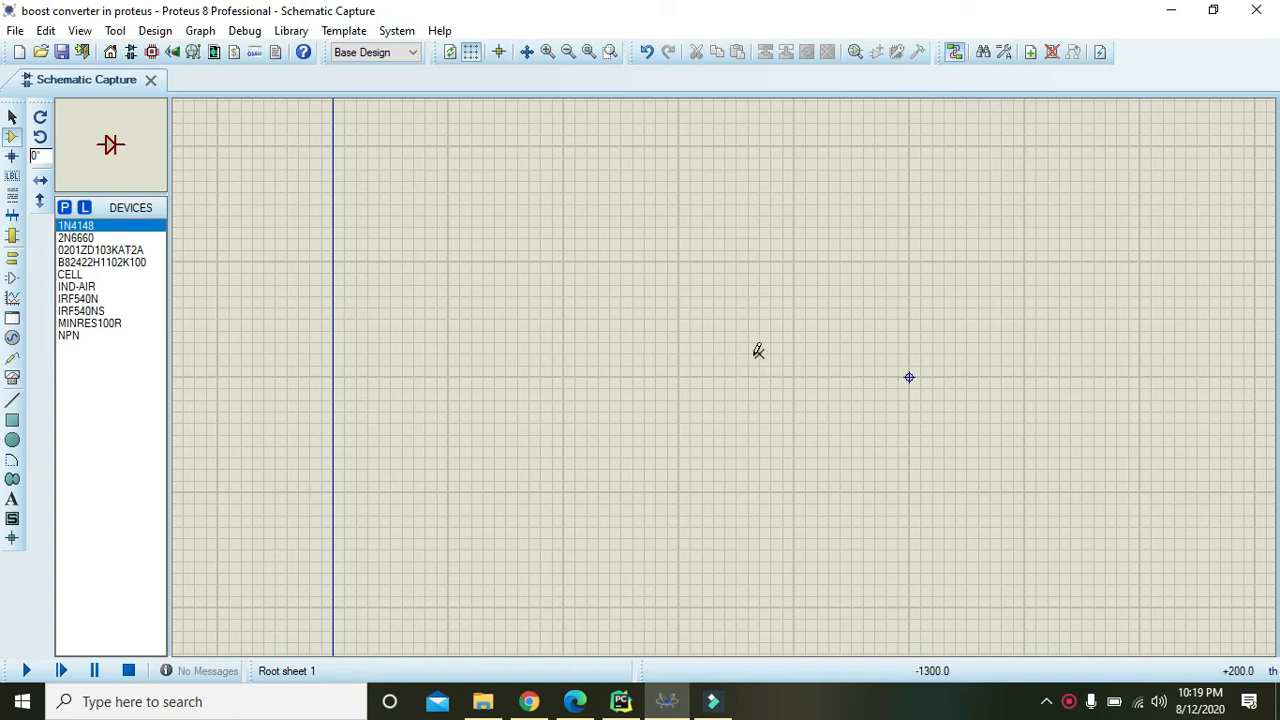
mouse_move(784, 388)
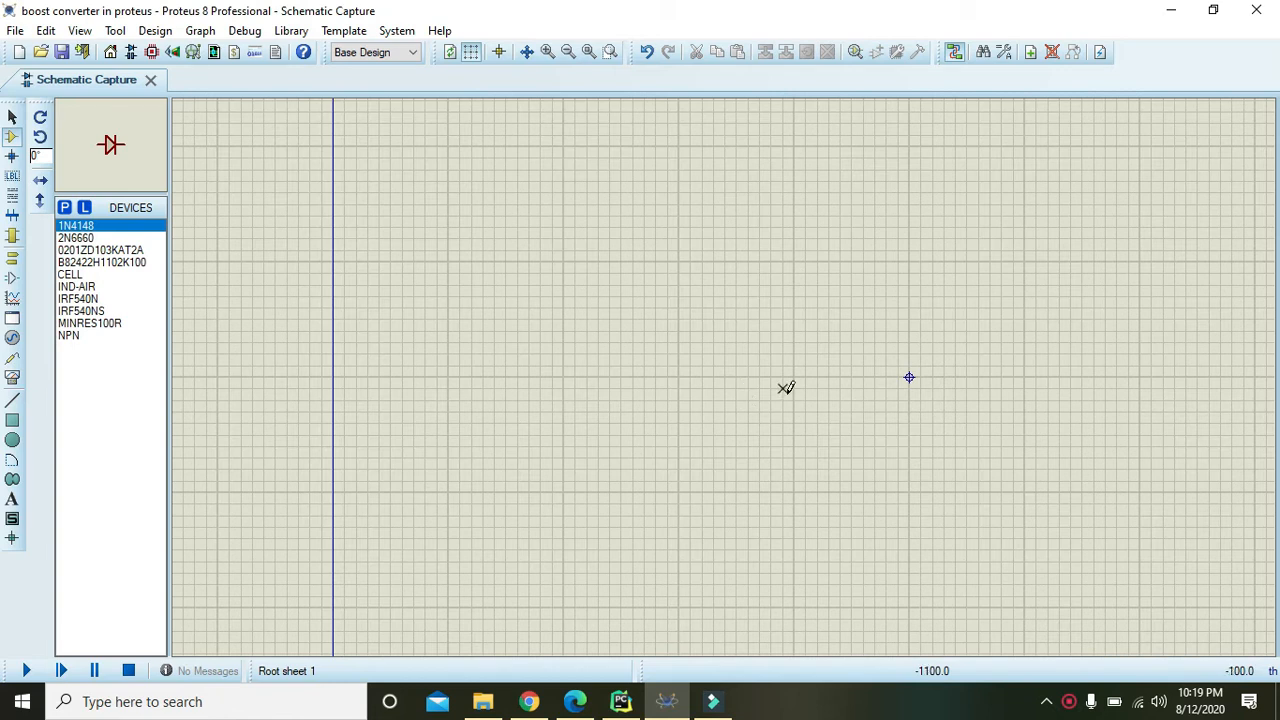
mouse_move(610, 408)
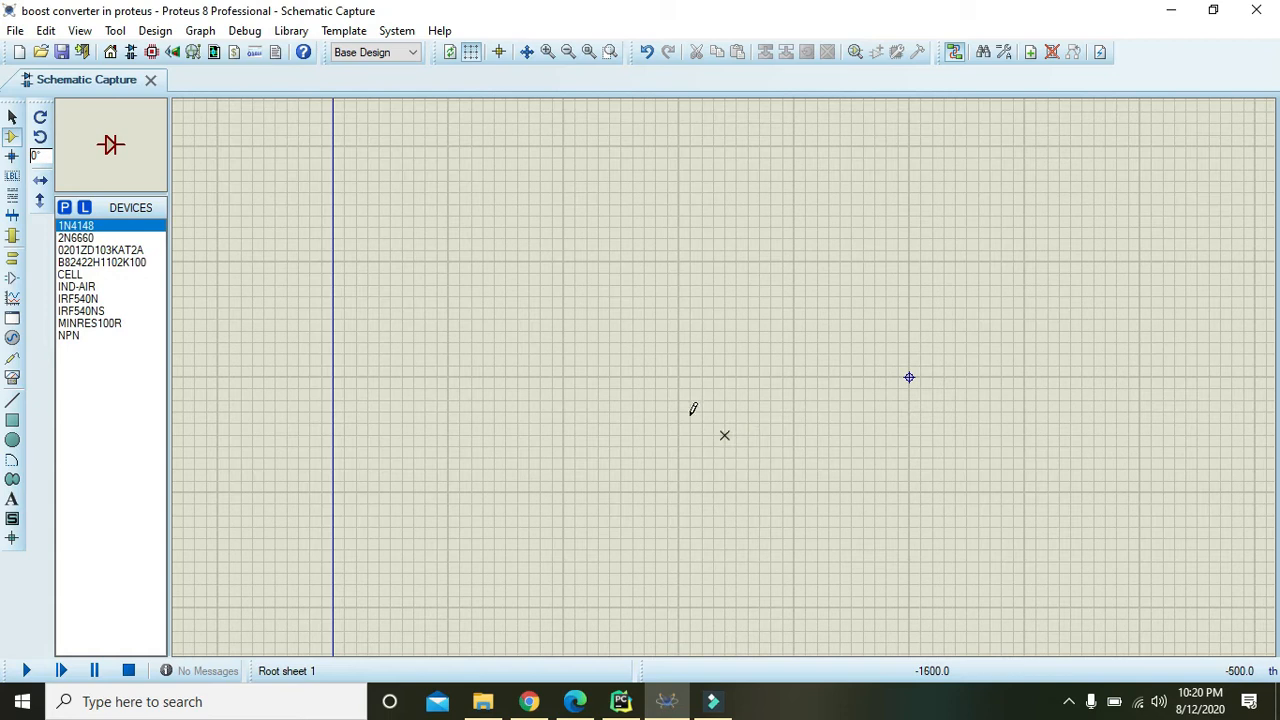
mouse_move(76, 240)
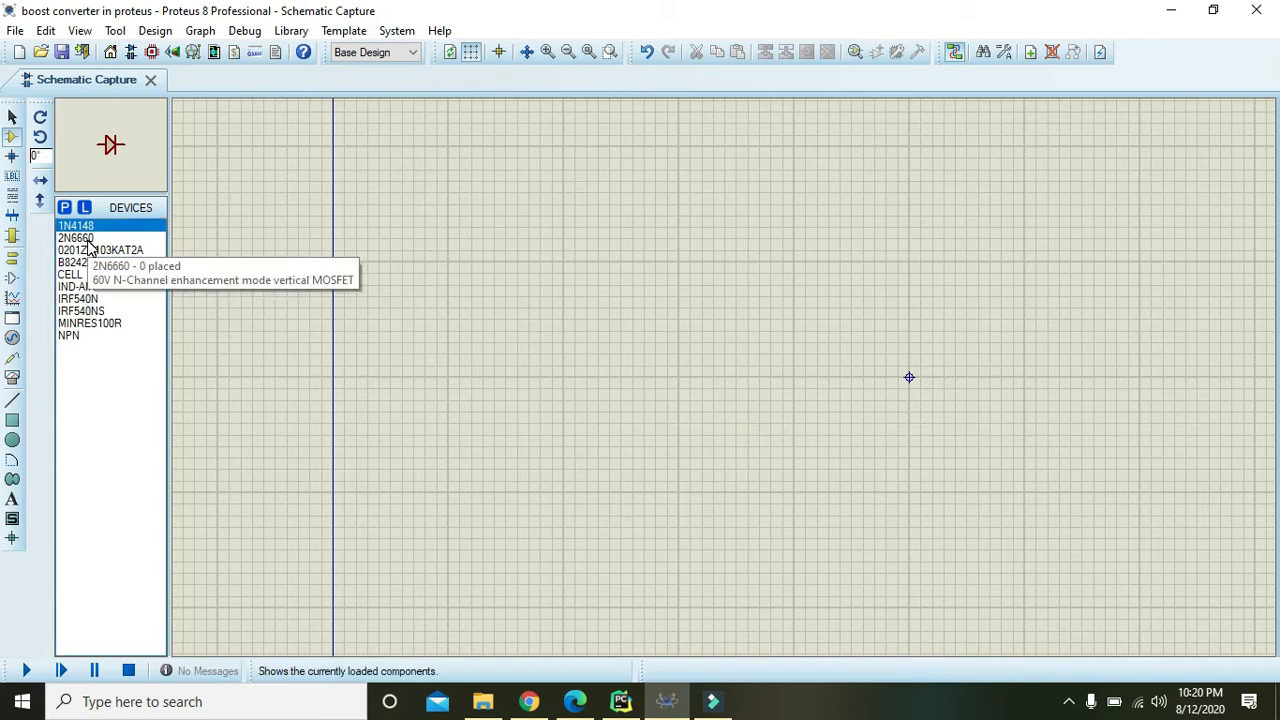
mouse_move(40, 206)
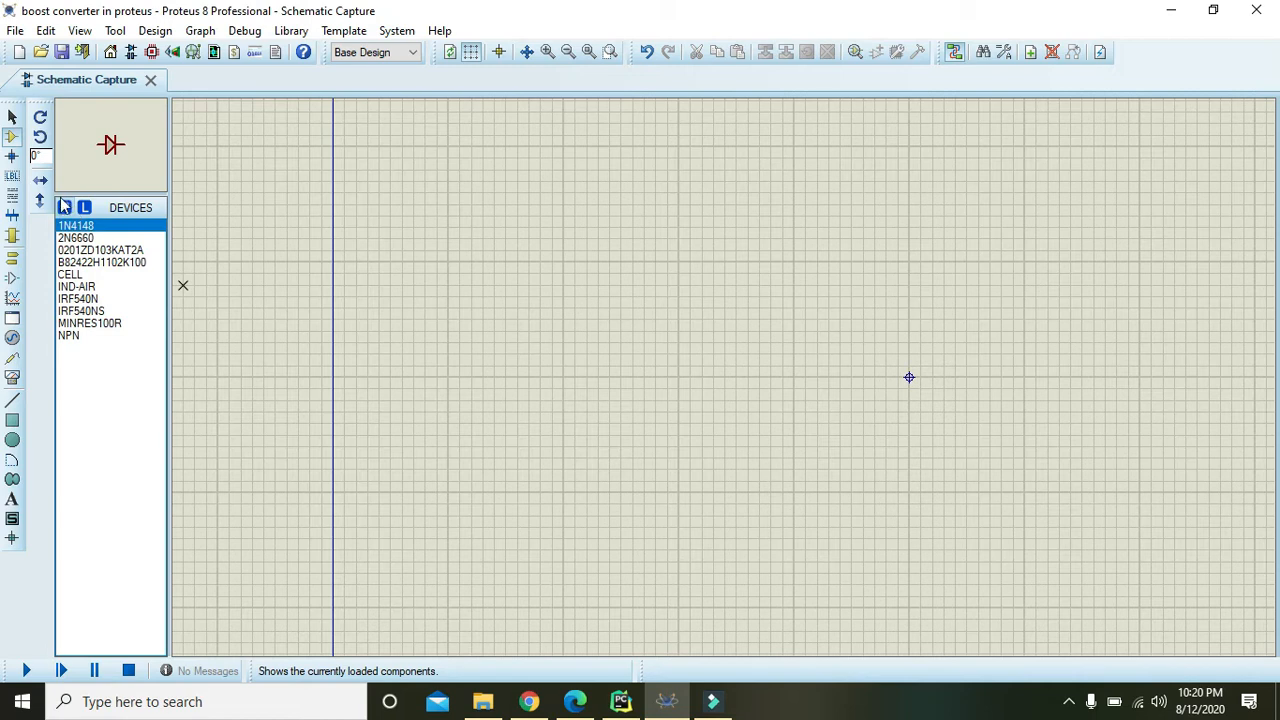
Find the IRF540N MOSFET in the parts picker and load it for placement.
click(66, 206)
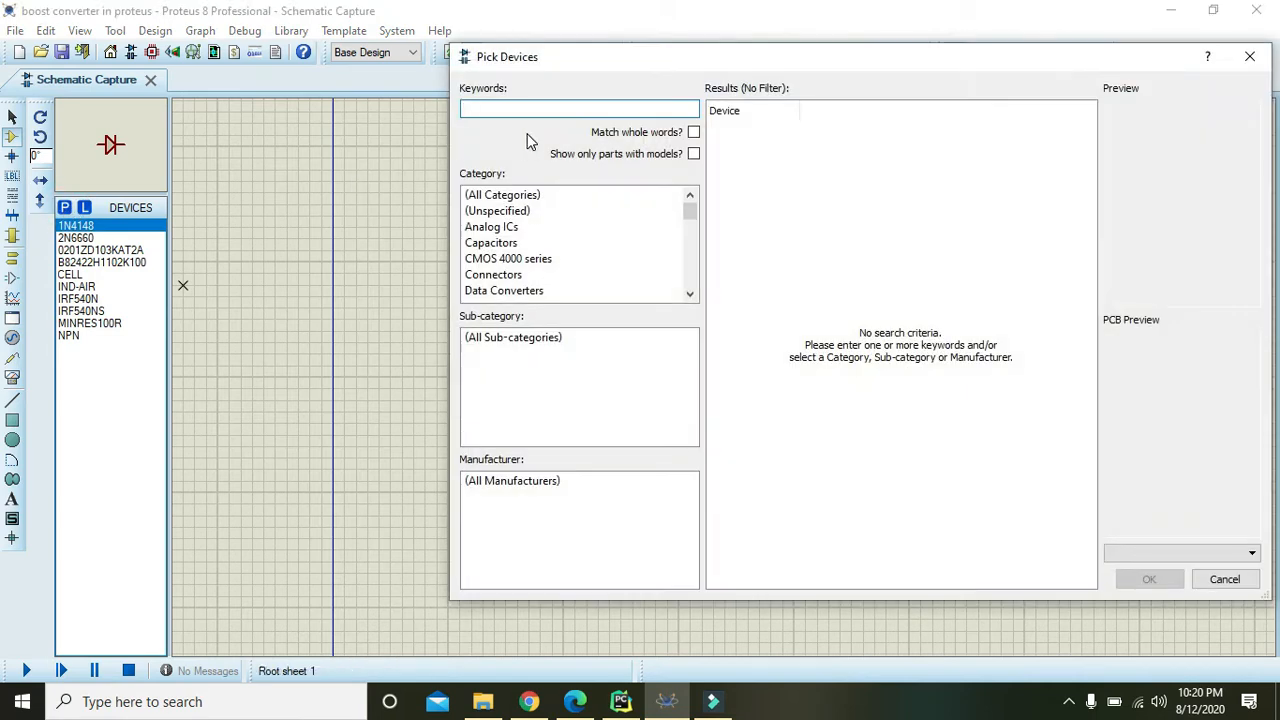
drag(508, 56, 416, 72)
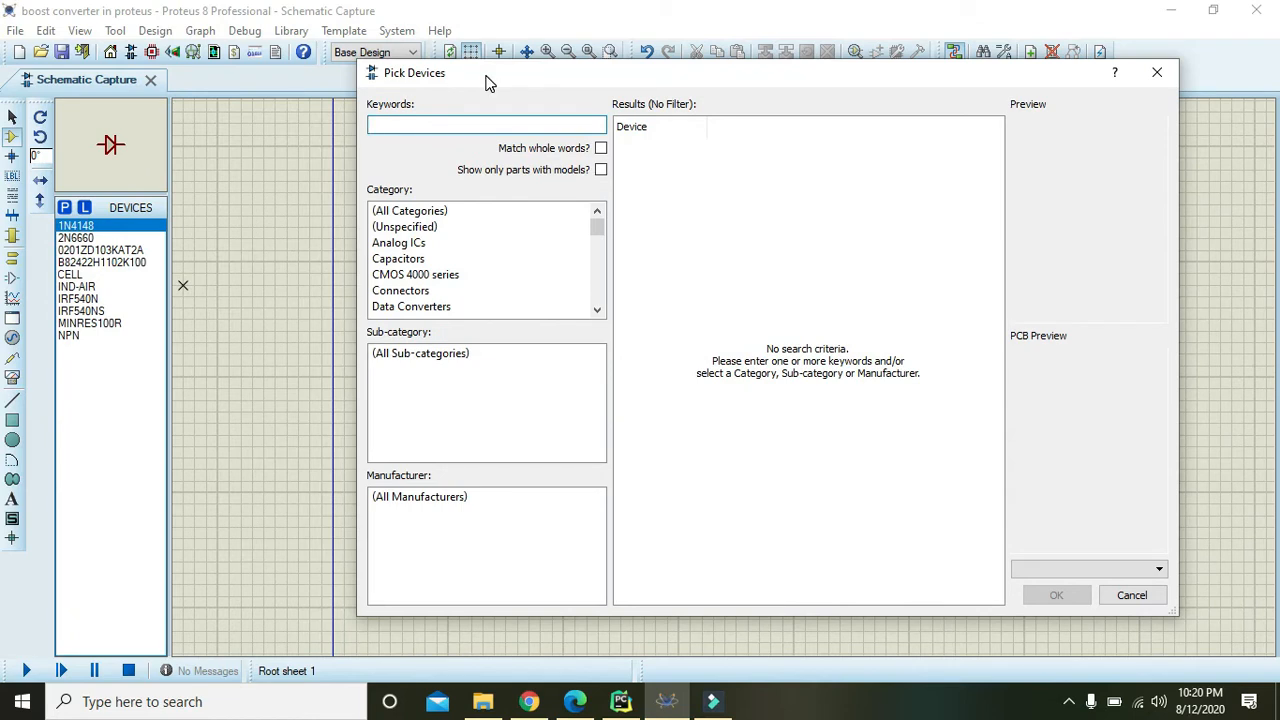
click(486, 124)
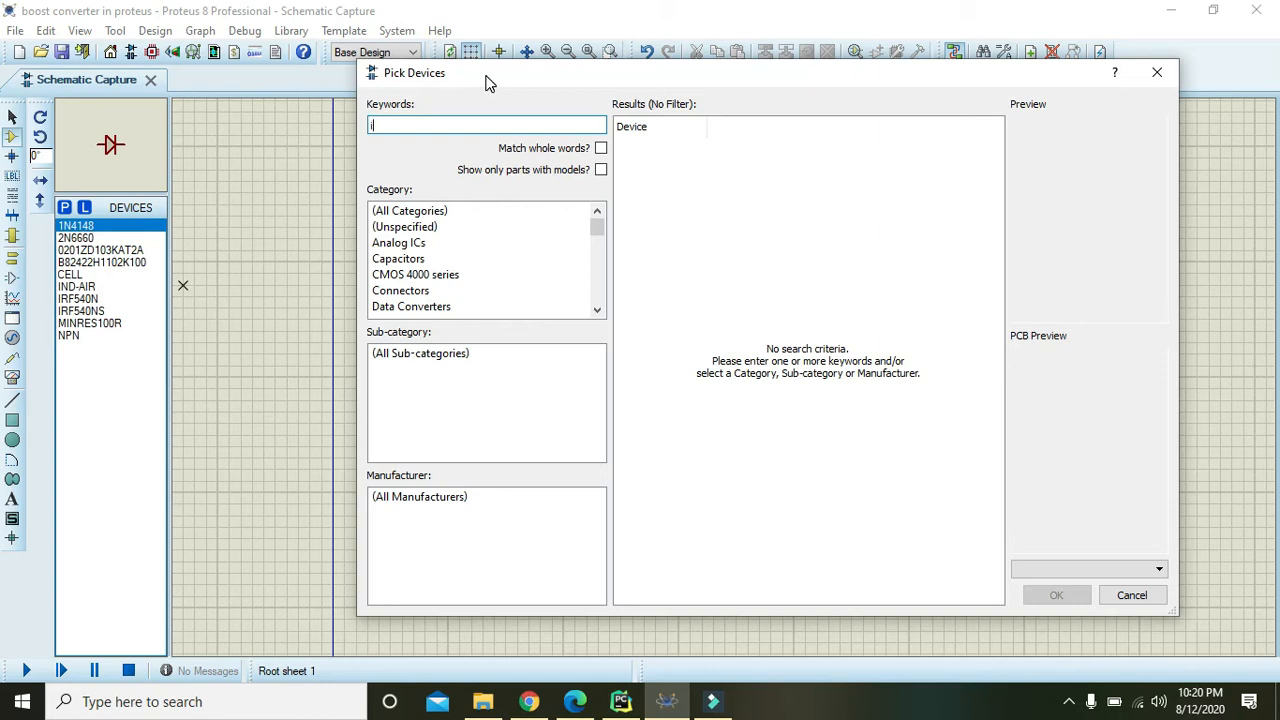
text(rf540)
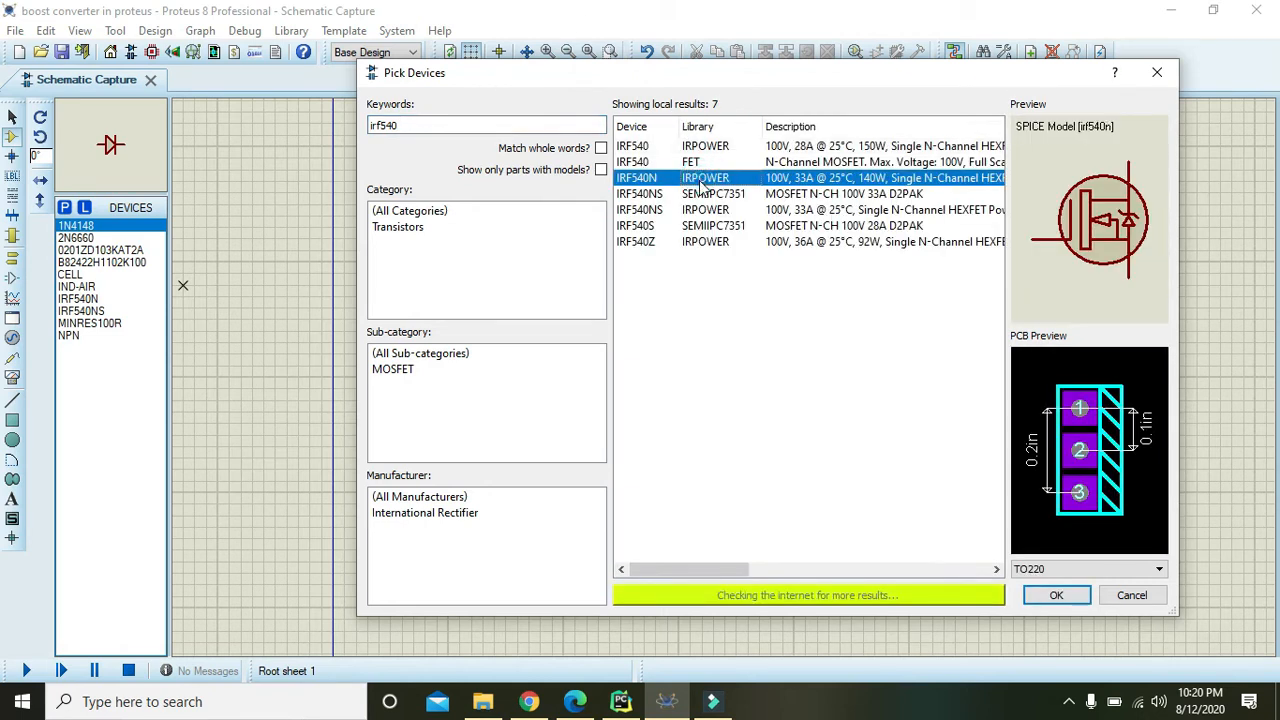
mouse_move(1116, 688)
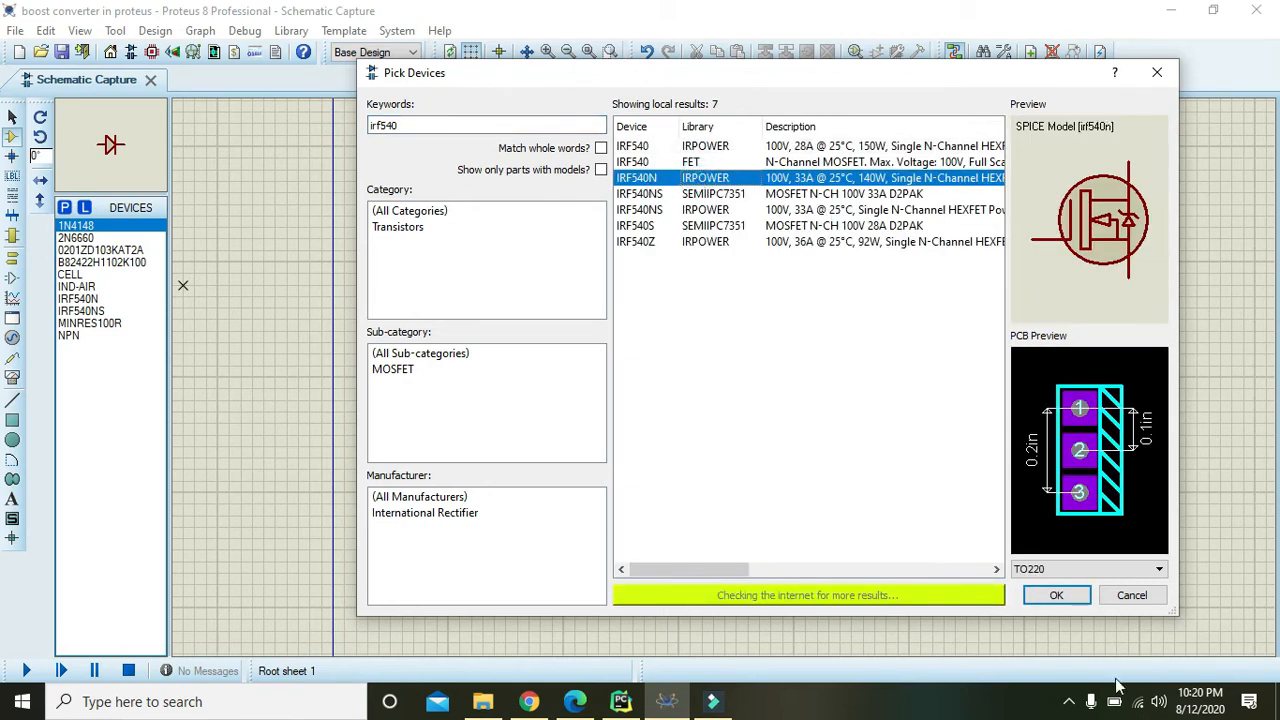
click(1056, 596)
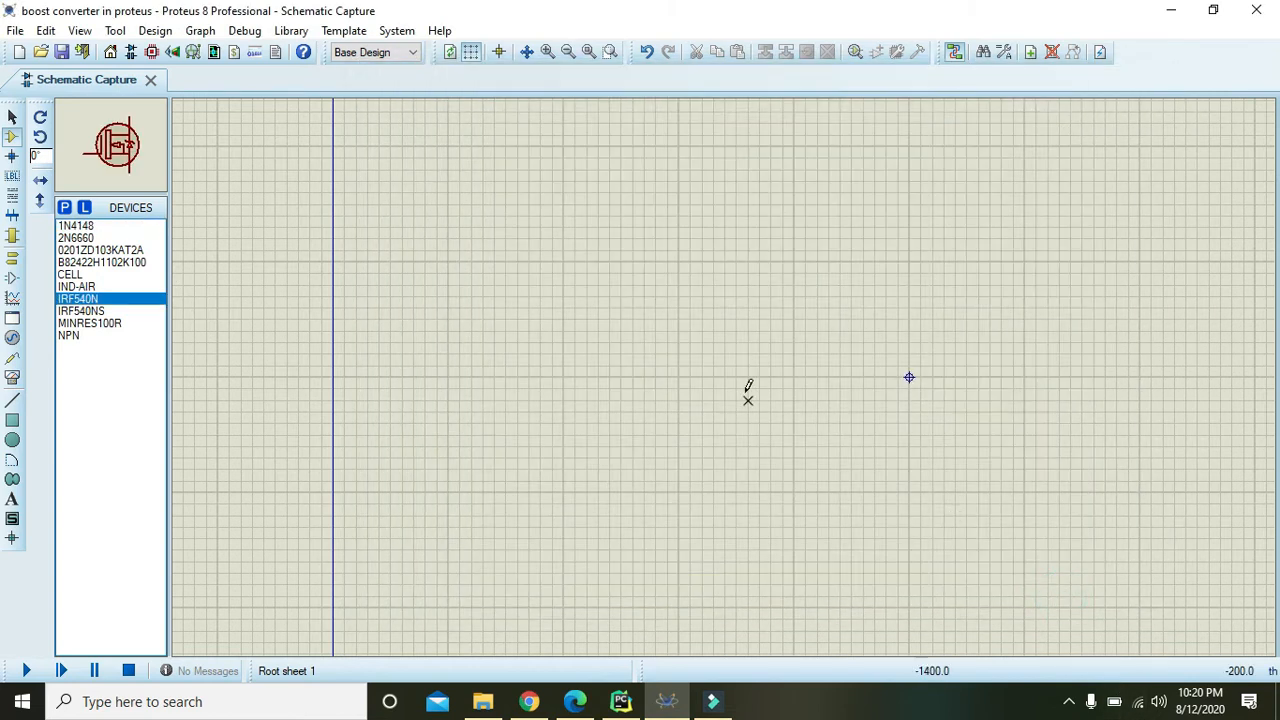
Place the IRF540N as Q1 on the sheet and adjust the zoom around it.
click(602, 368)
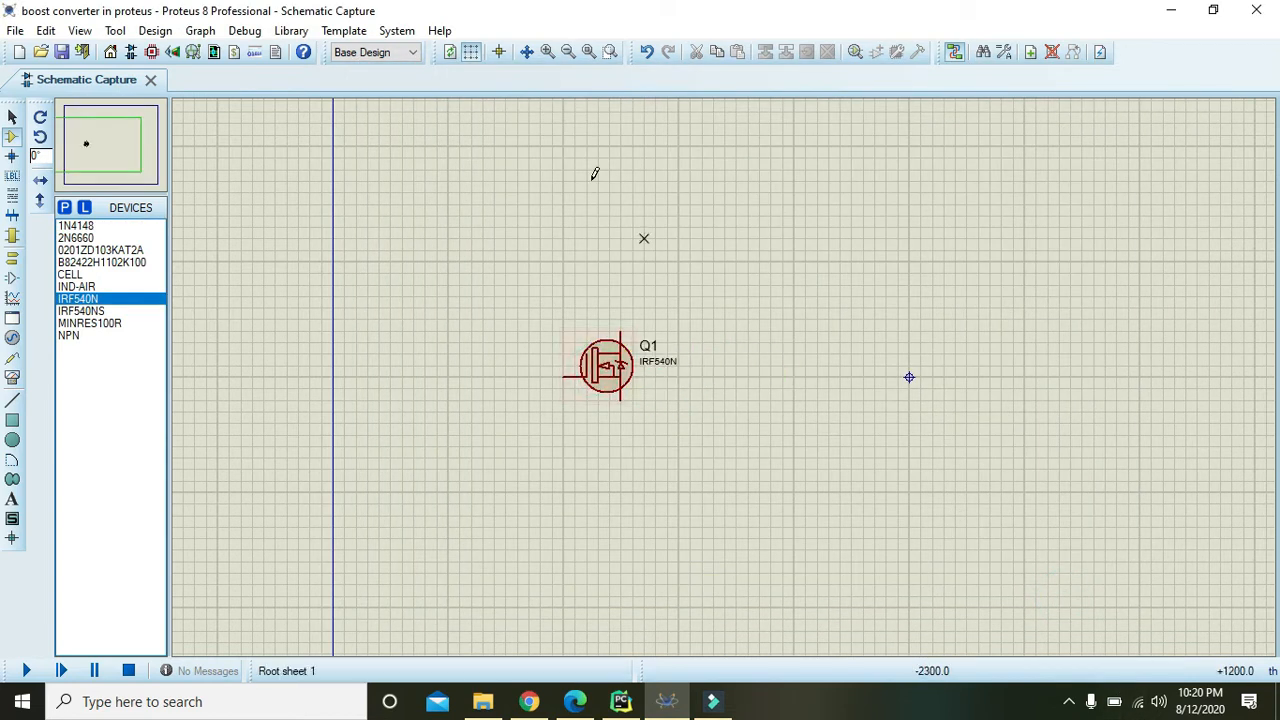
click(544, 52)
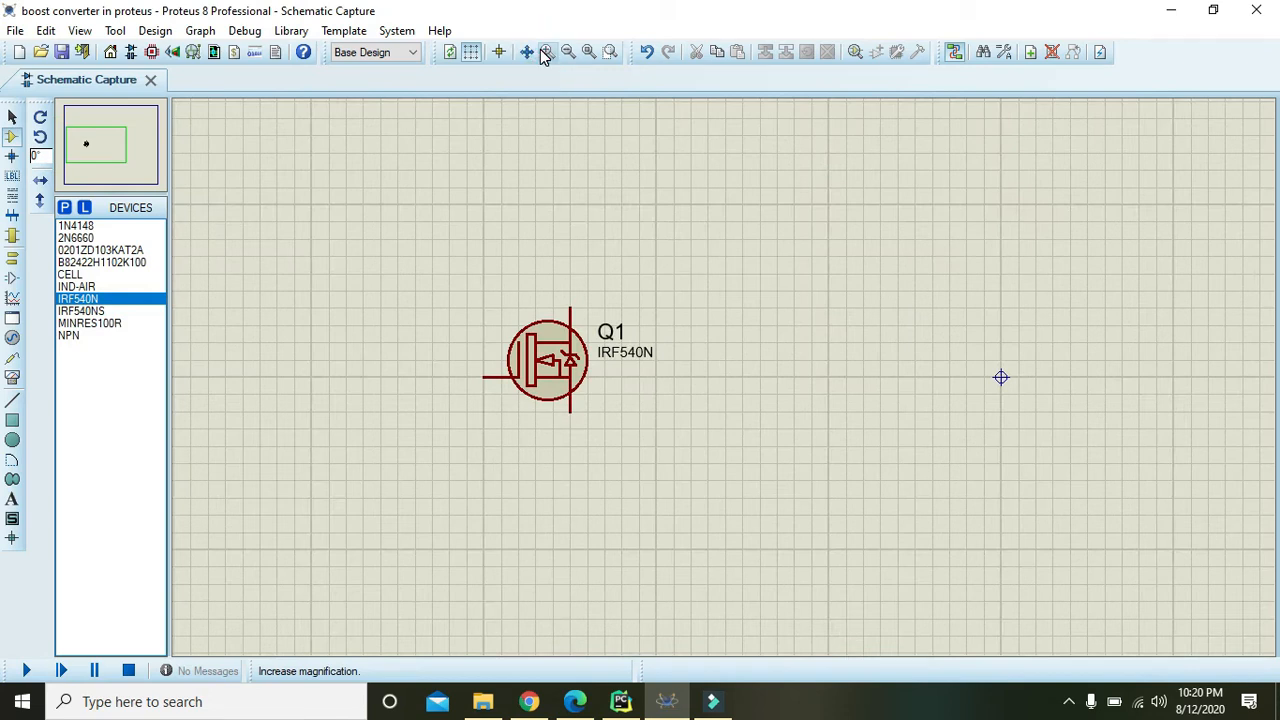
click(548, 360)
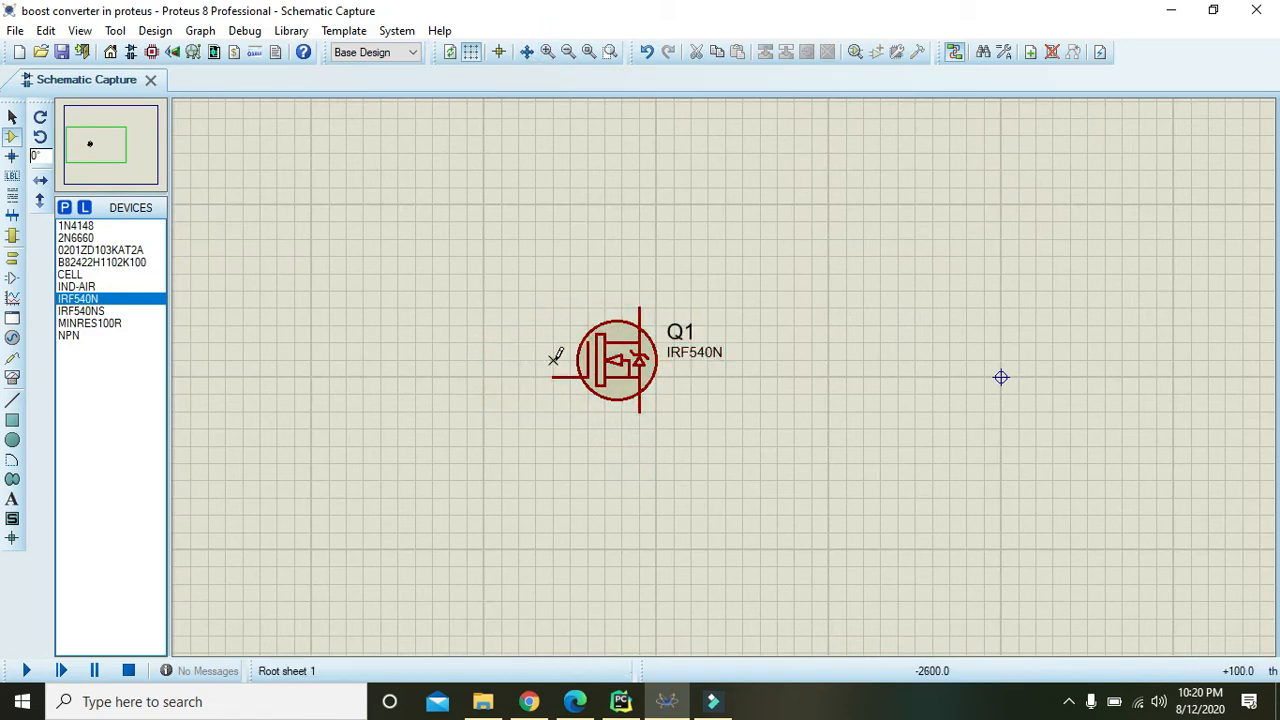
click(604, 360)
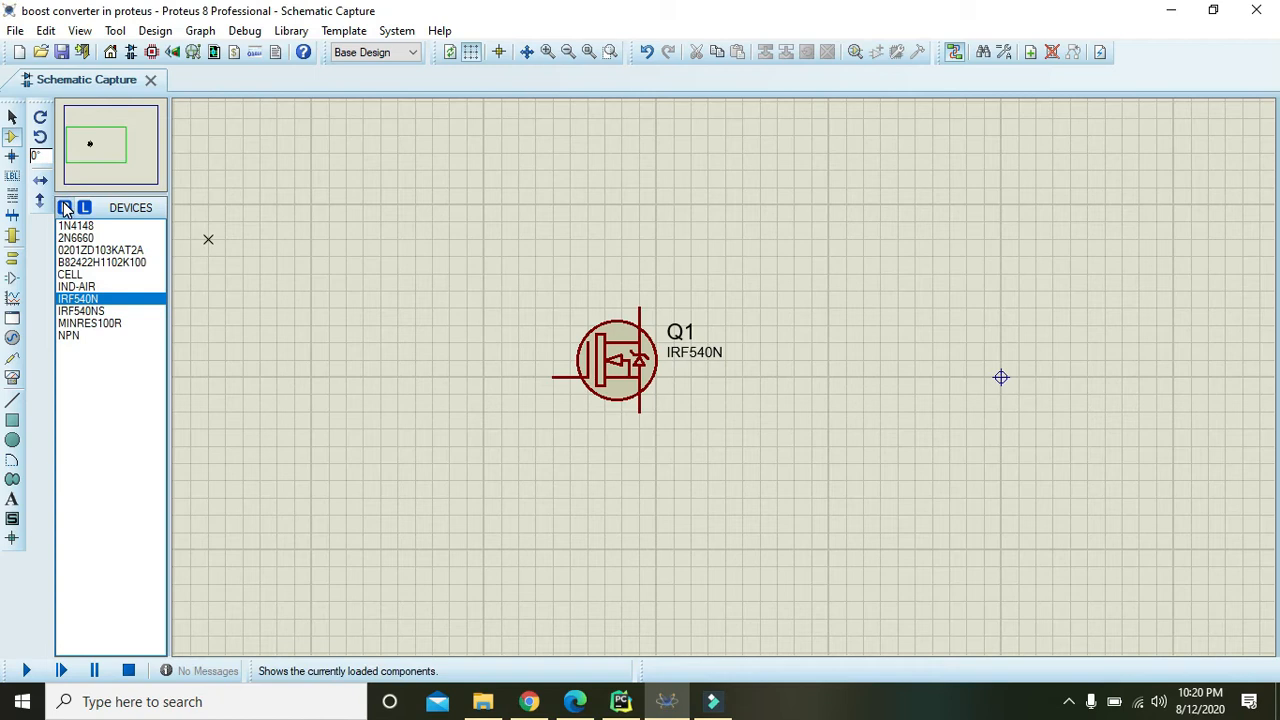
Search 'inductor generic' and load the IND-AIR air-filled inductor into the device list.
click(66, 208)
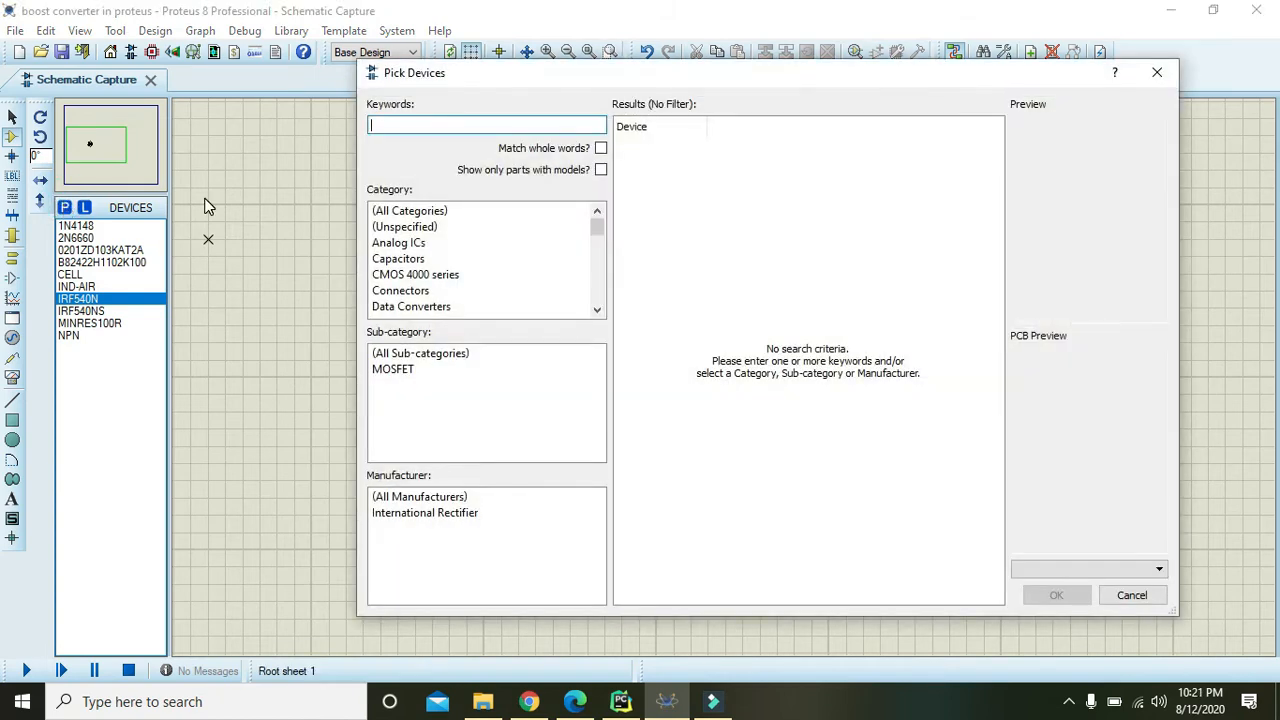
text(inductor ge)
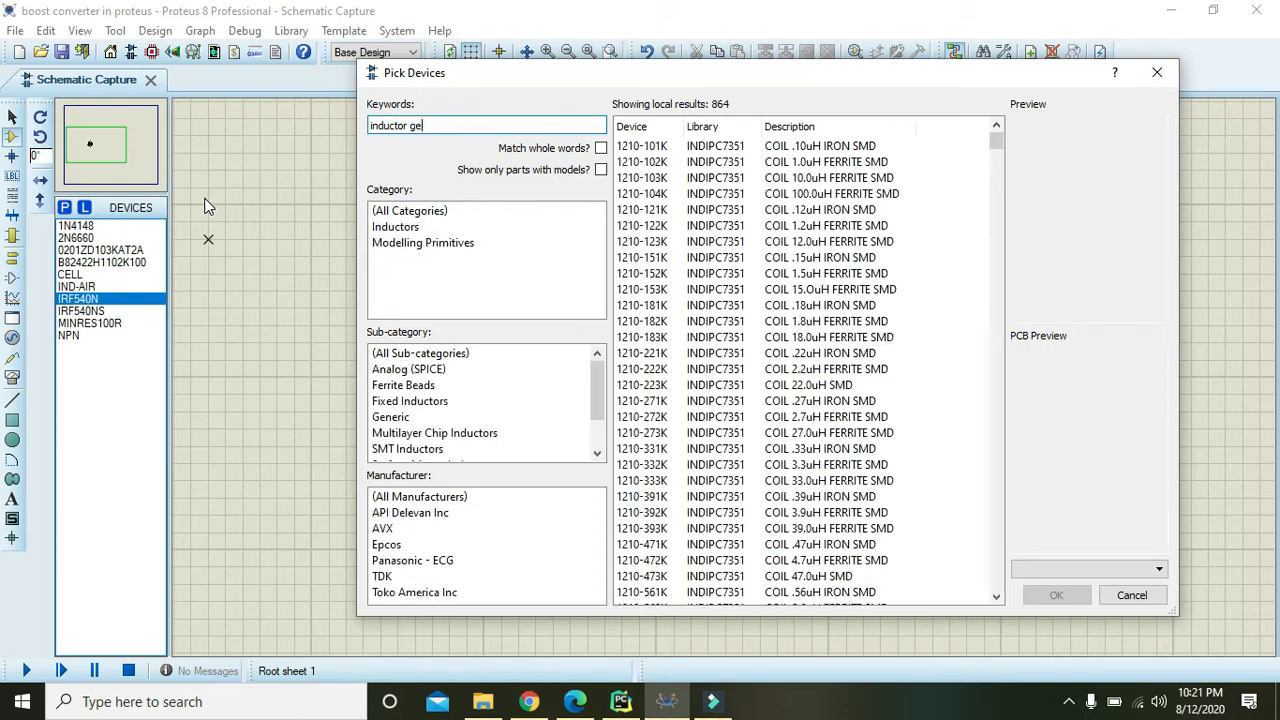
text(neric)
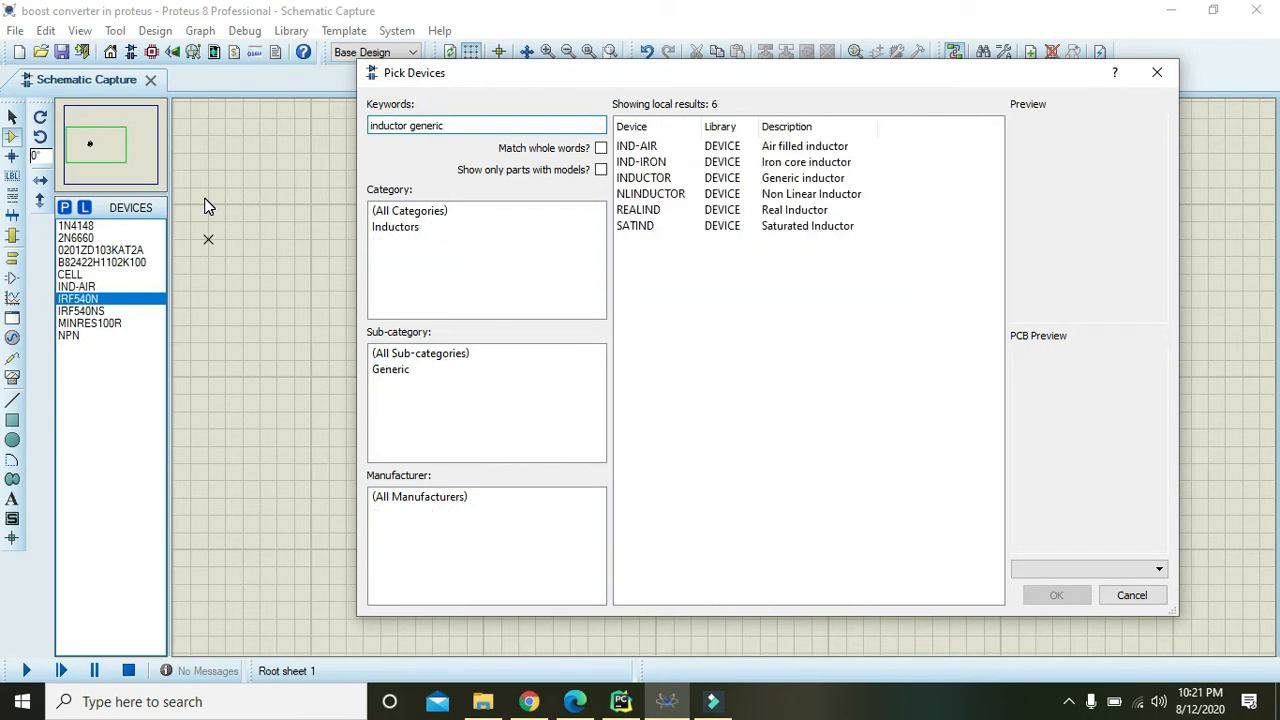
click(644, 146)
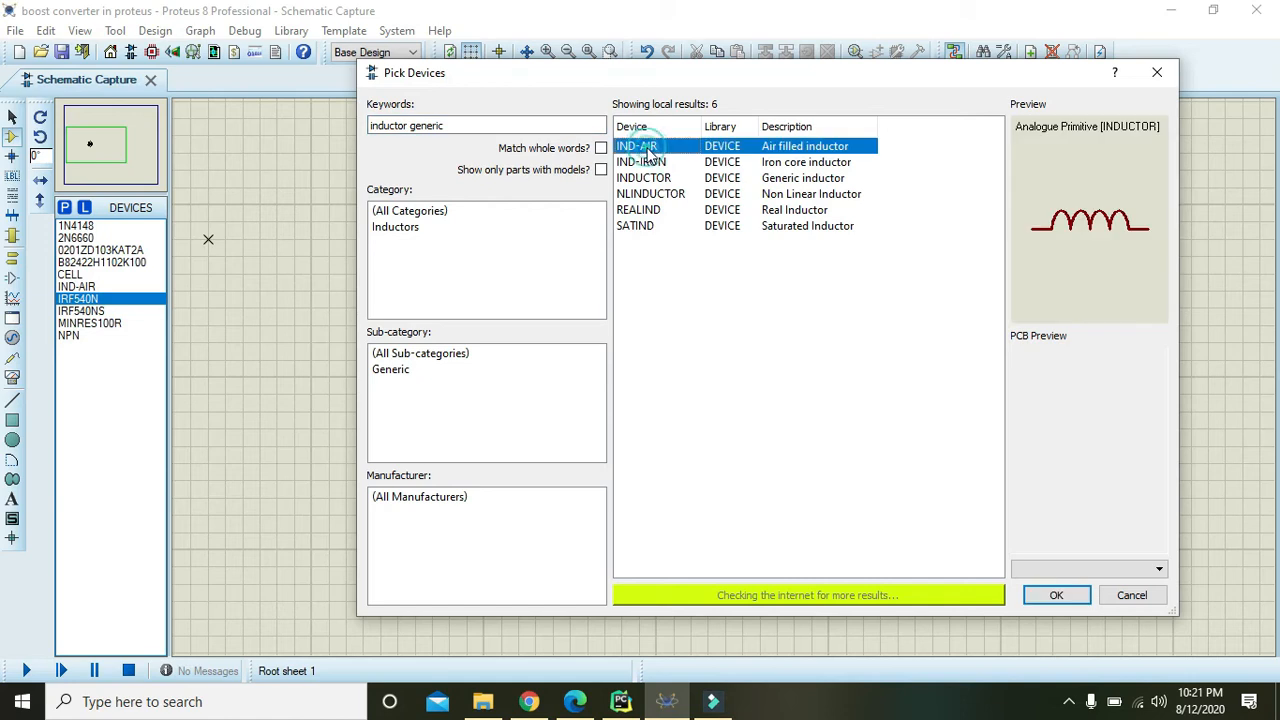
mouse_move(1048, 604)
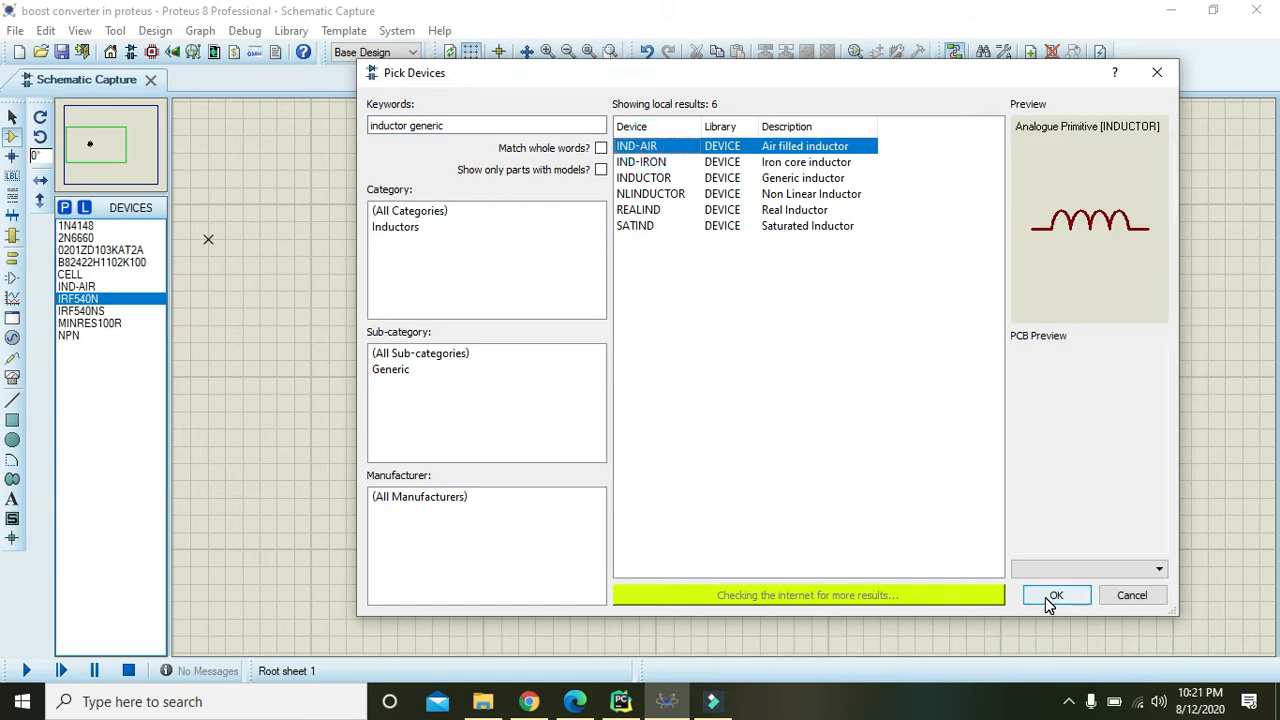
click(1056, 596)
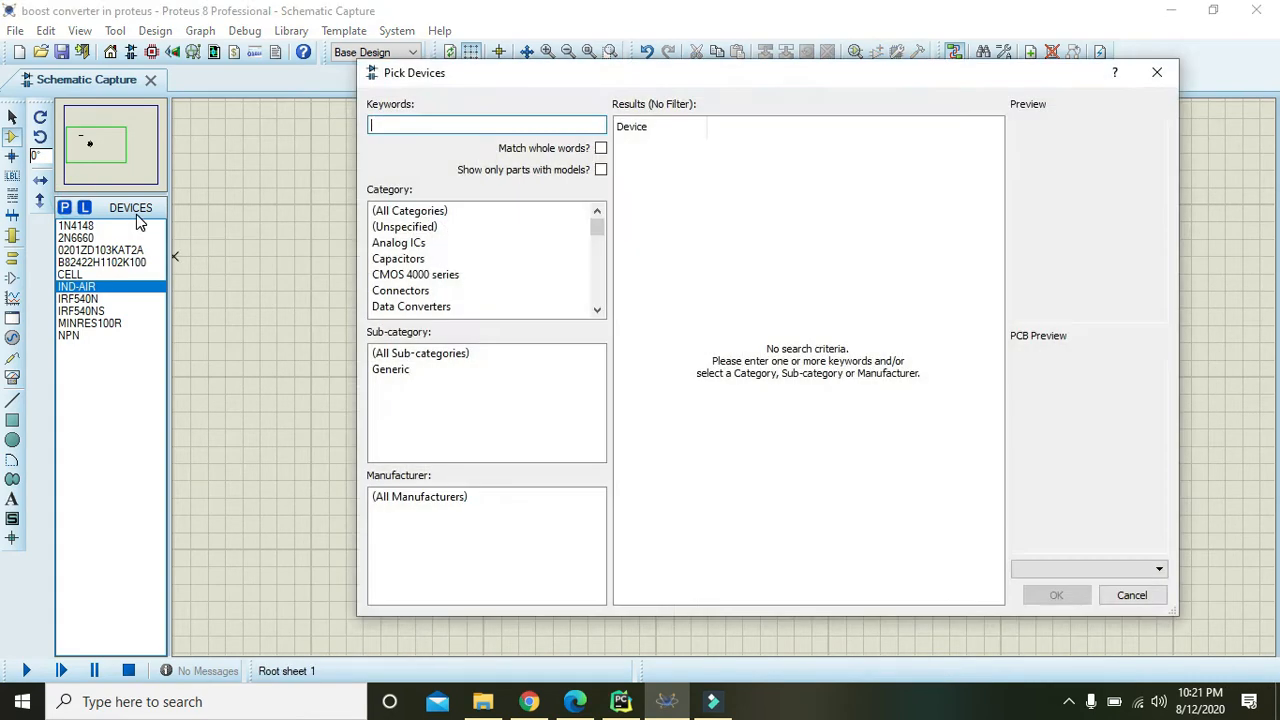
Load the DL4148 diode and place D1 to the right of L1.
text(4148)
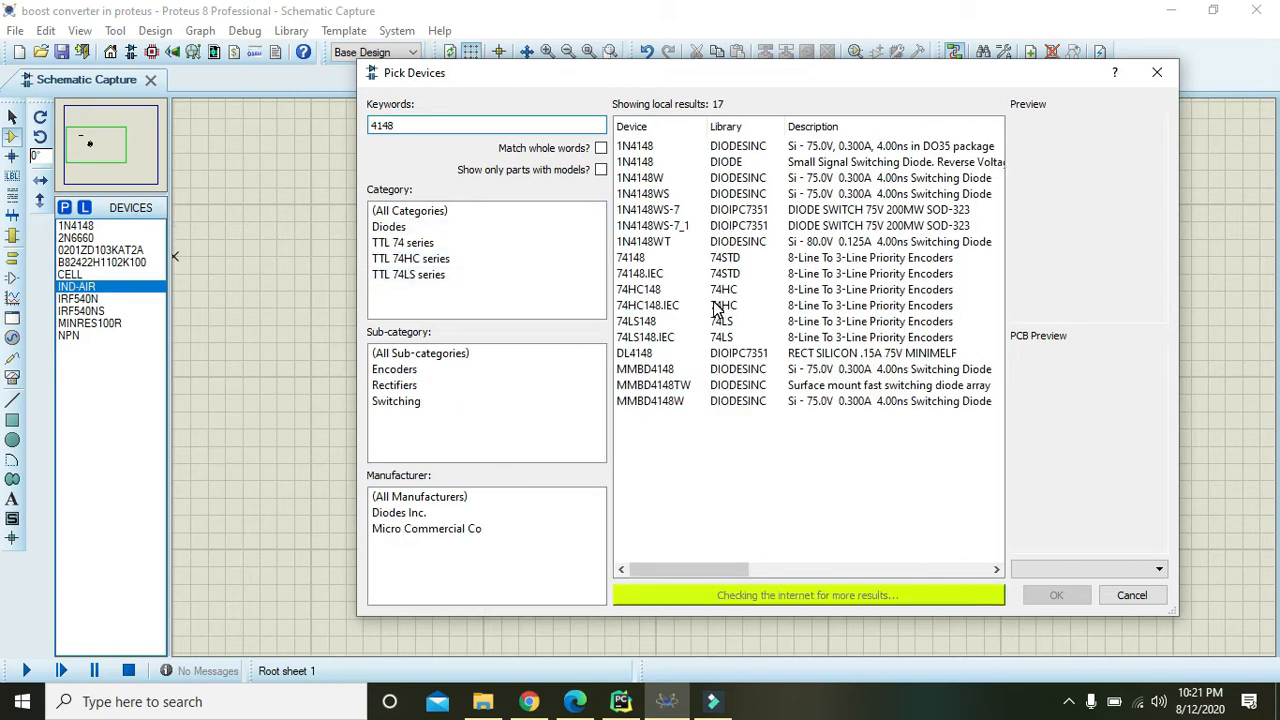
click(634, 352)
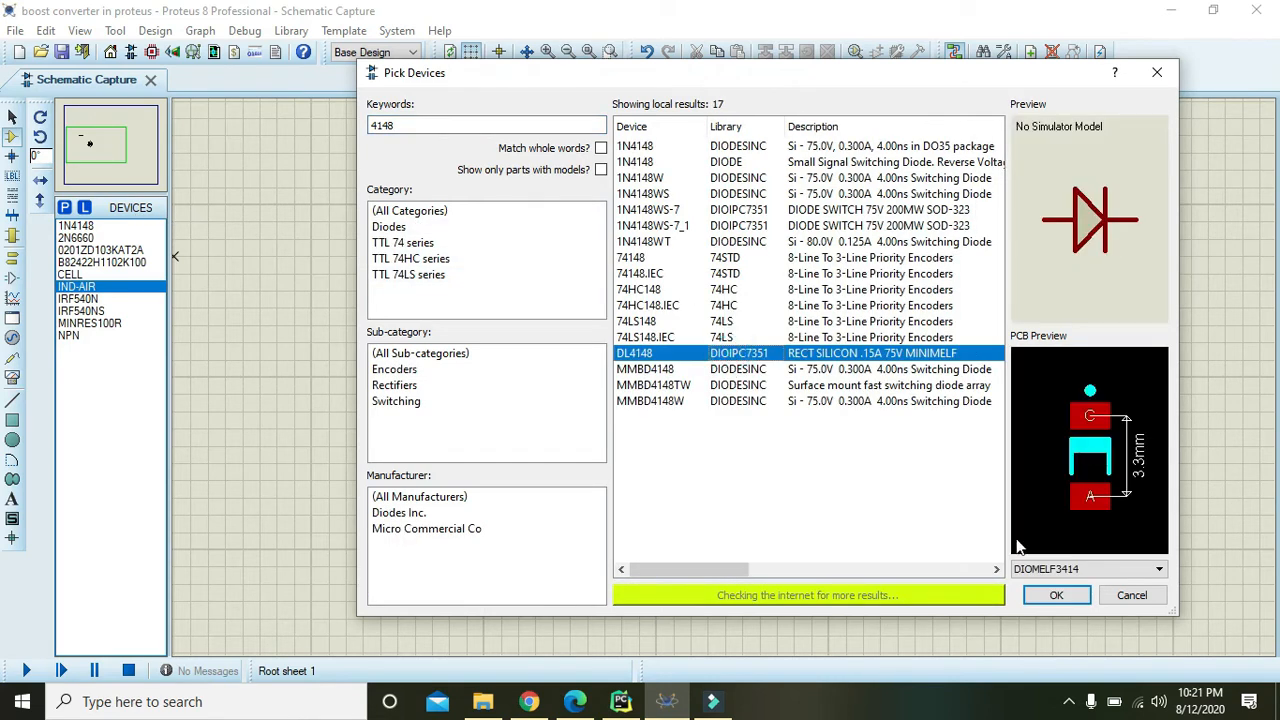
click(1056, 596)
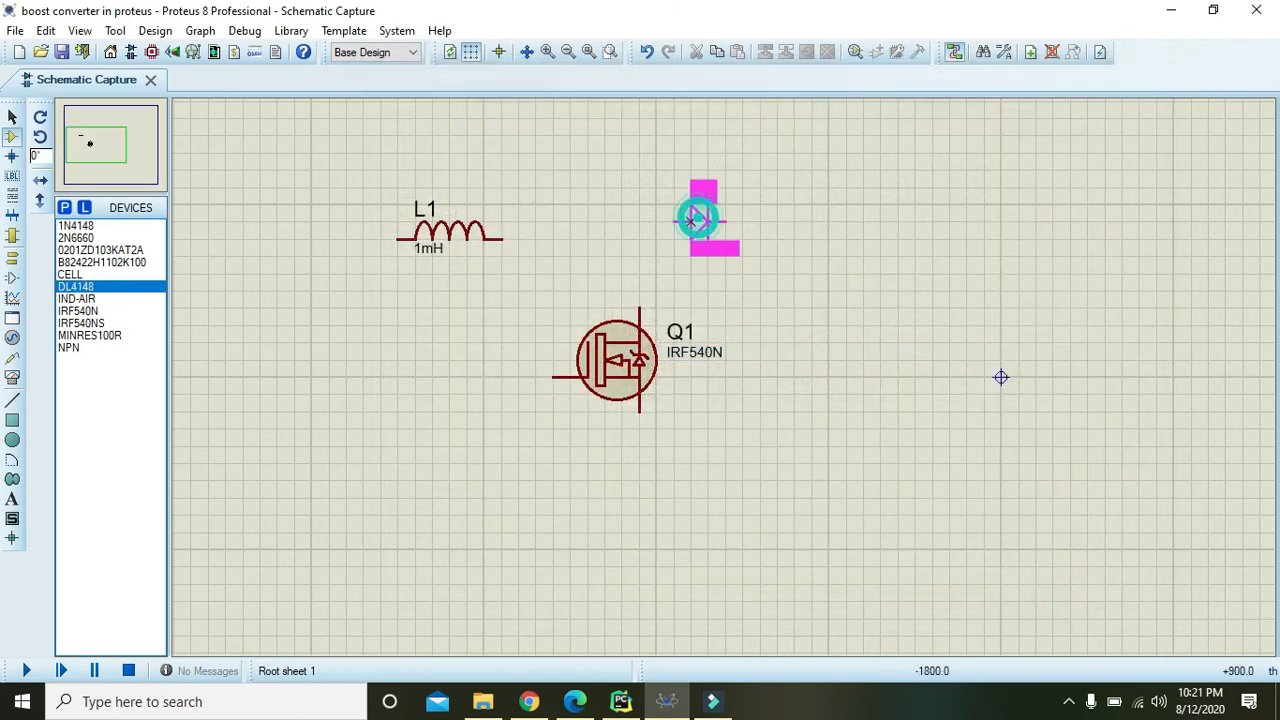
click(696, 218)
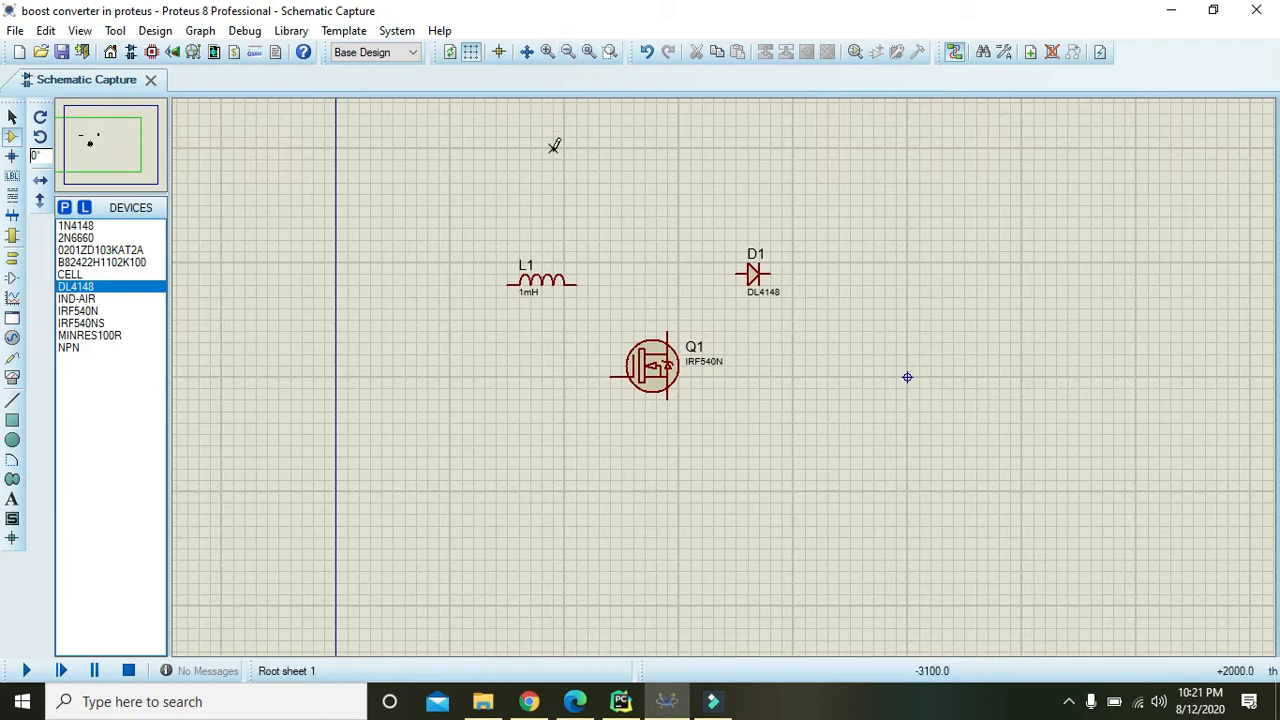
mouse_move(548, 284)
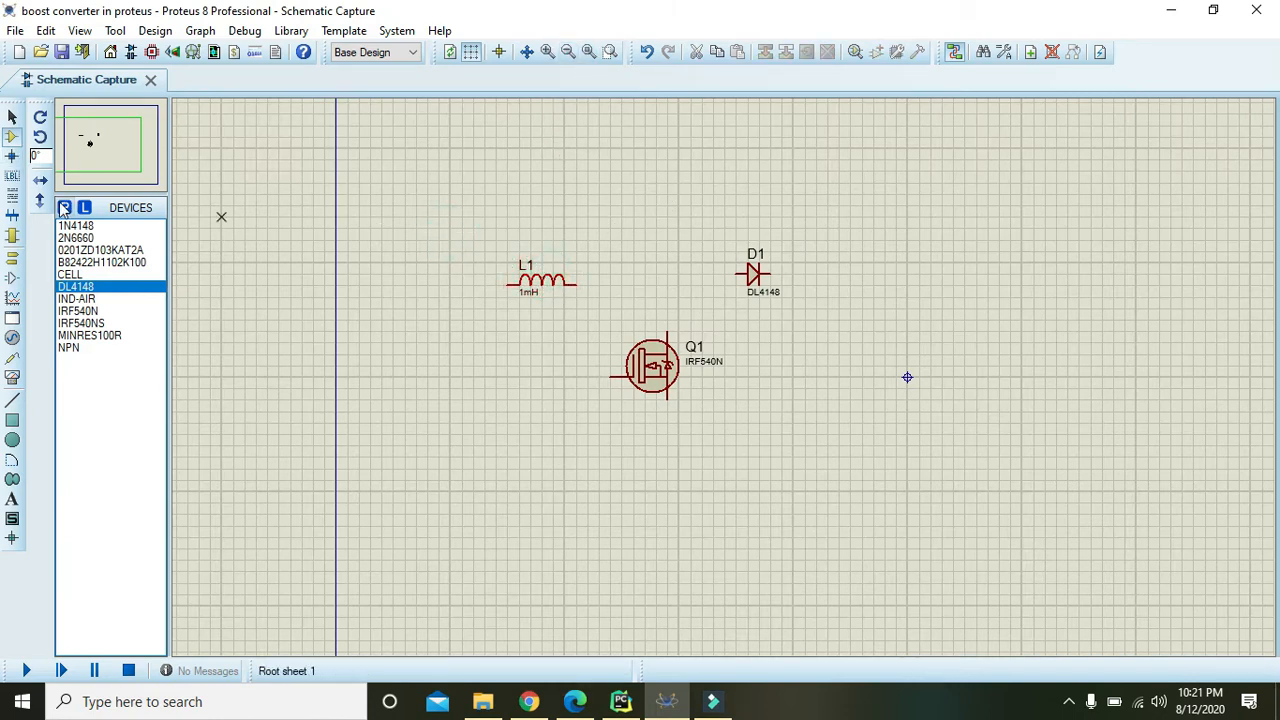
Load the ceramic 100uF capacitor and place C1 and C2 flanking Q1.
click(66, 206)
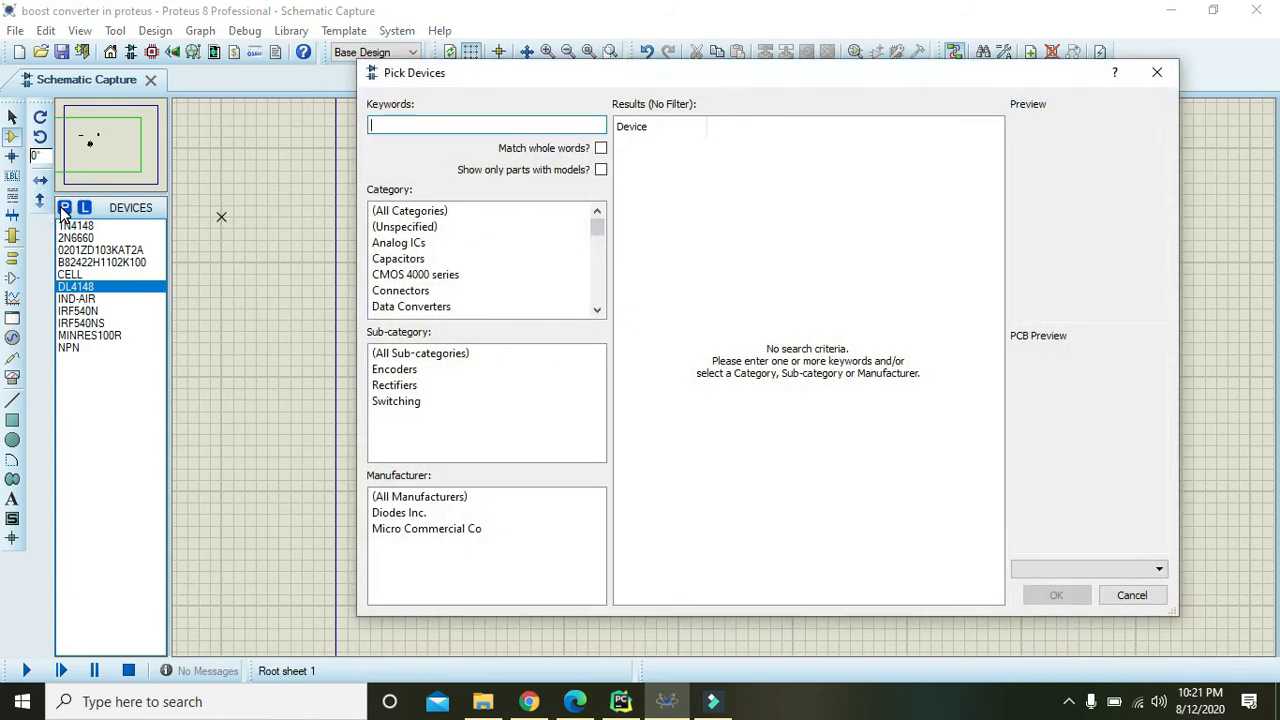
text(100uF)
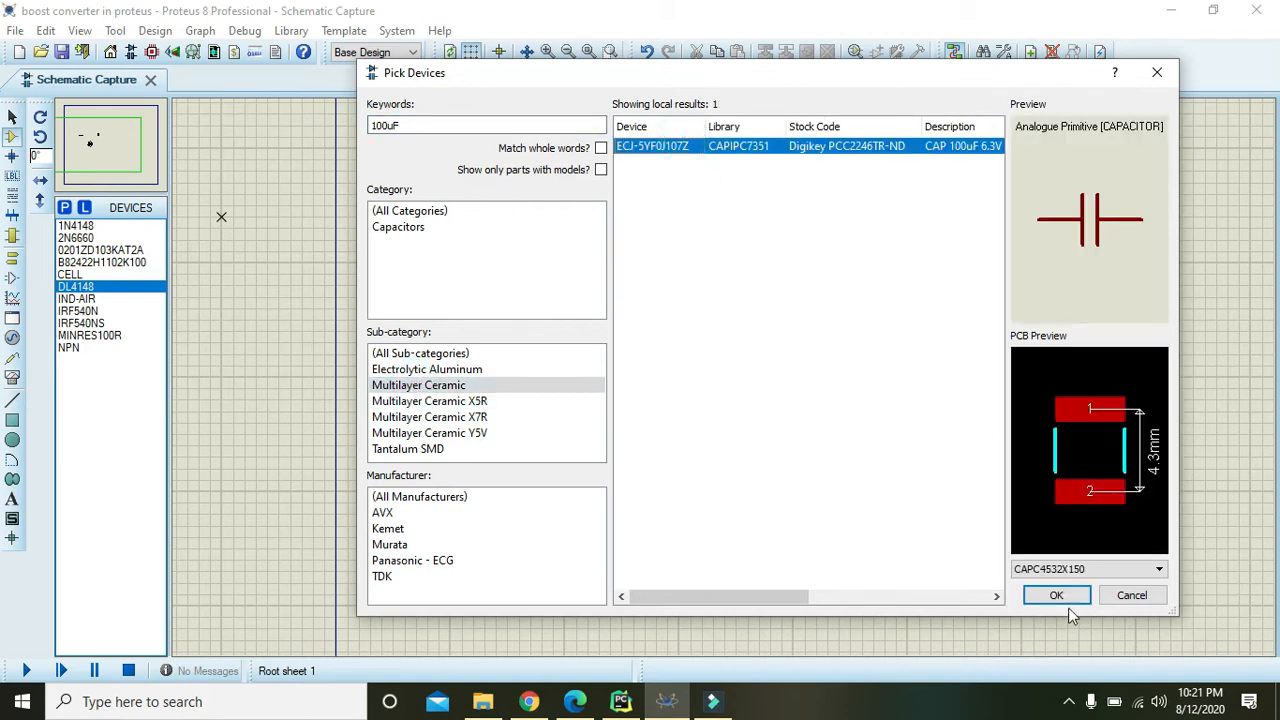
click(1056, 596)
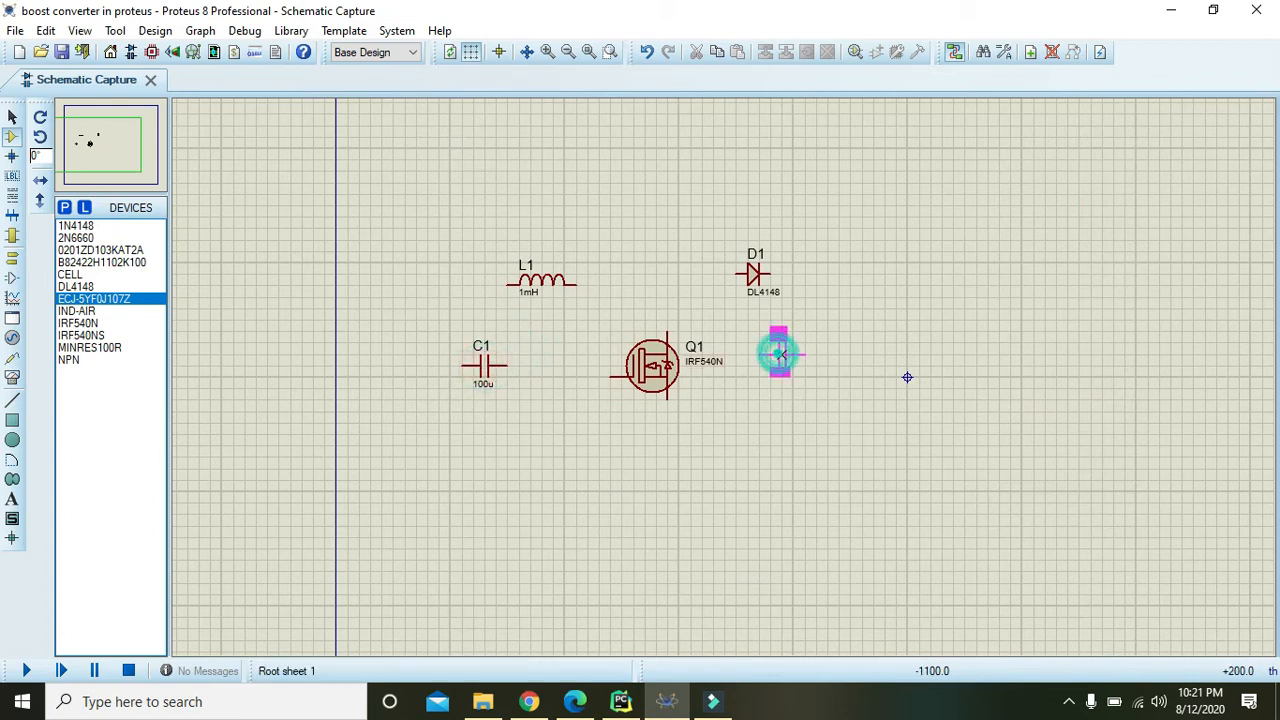
click(778, 350)
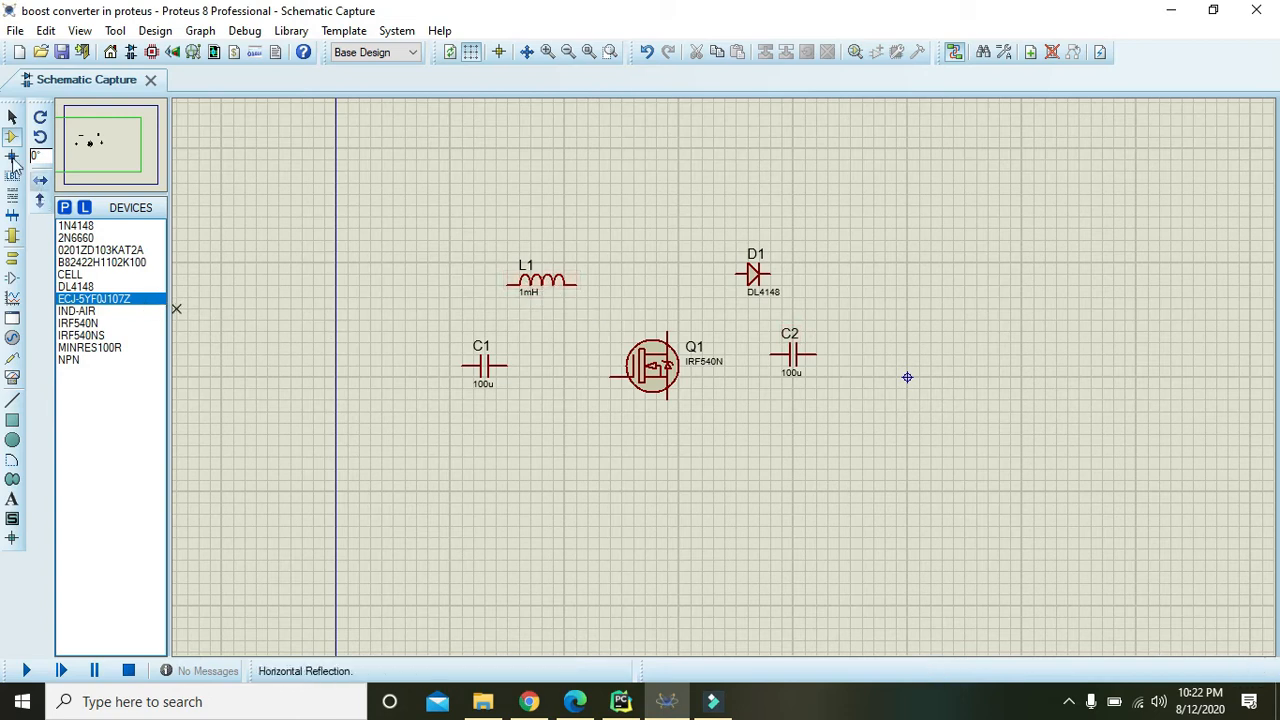
Search the library for 'battery' and pick the single-cell CELL device.
click(64, 208)
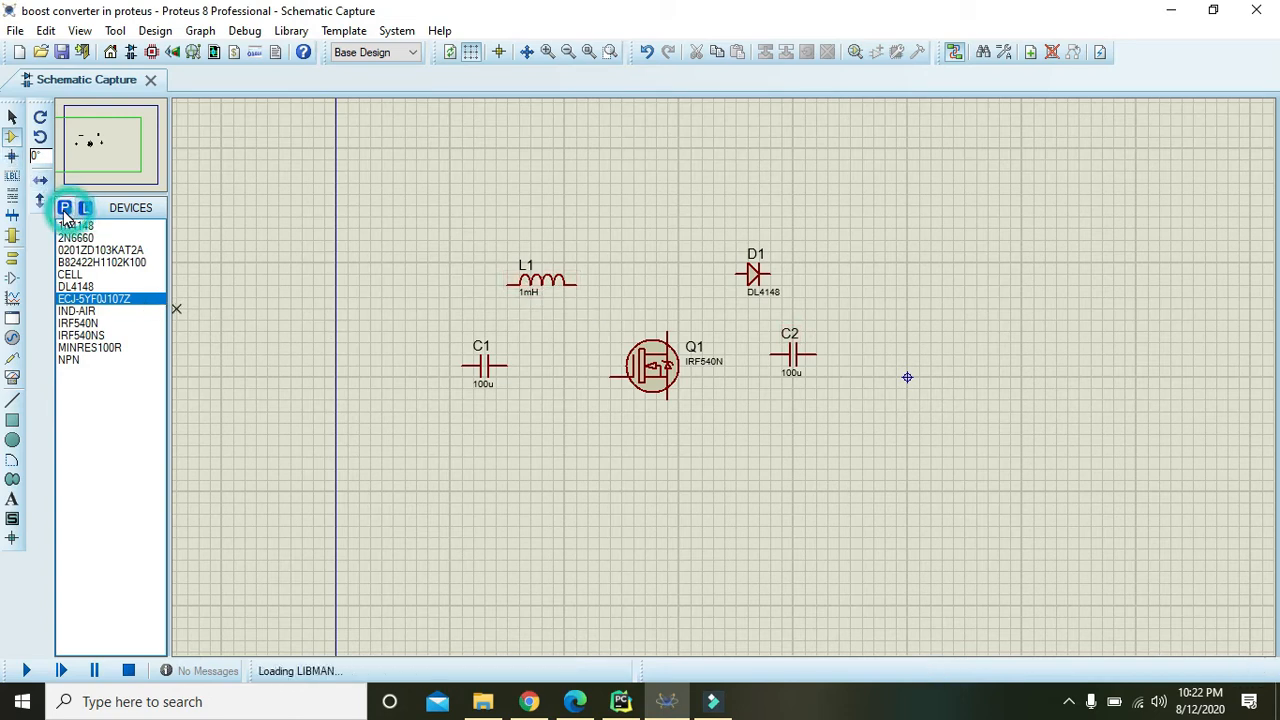
mouse_move(1072, 162)
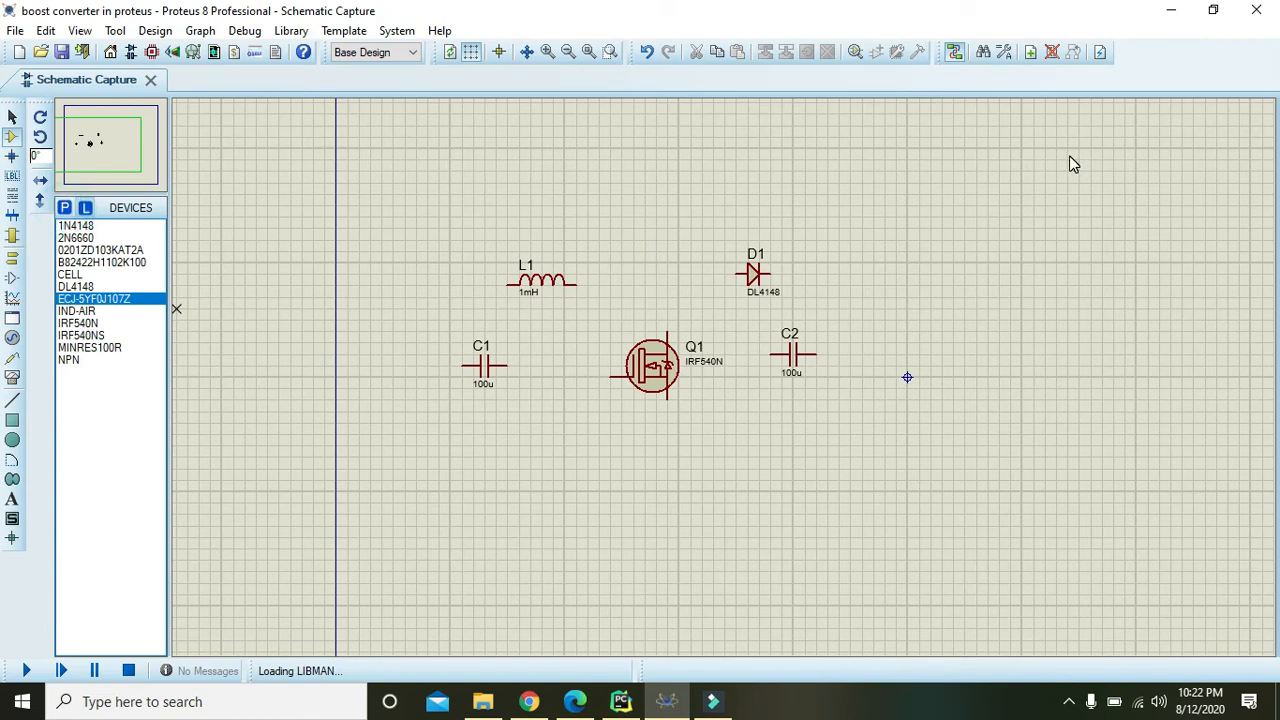
click(66, 208)
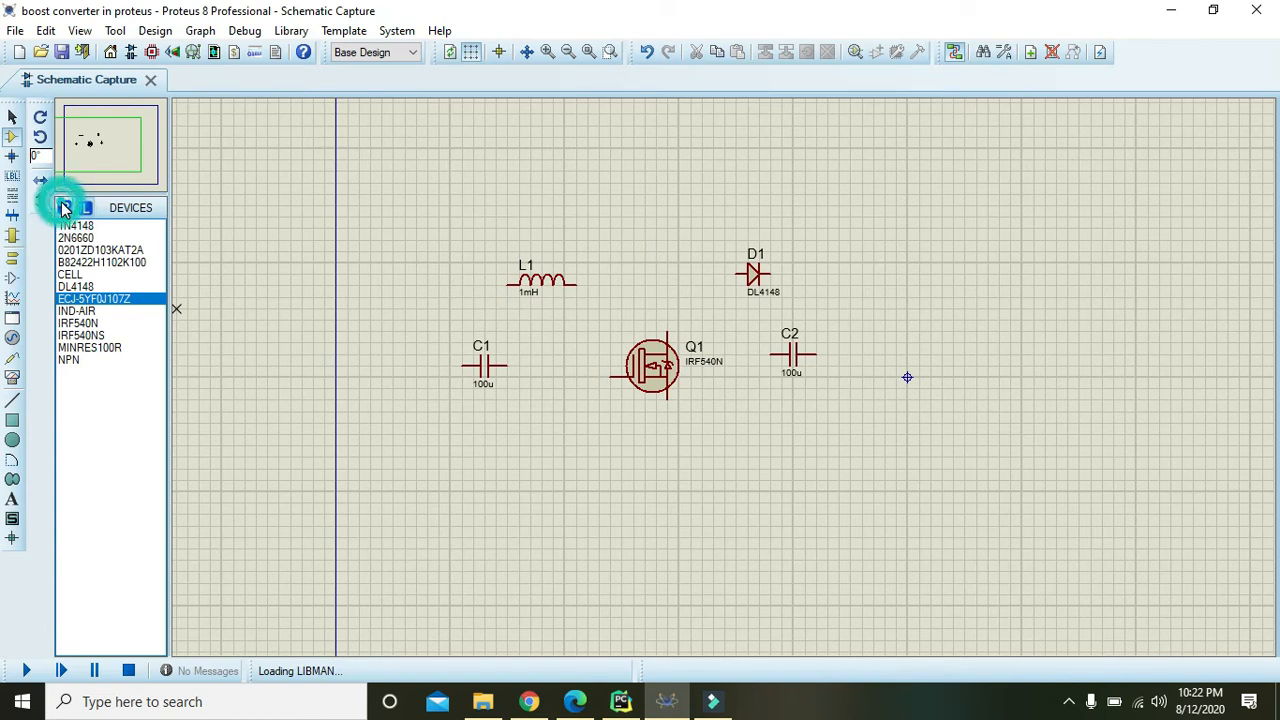
click(64, 208)
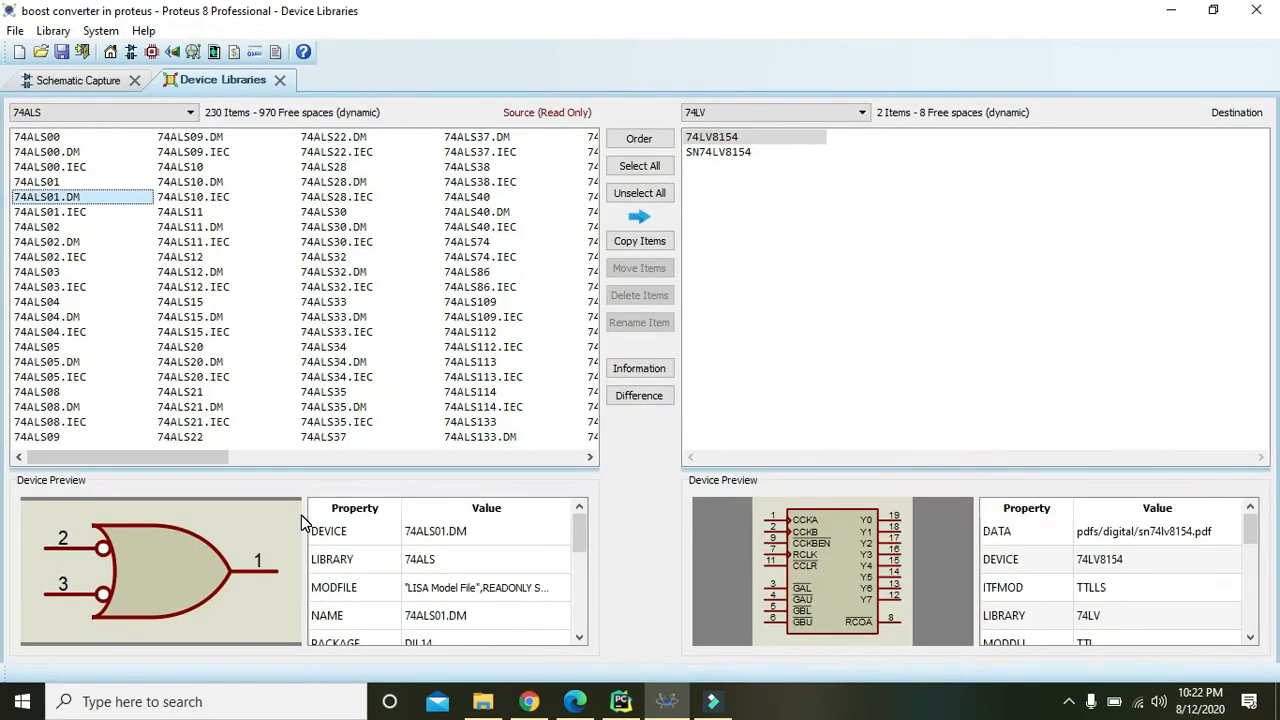
mouse_move(304, 84)
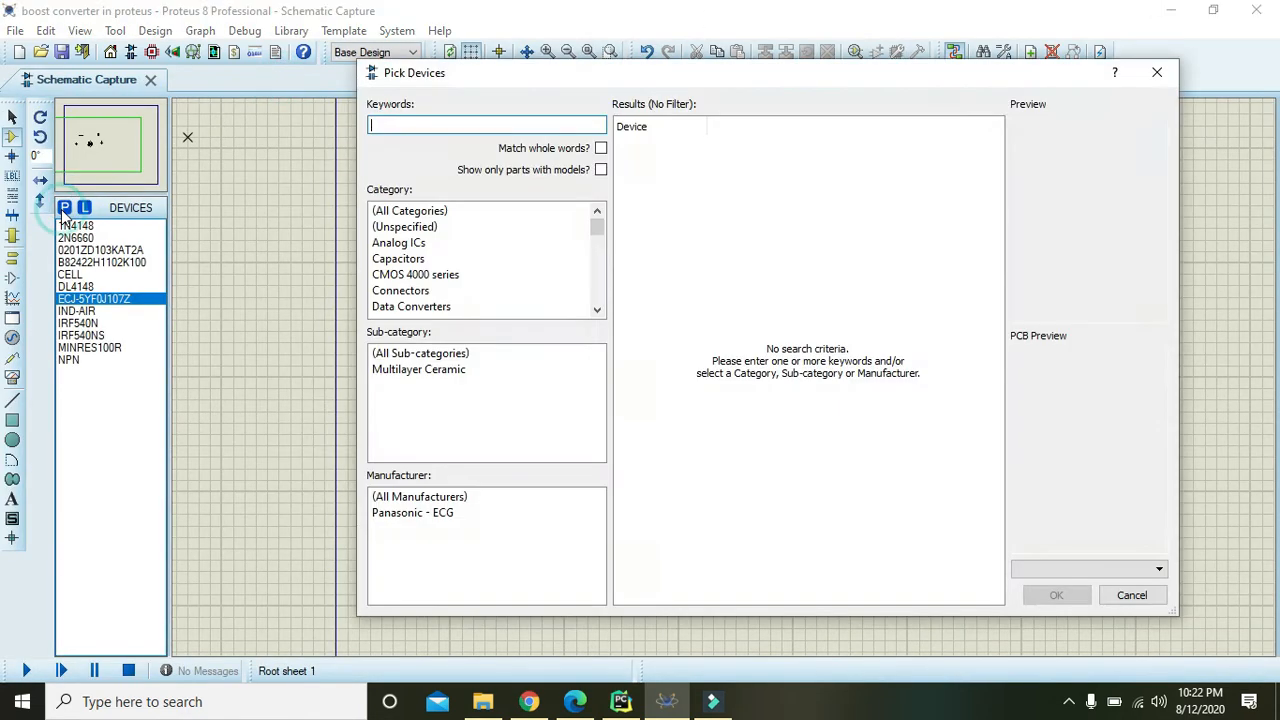
text(battery)
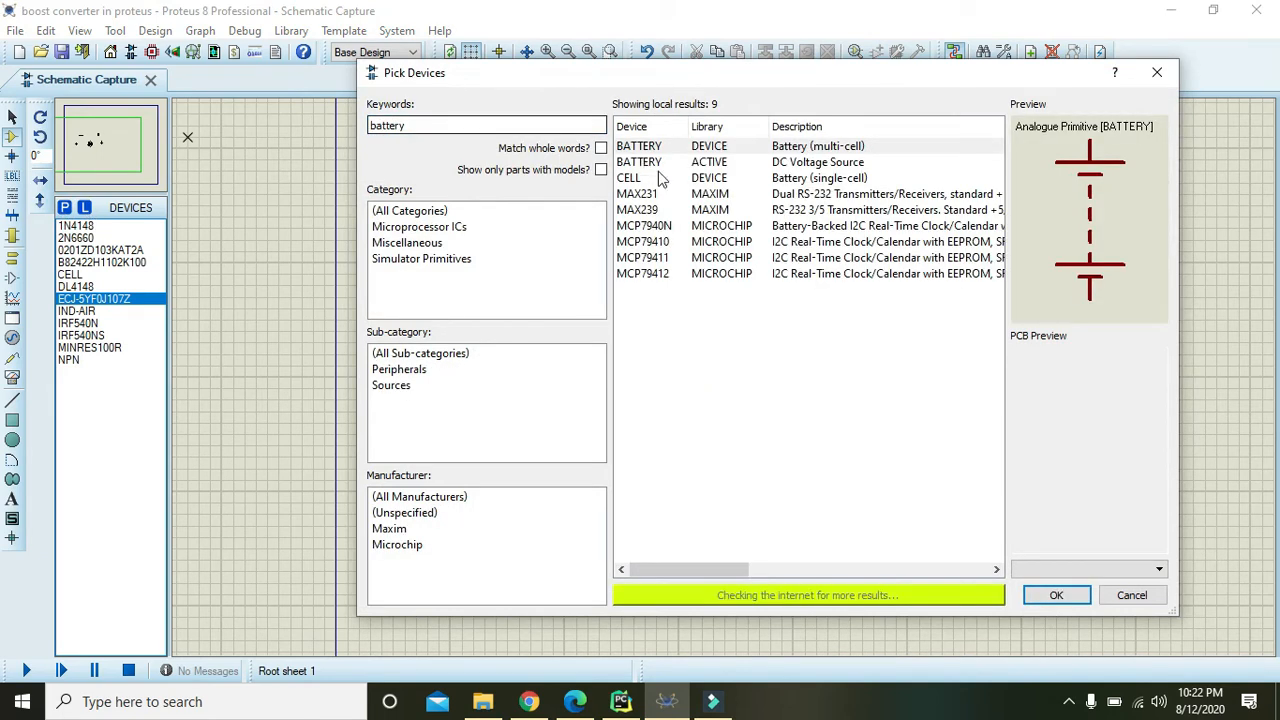
click(632, 176)
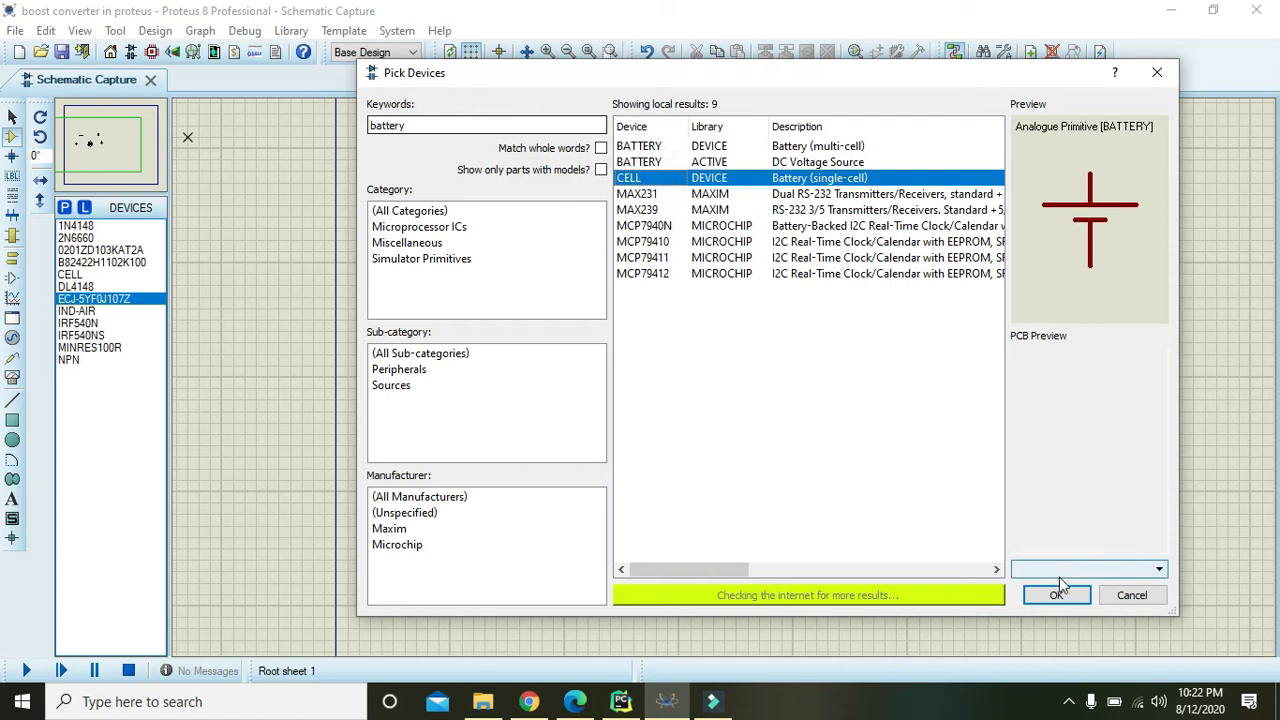
Place BAT1 at the left, rotate C1 upright and move it beside the battery.
click(1056, 594)
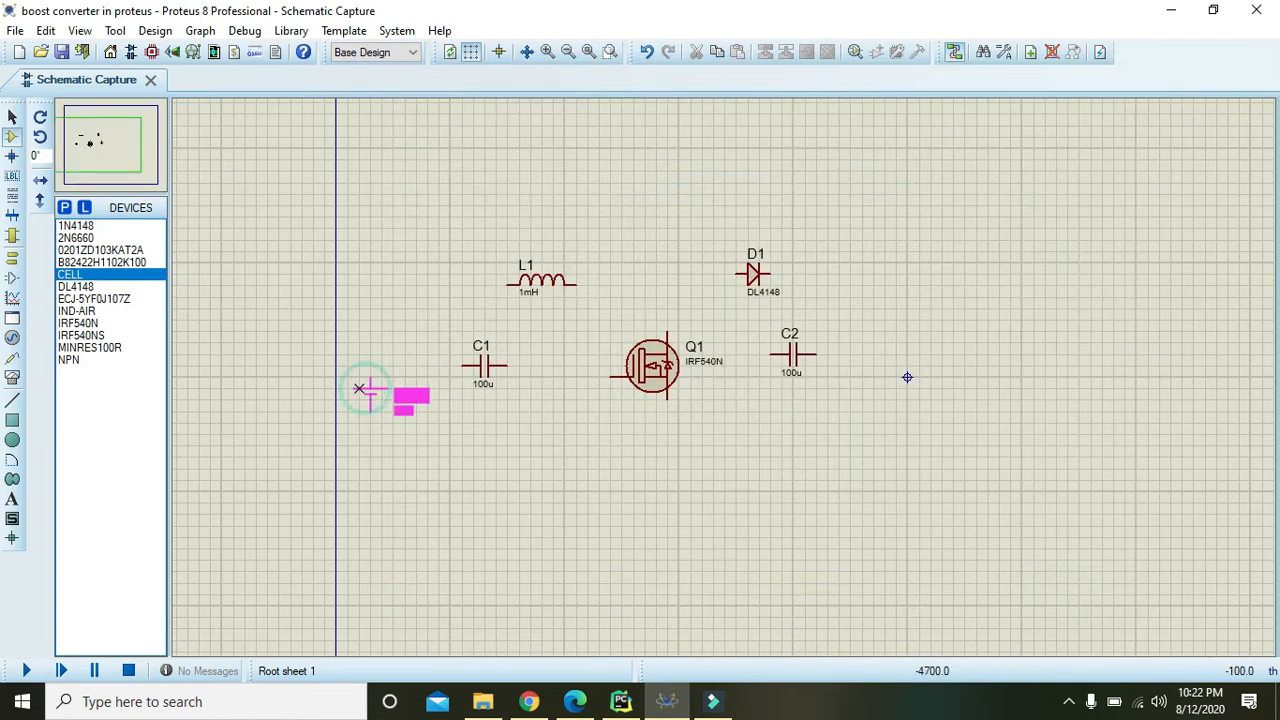
click(364, 390)
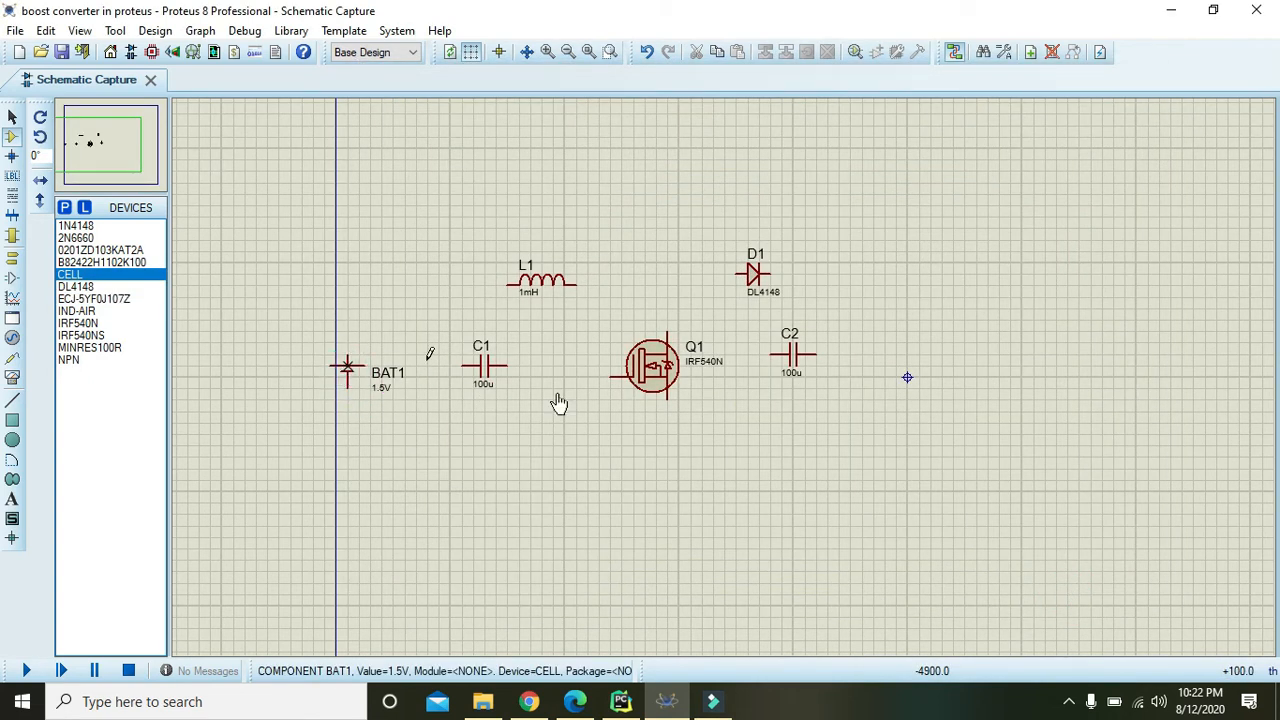
click(484, 368)
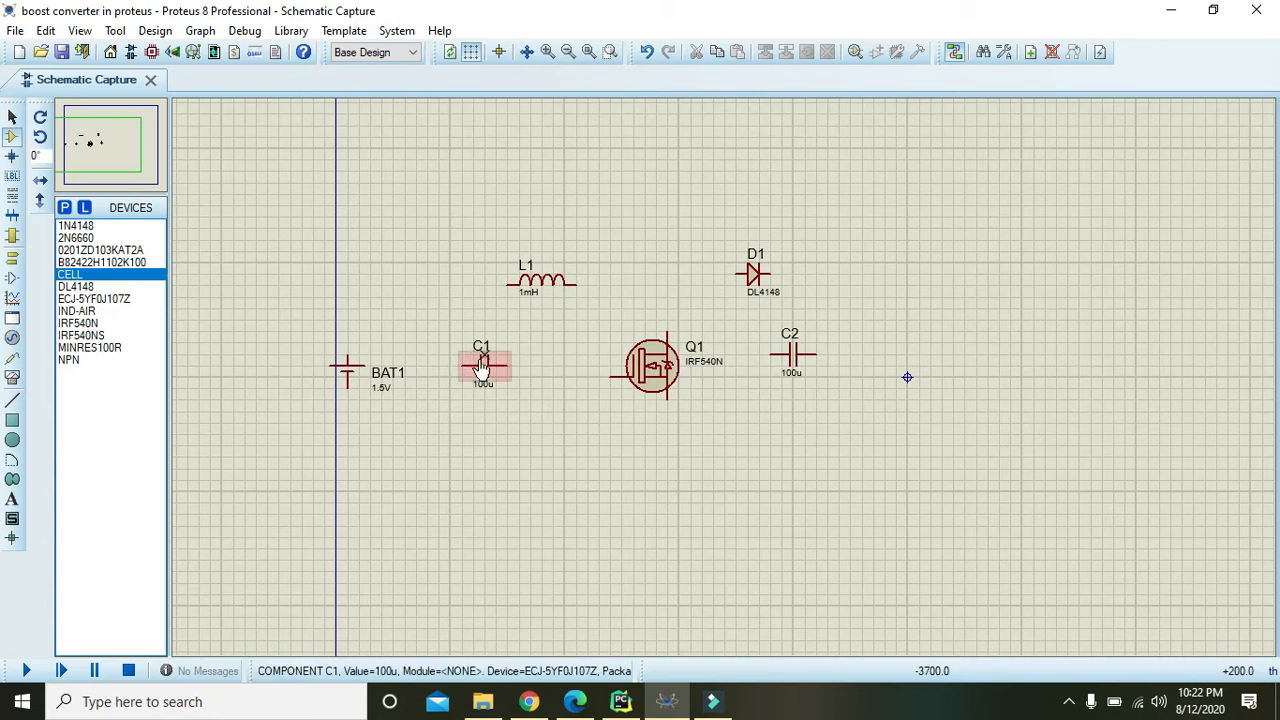
right_click(484, 364)
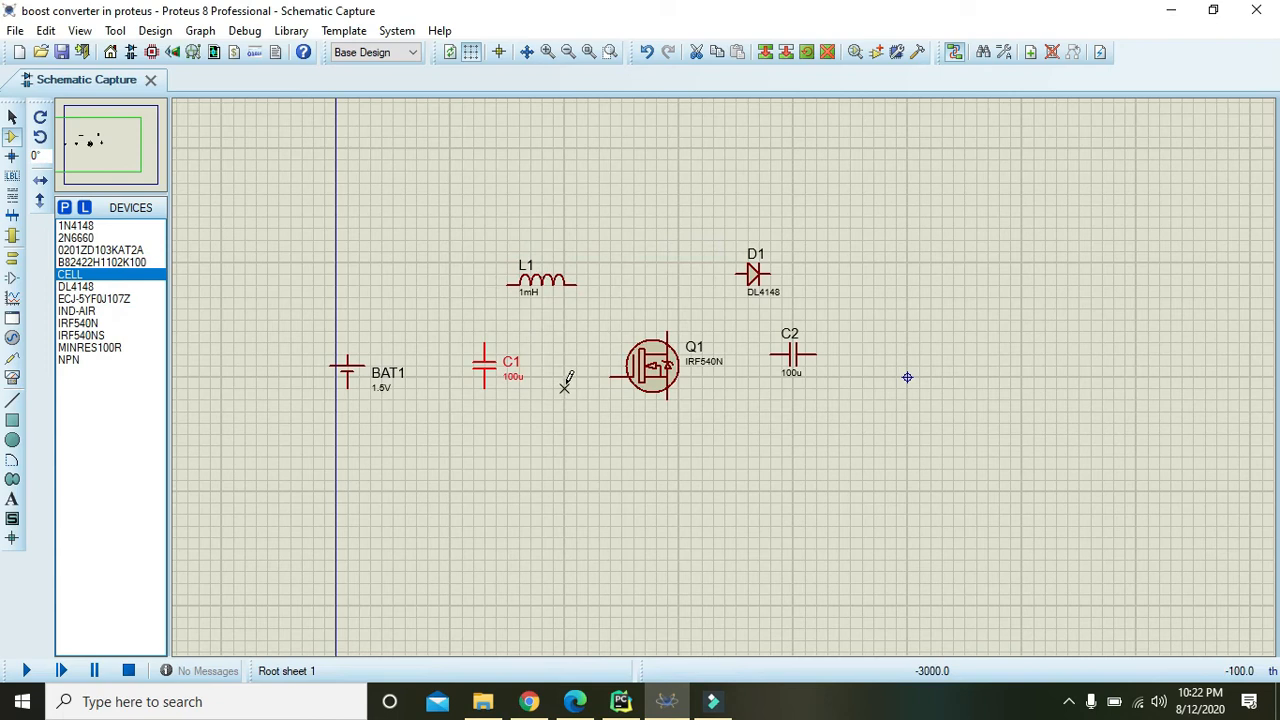
click(486, 368)
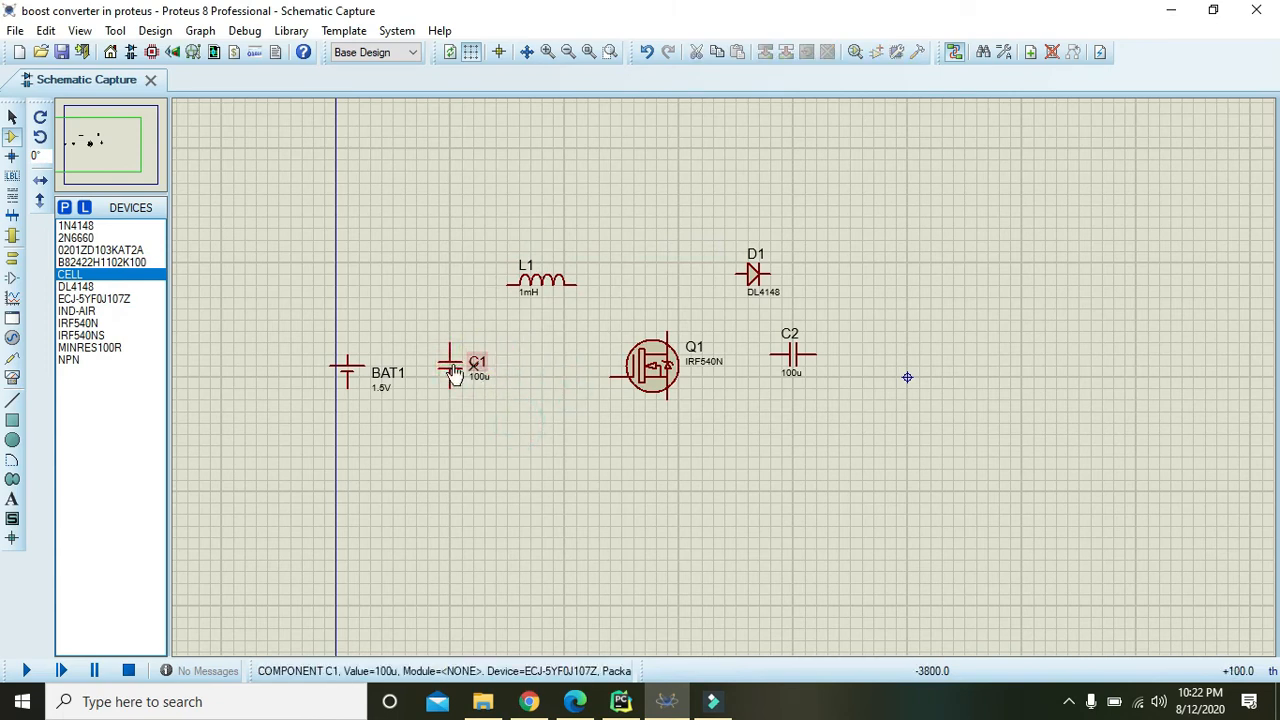
click(450, 368)
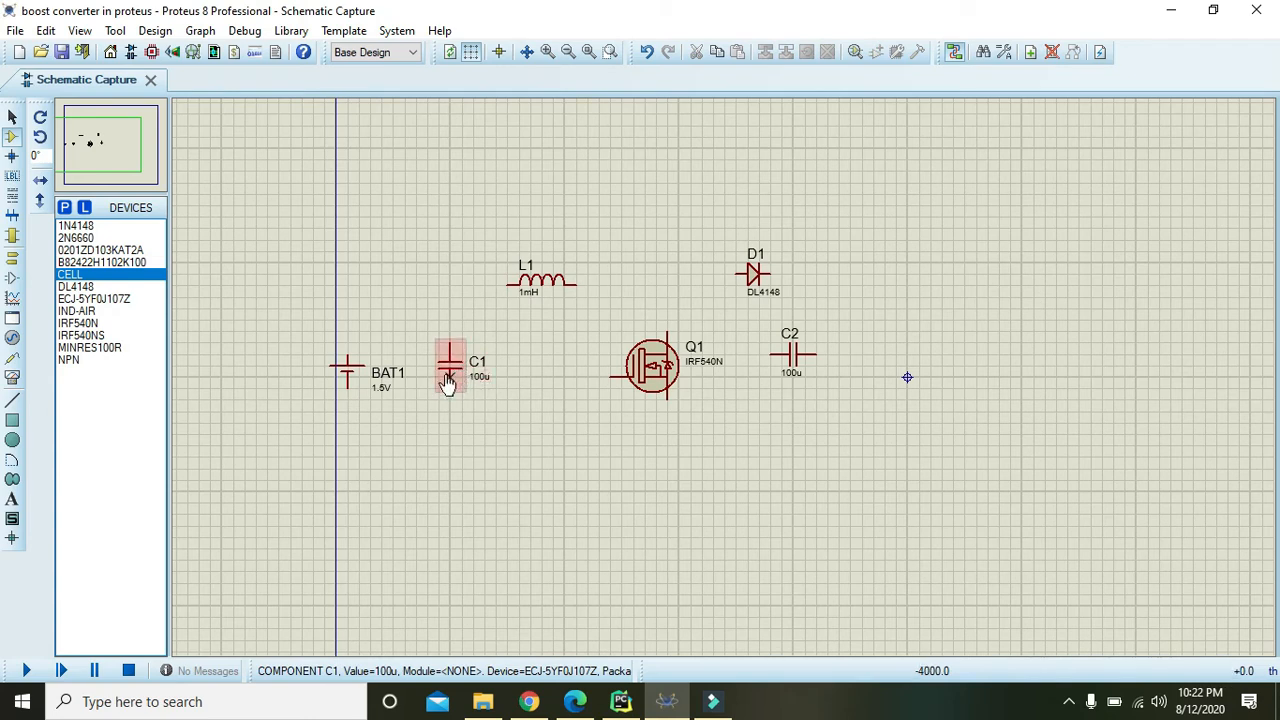
mouse_move(452, 368)
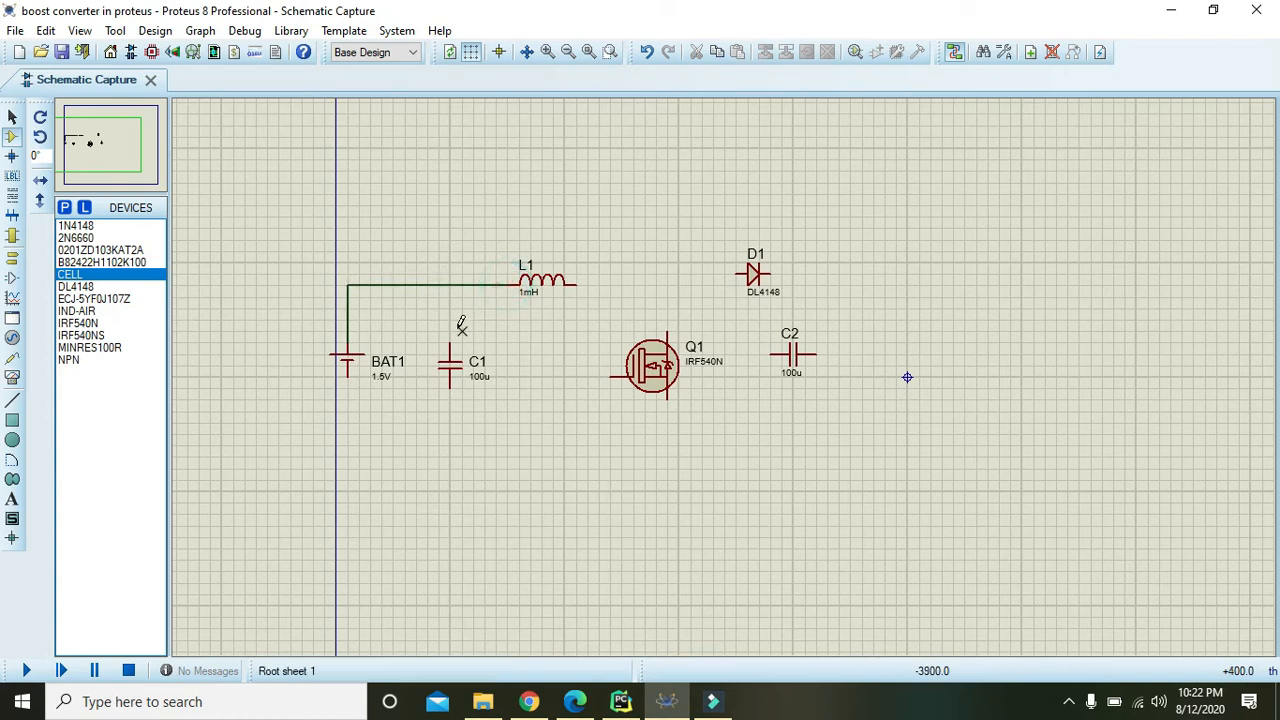
Wire BAT1 through C1 and L1 to Q1, with a bottom return rail to Q1.
click(450, 286)
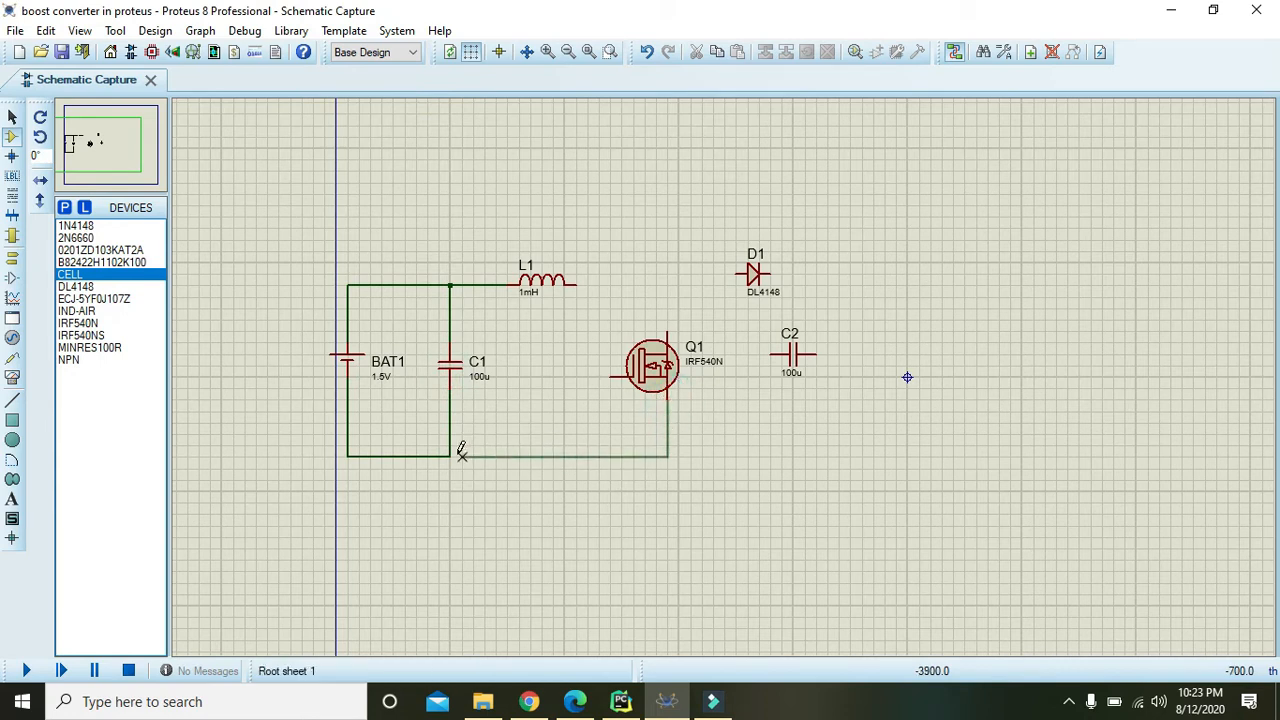
click(646, 368)
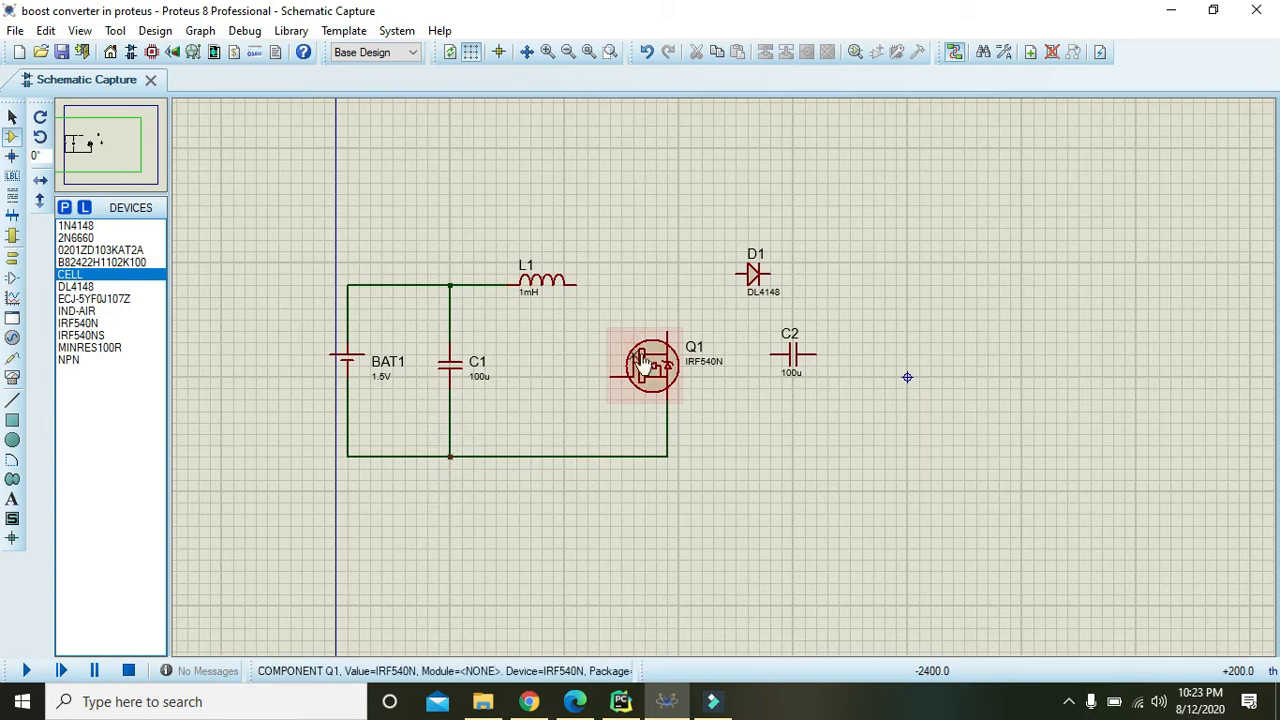
click(792, 356)
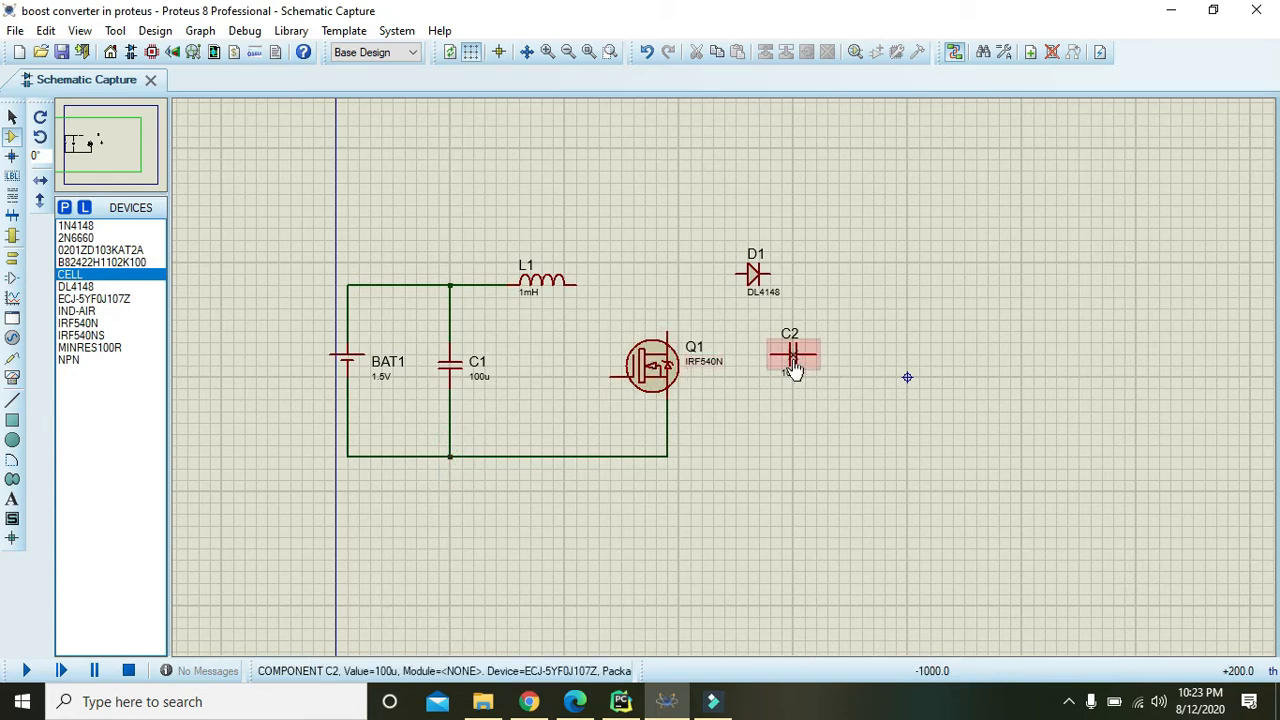
Rotate C2 upright and wire it from D1's output down to the bottom rail.
right_click(792, 356)
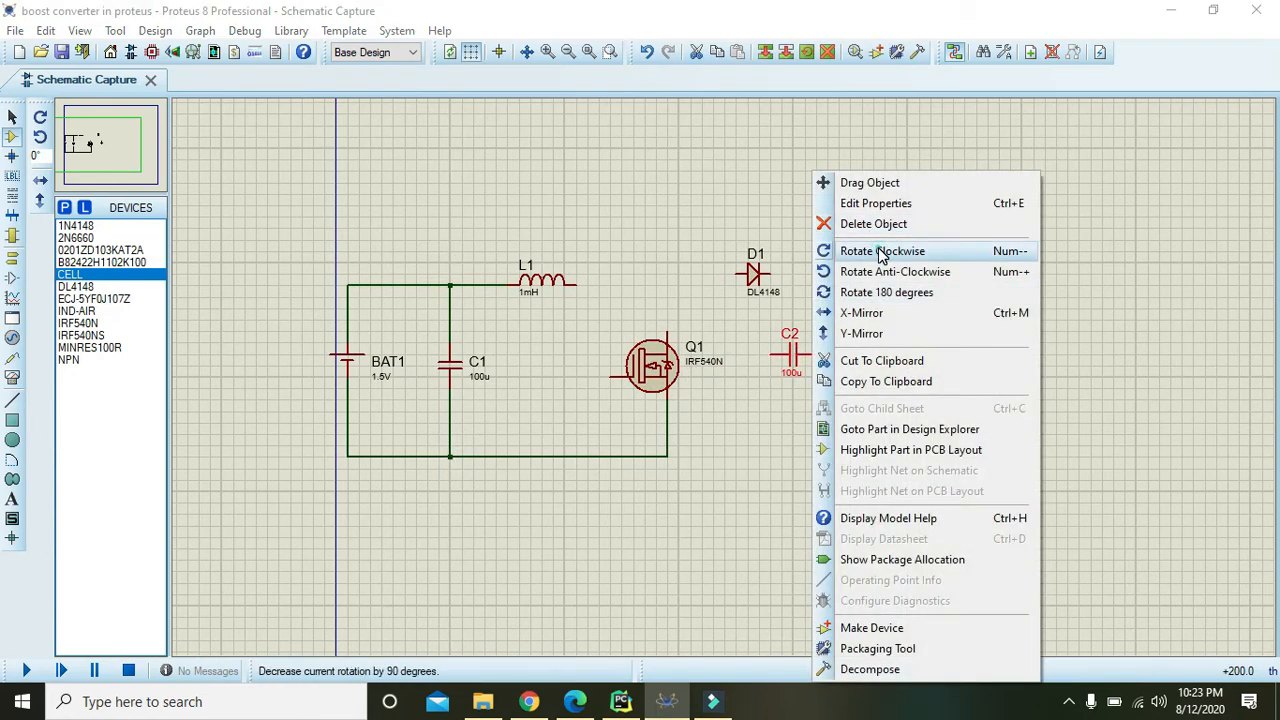
click(882, 252)
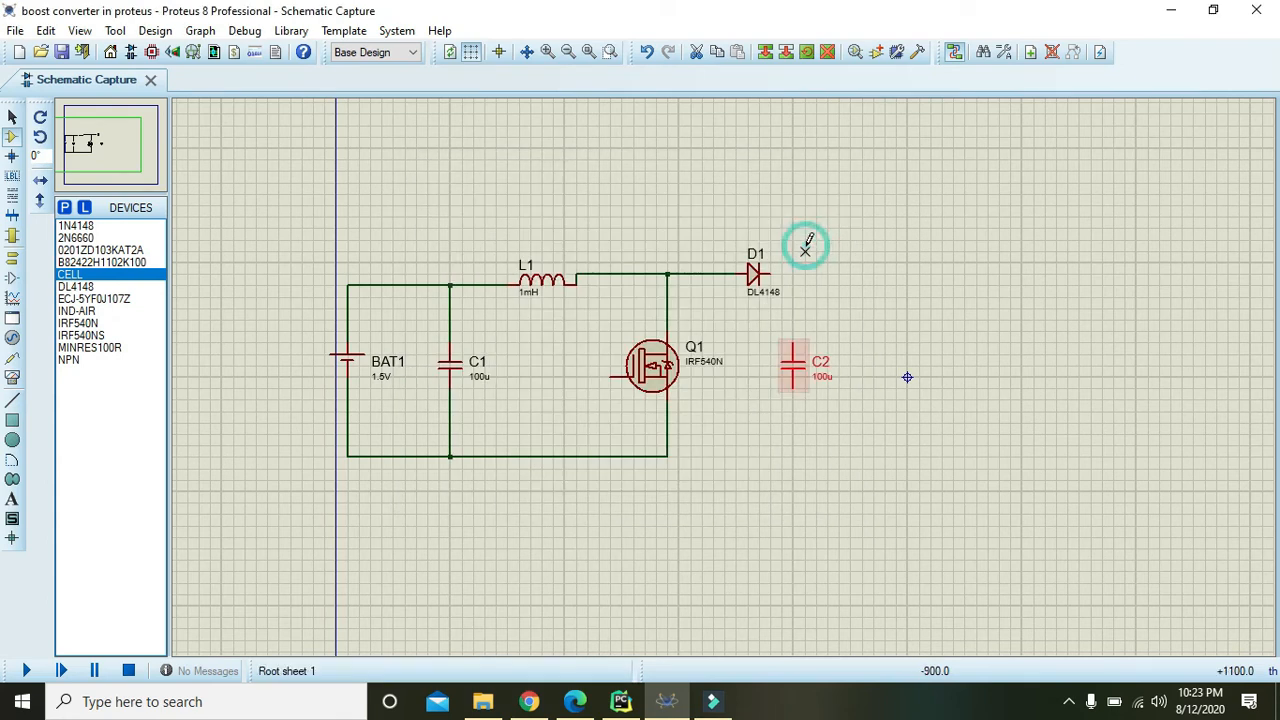
click(802, 368)
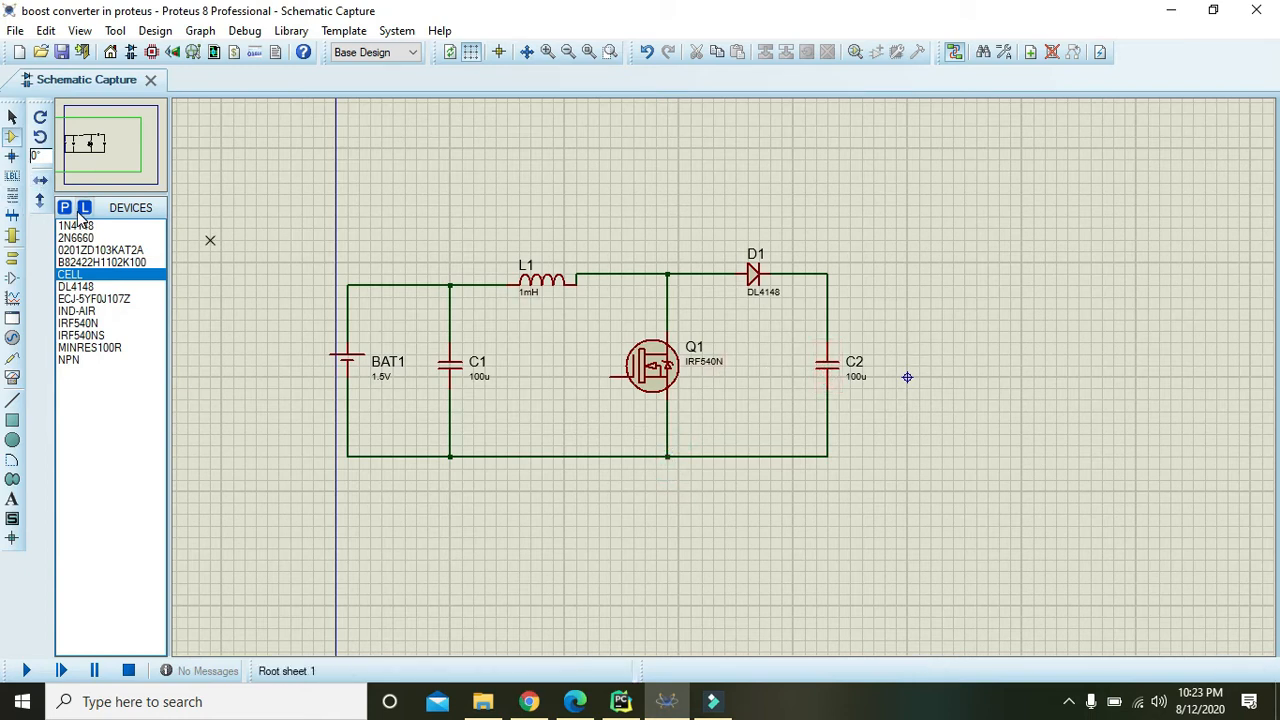
Load an 18R resistor R1 and wire it across the output rails beside C2.
click(64, 208)
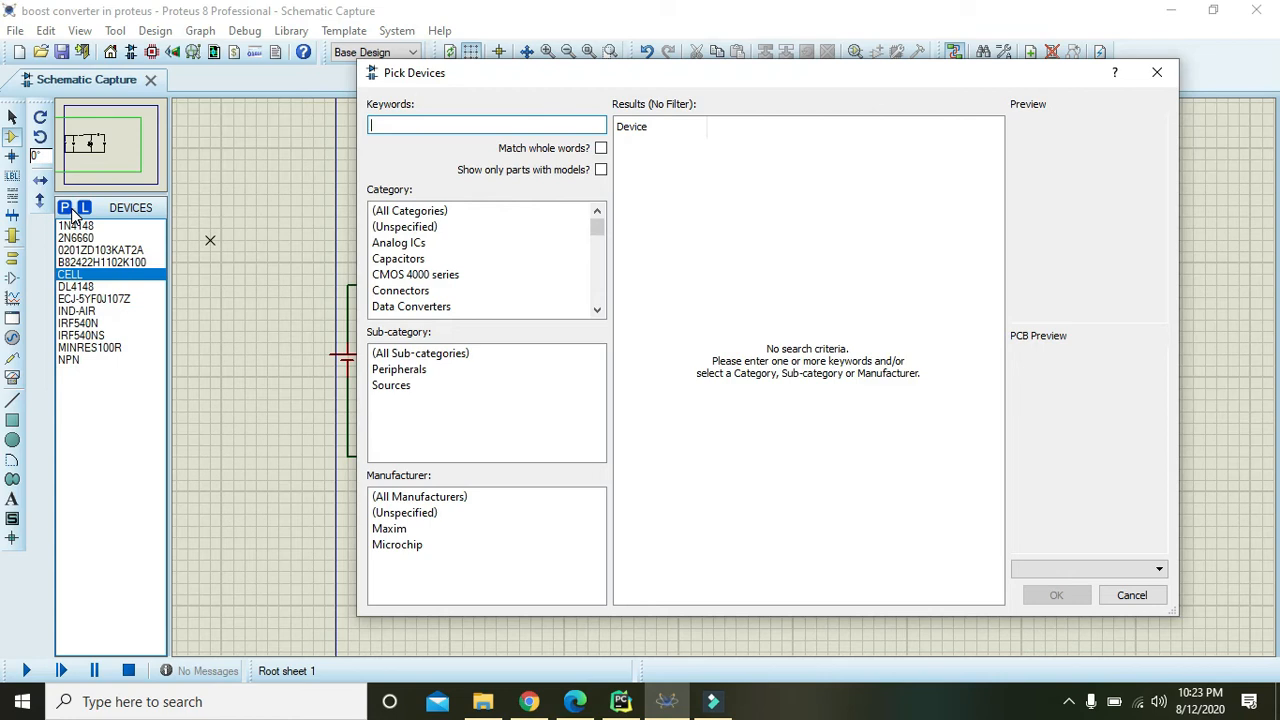
text(18R)
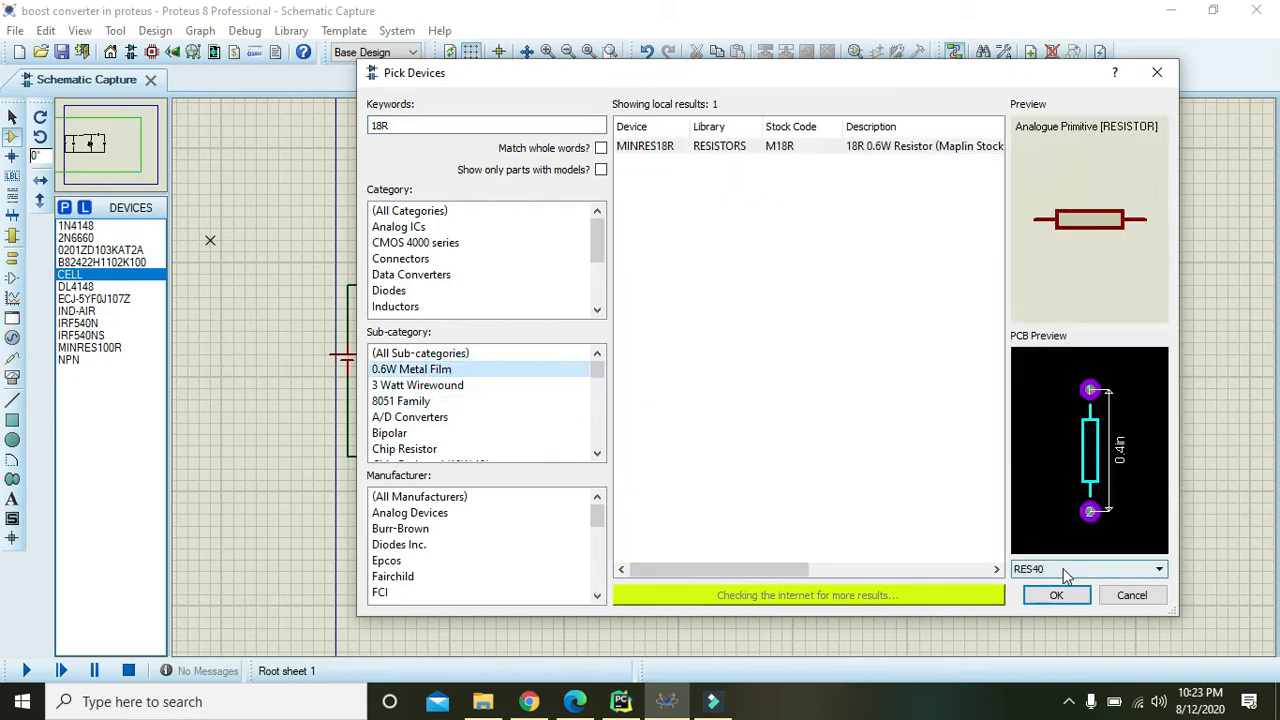
click(1056, 596)
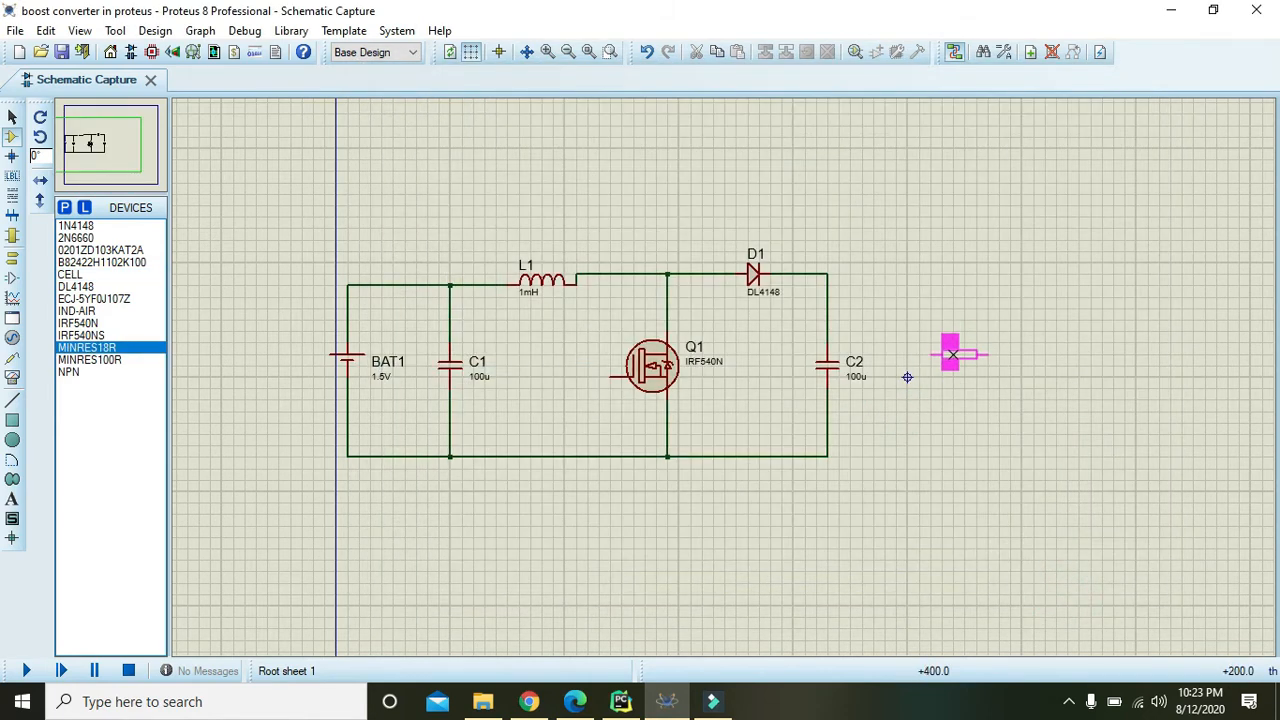
right_click(952, 356)
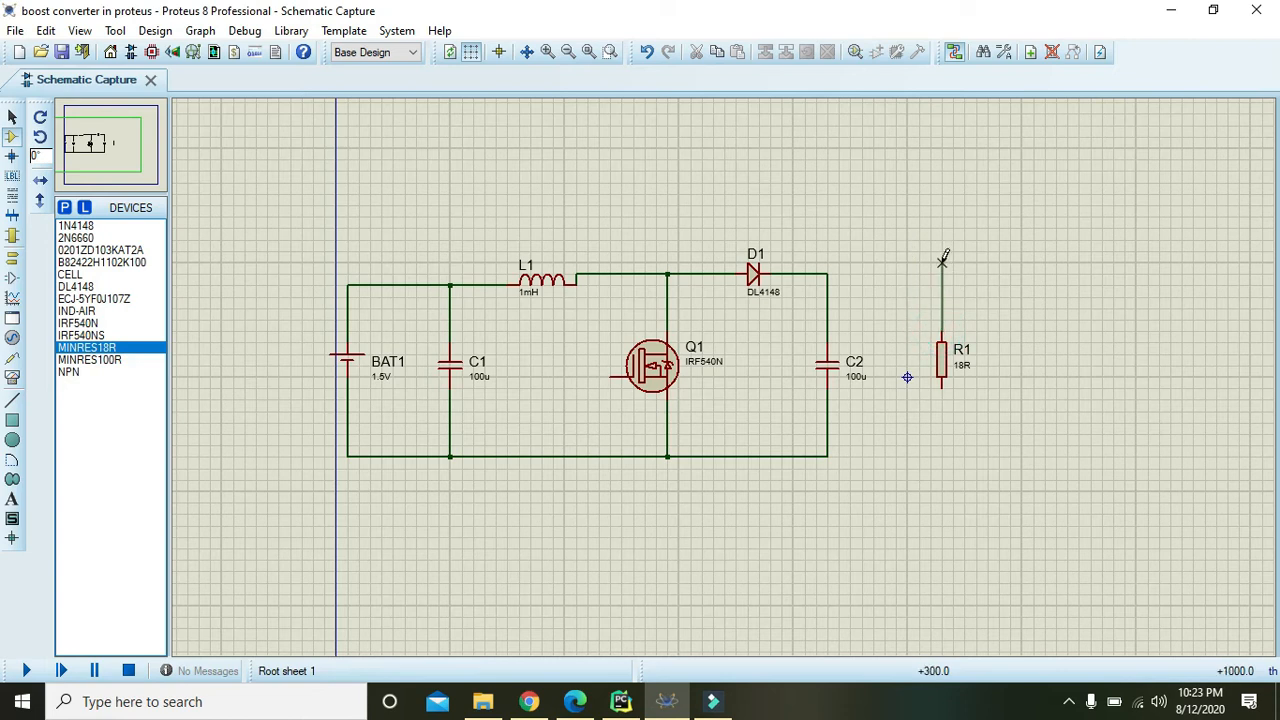
click(942, 272)
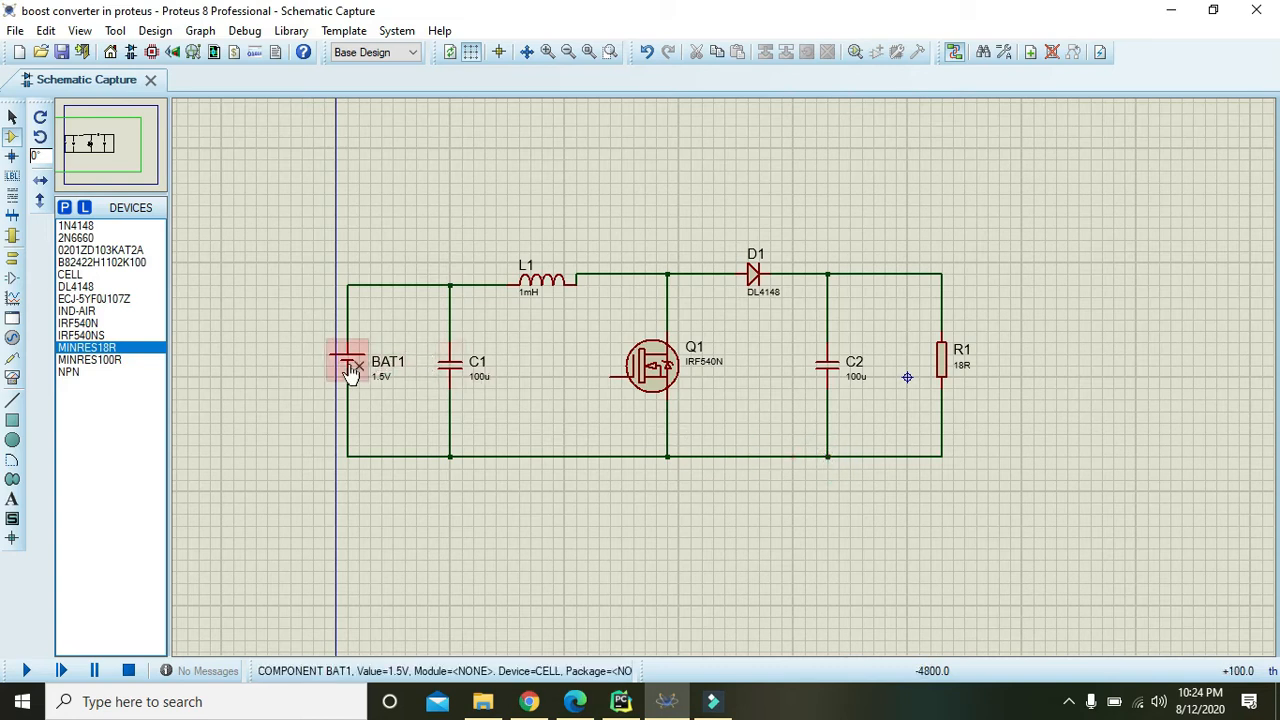
Set BAT1's voltage to 5V and L1's inductance to 1uH in their properties.
double_click(348, 362)
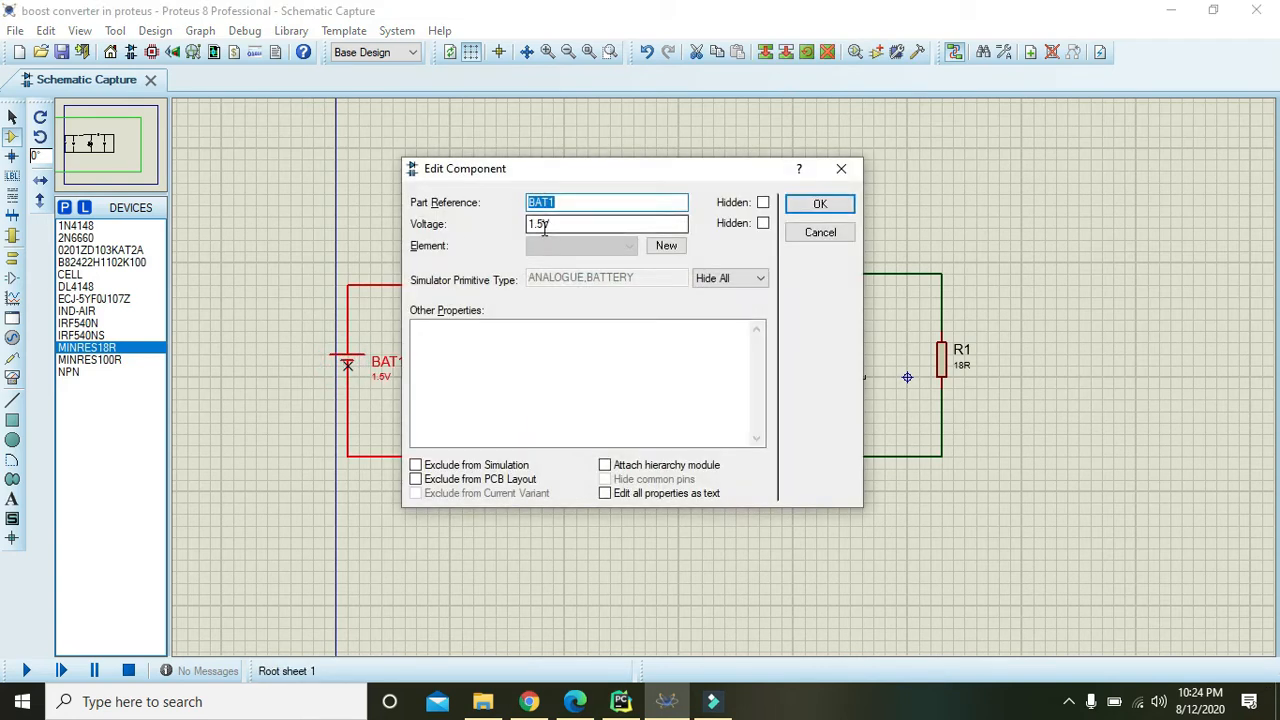
text(4V)
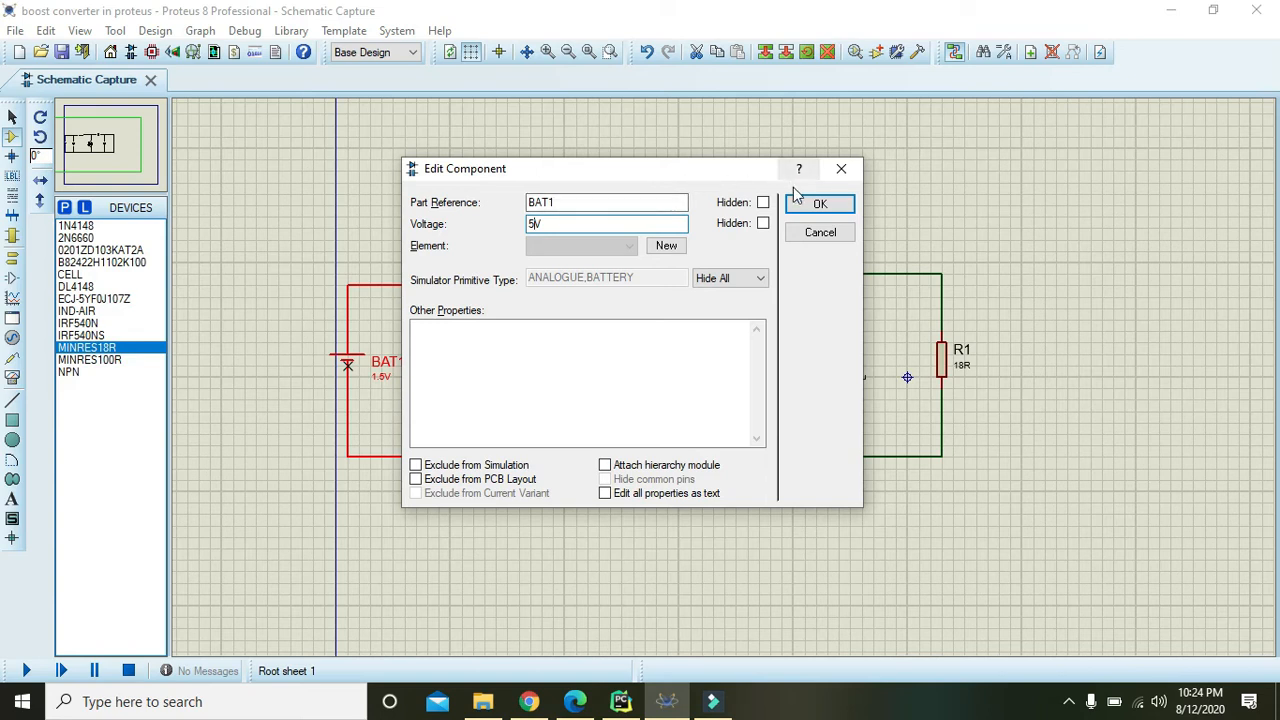
click(820, 204)
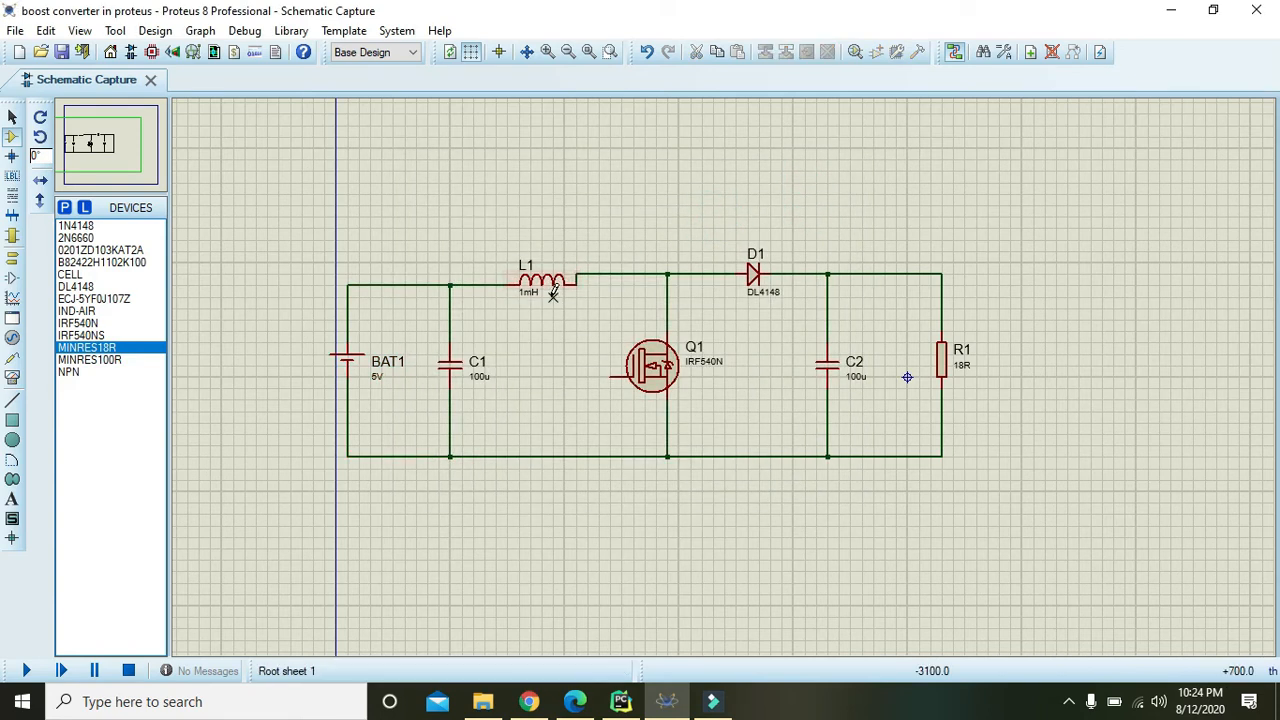
double_click(540, 278)
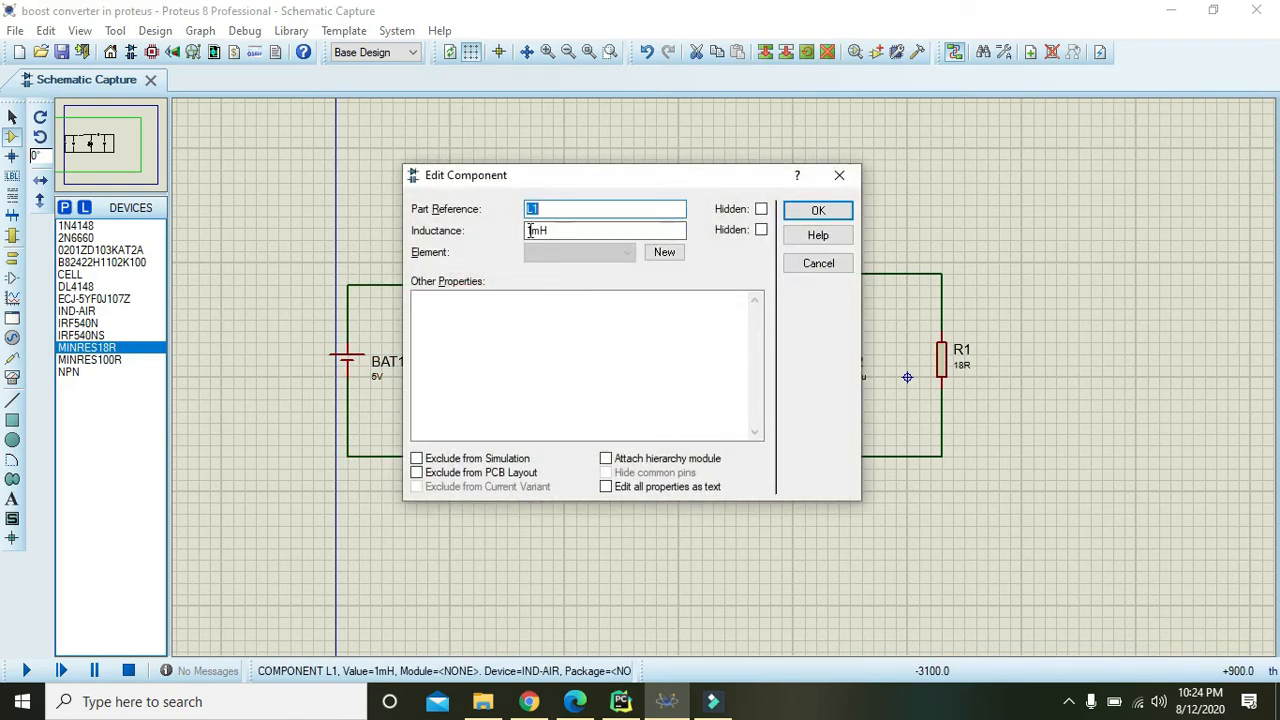
text(1uH)
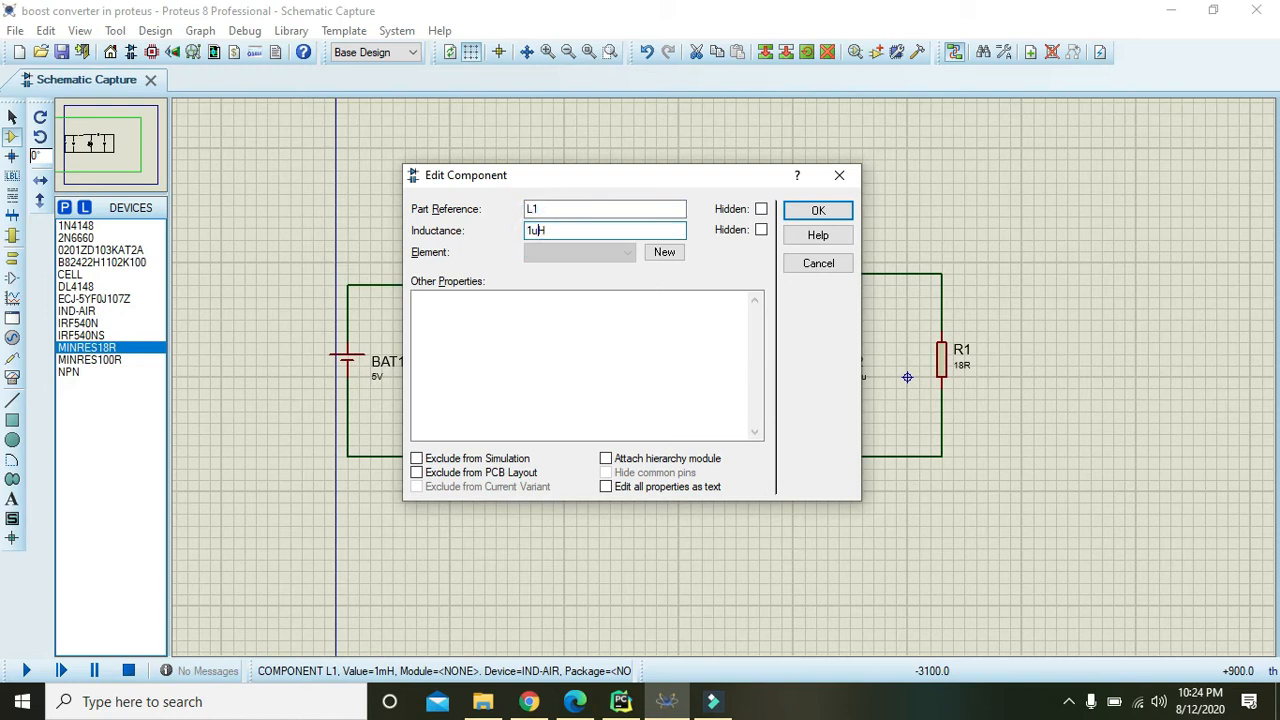
click(816, 210)
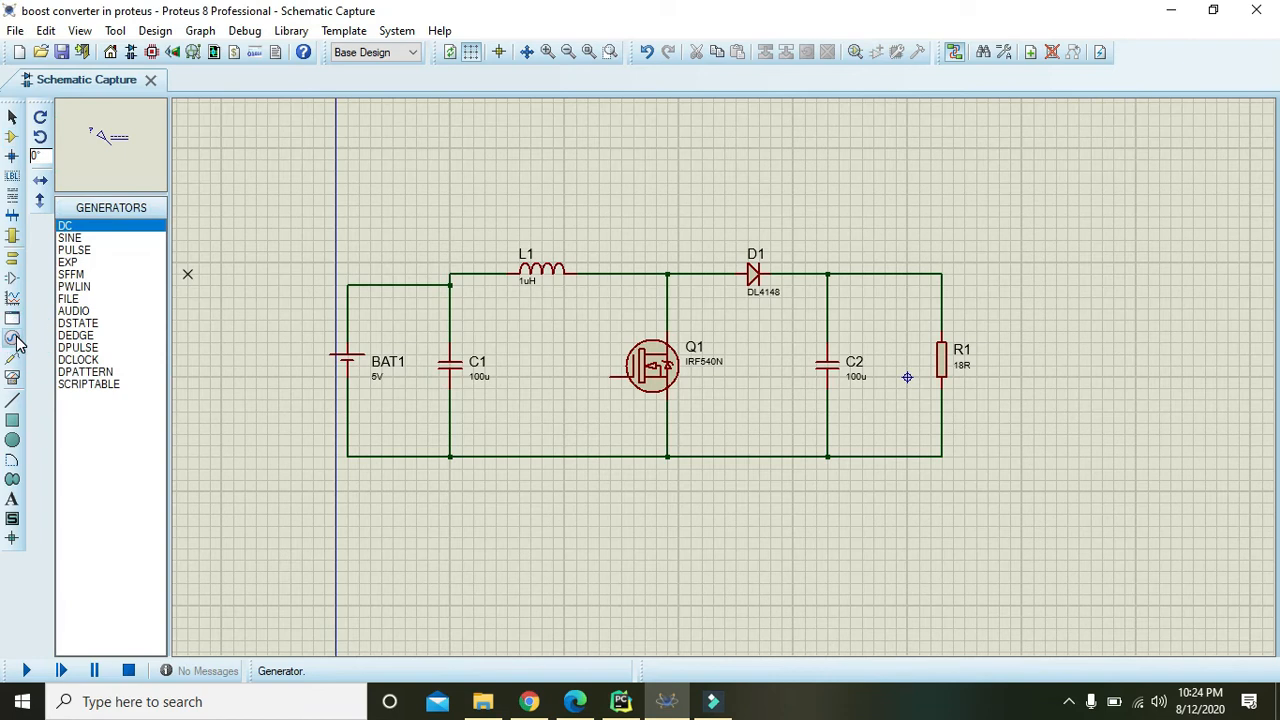
Place a PULSE generator driving MOSFET Q1's gate.
click(74, 248)
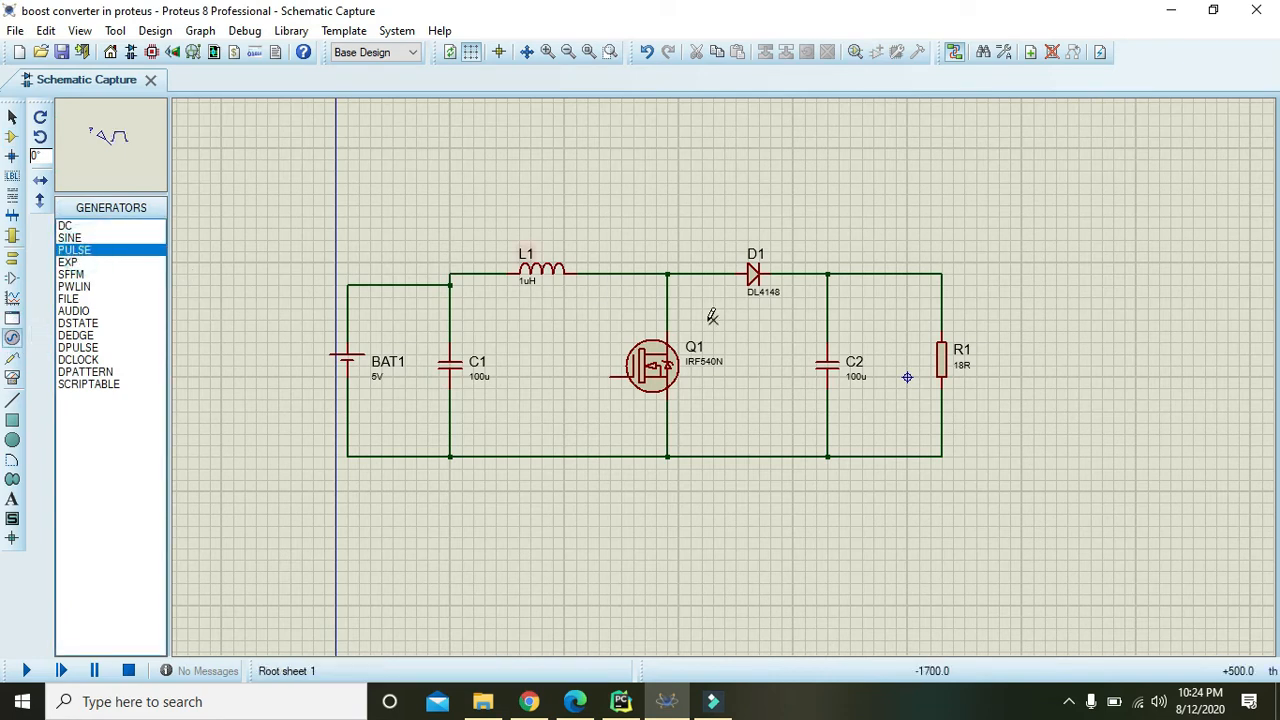
click(562, 352)
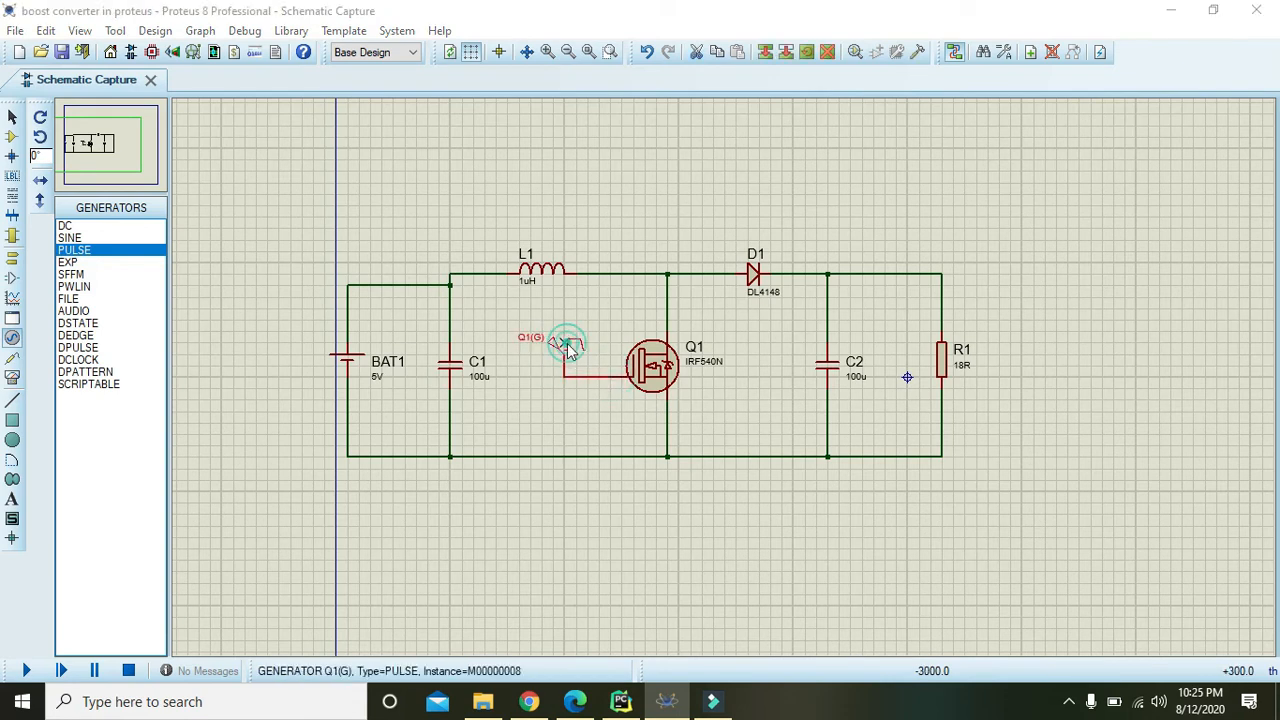
Set the gate pulse generator to a 12 V pulsed level with 90 ns rise/fall edges.
double_click(562, 344)
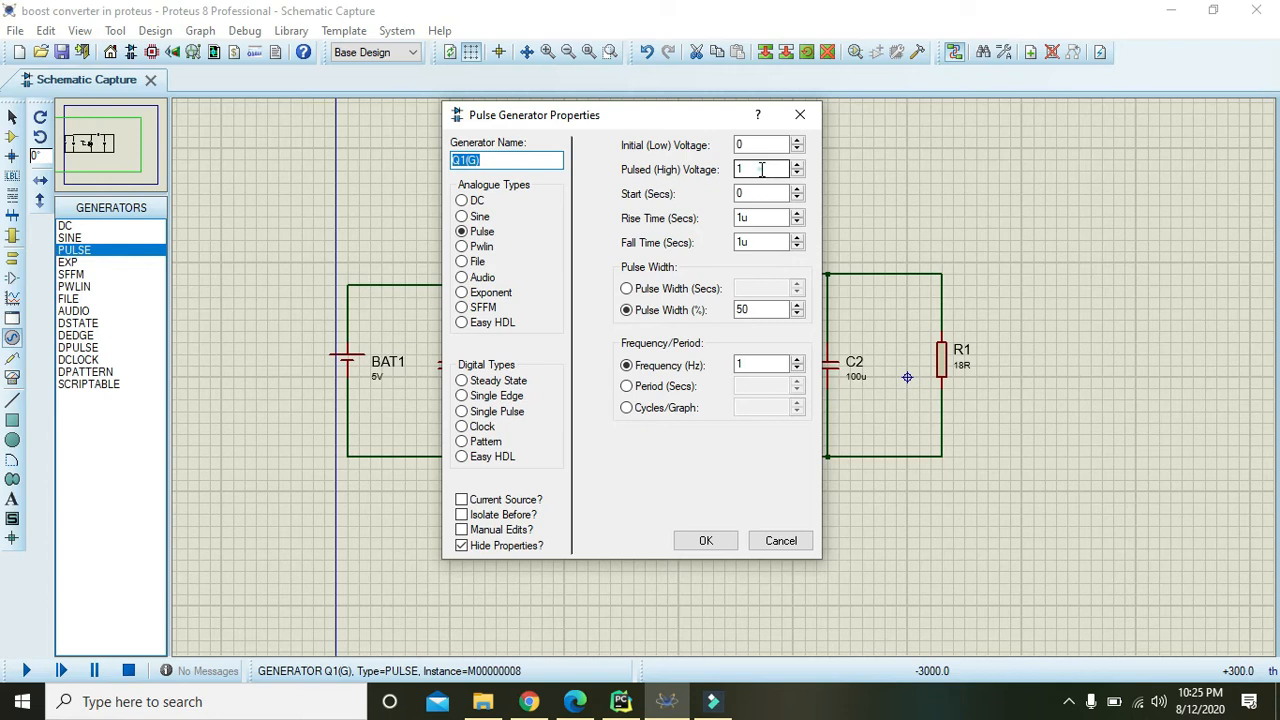
text(12)
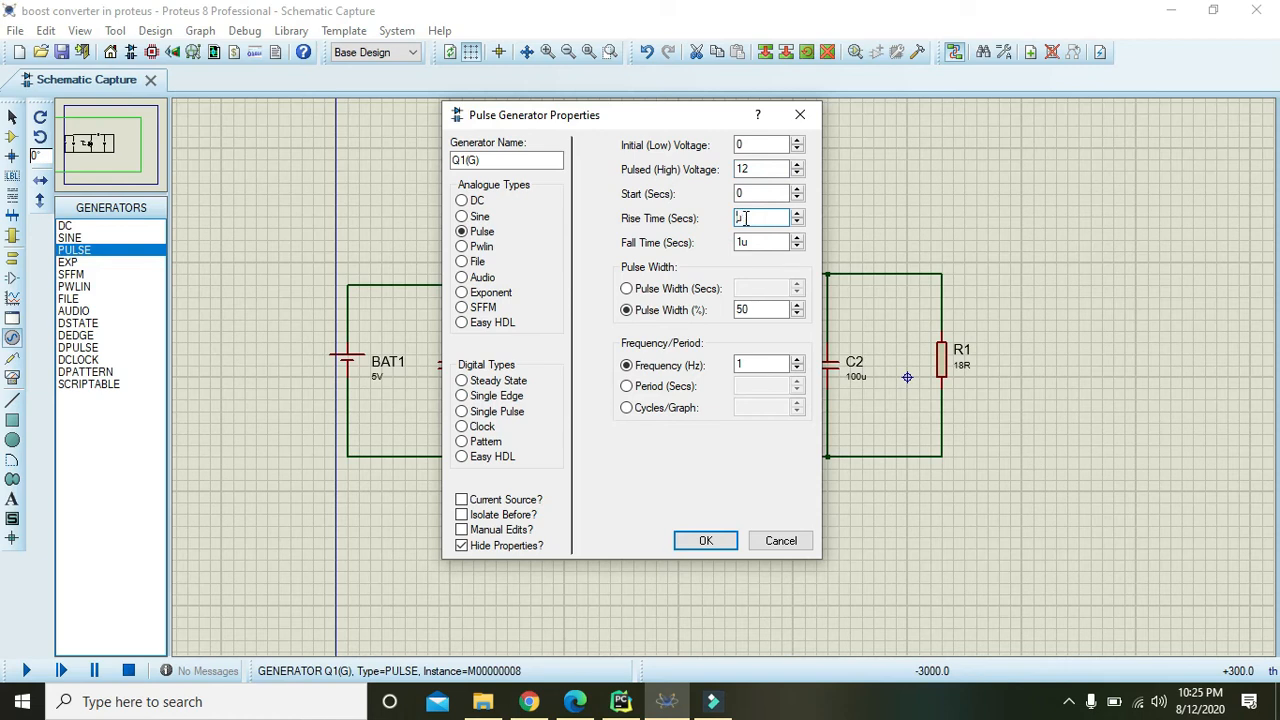
text(90u)
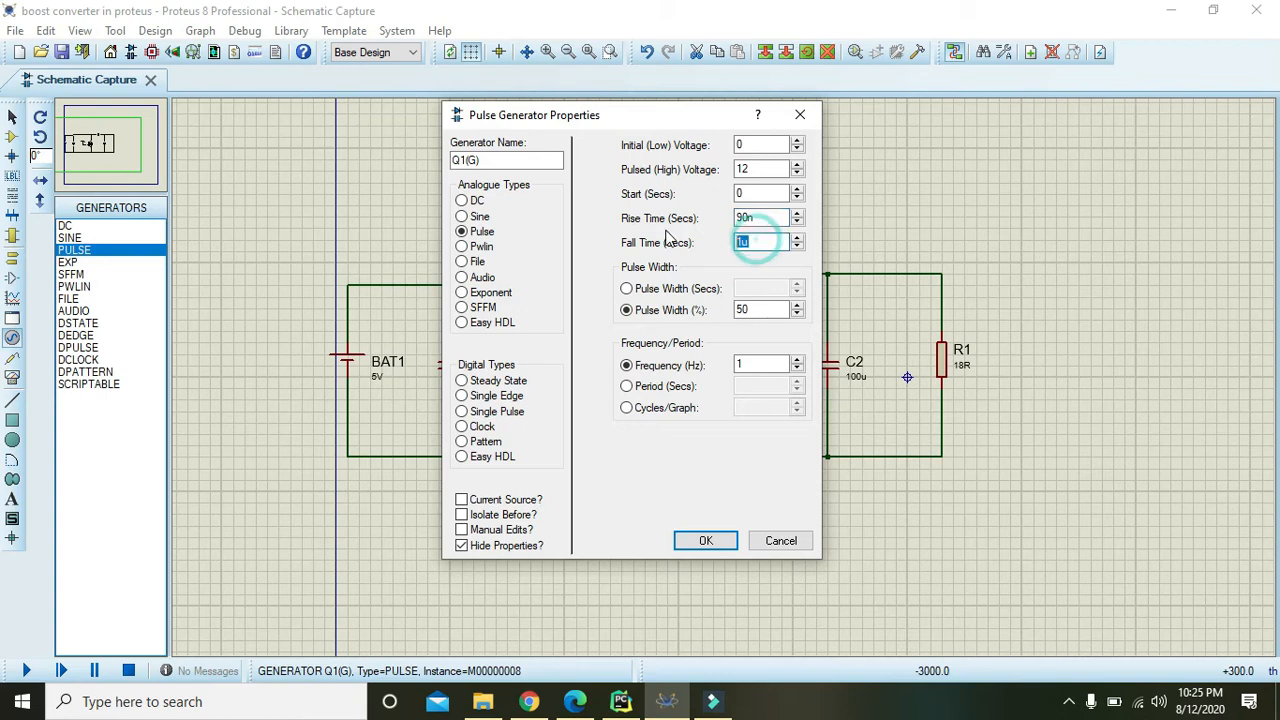
text(90n)
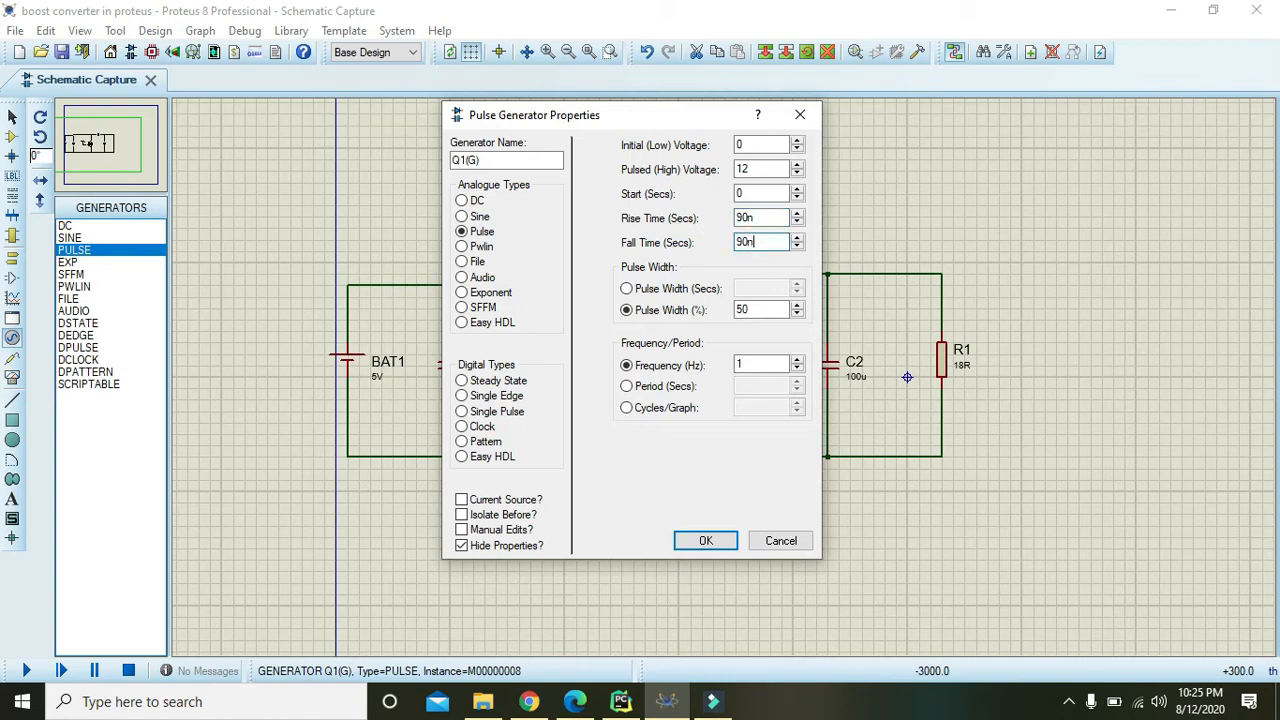
Set the pulse width to 70% and the frequency to 40k.
click(762, 308)
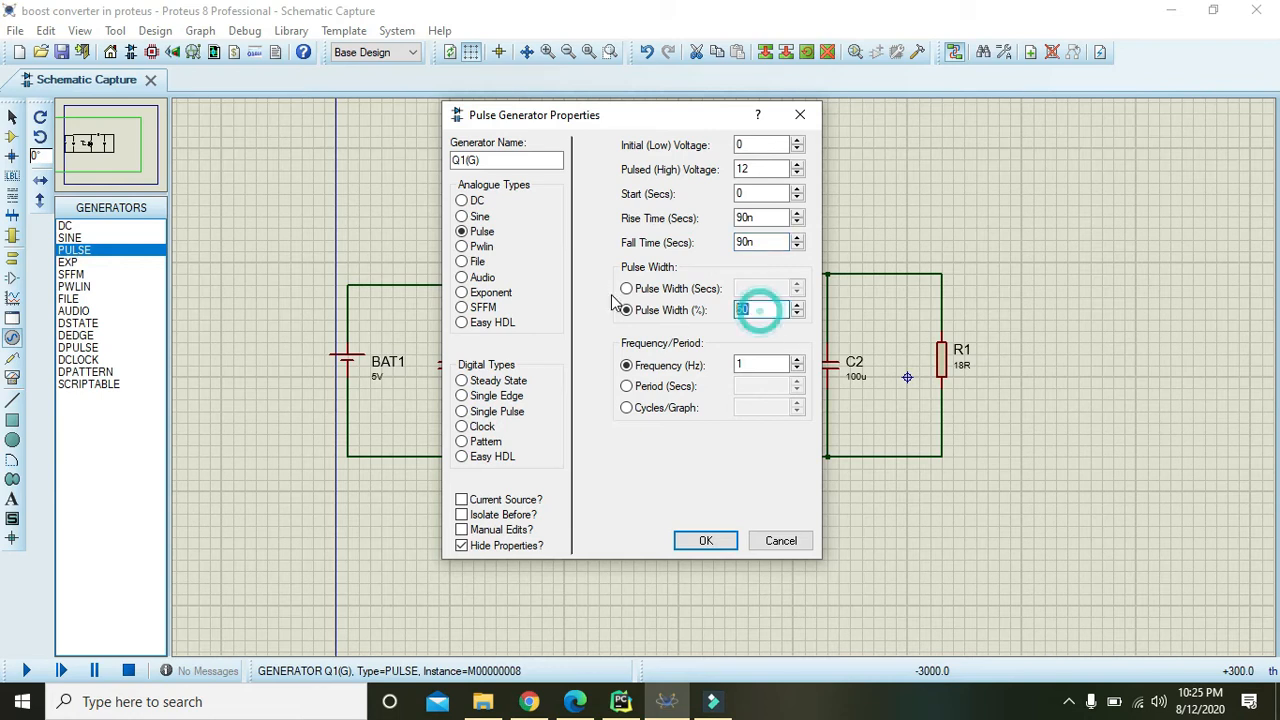
text(70%)
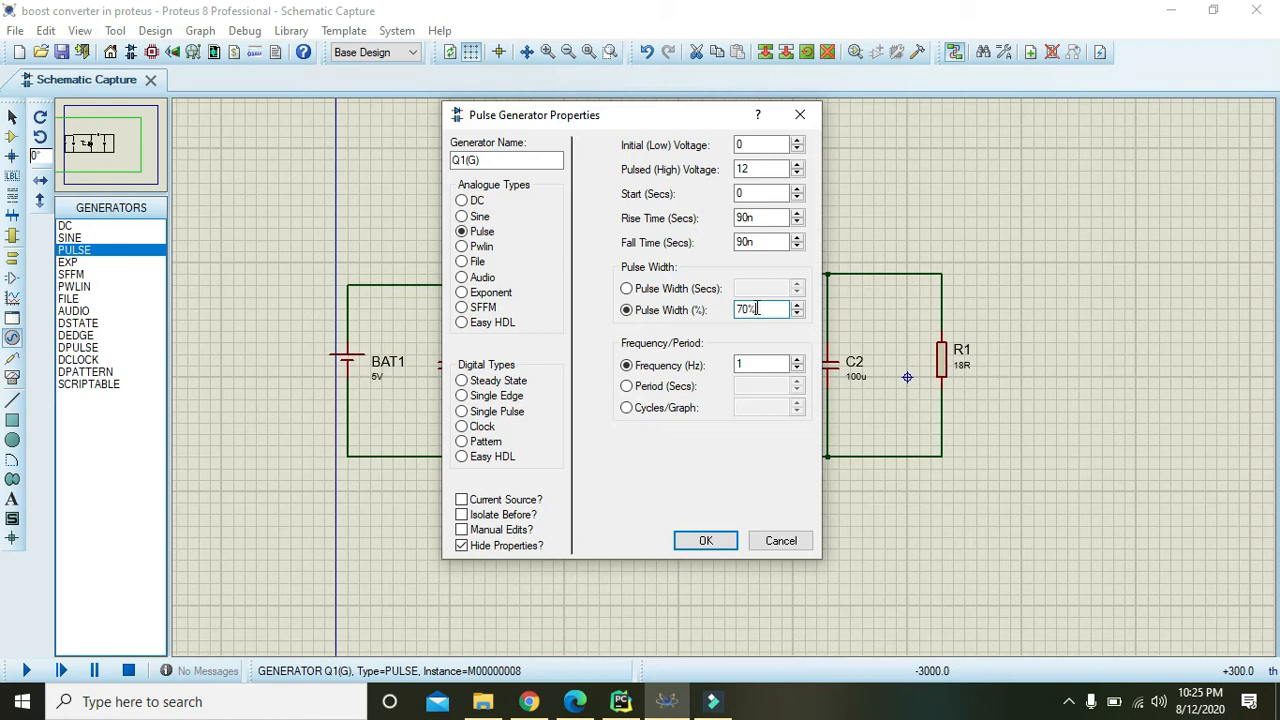
click(762, 364)
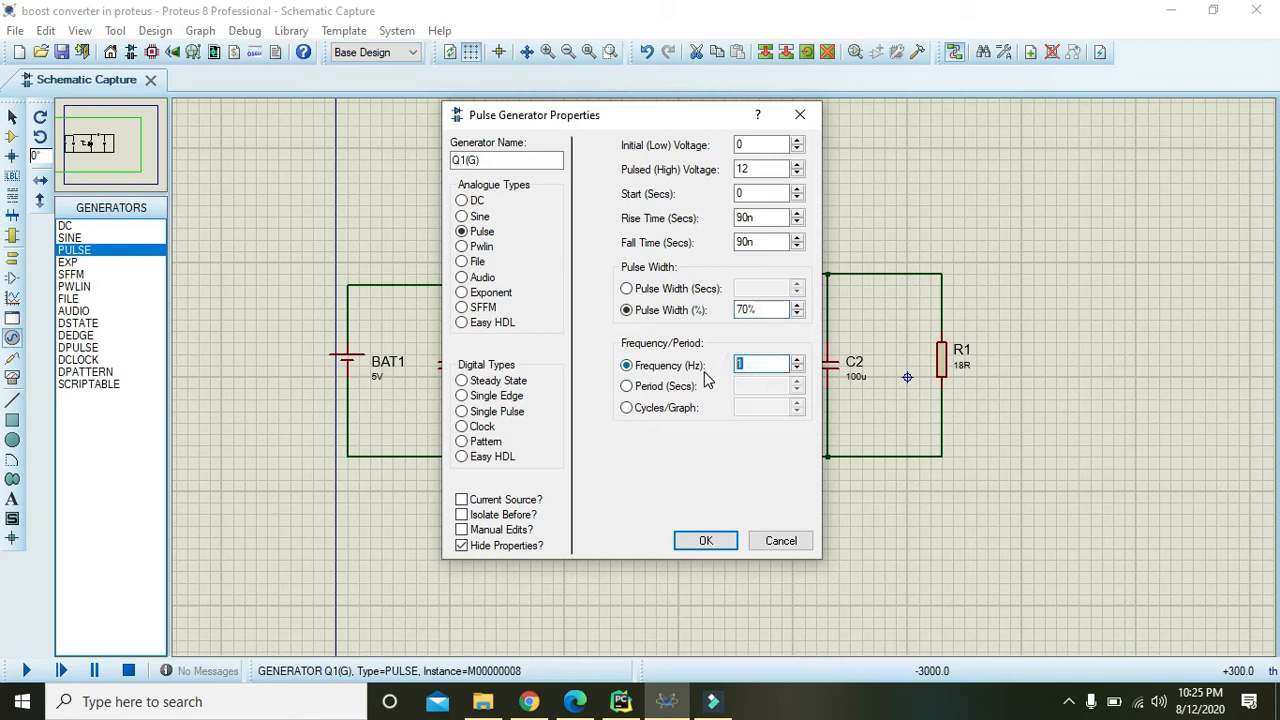
text(4)
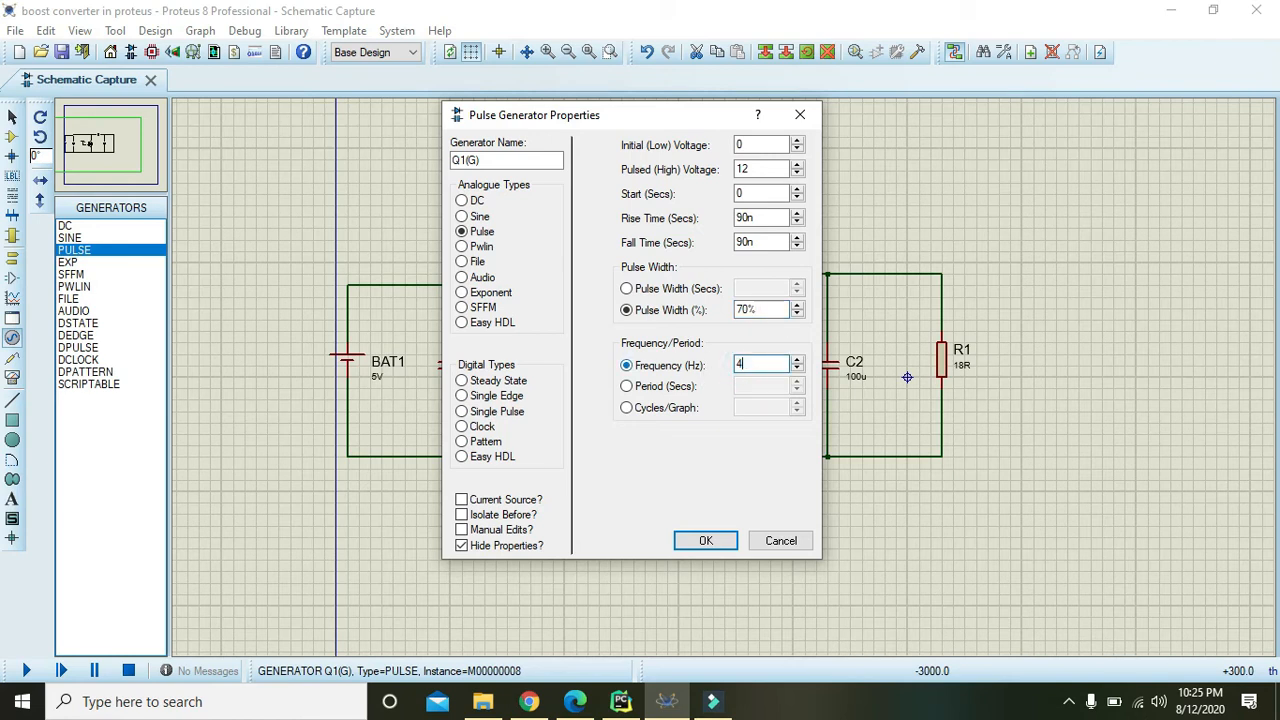
text(0k)
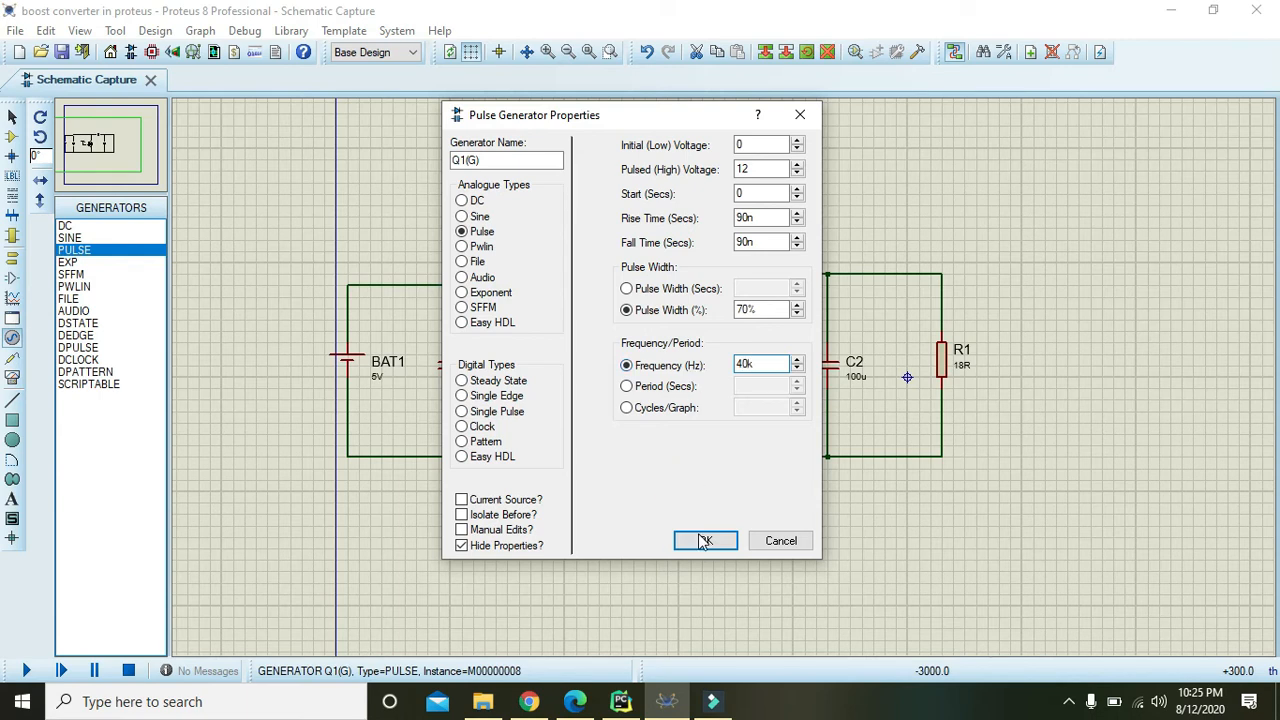
Apply the generator settings, dismissing the invalid pulse width warning along the way.
click(704, 540)
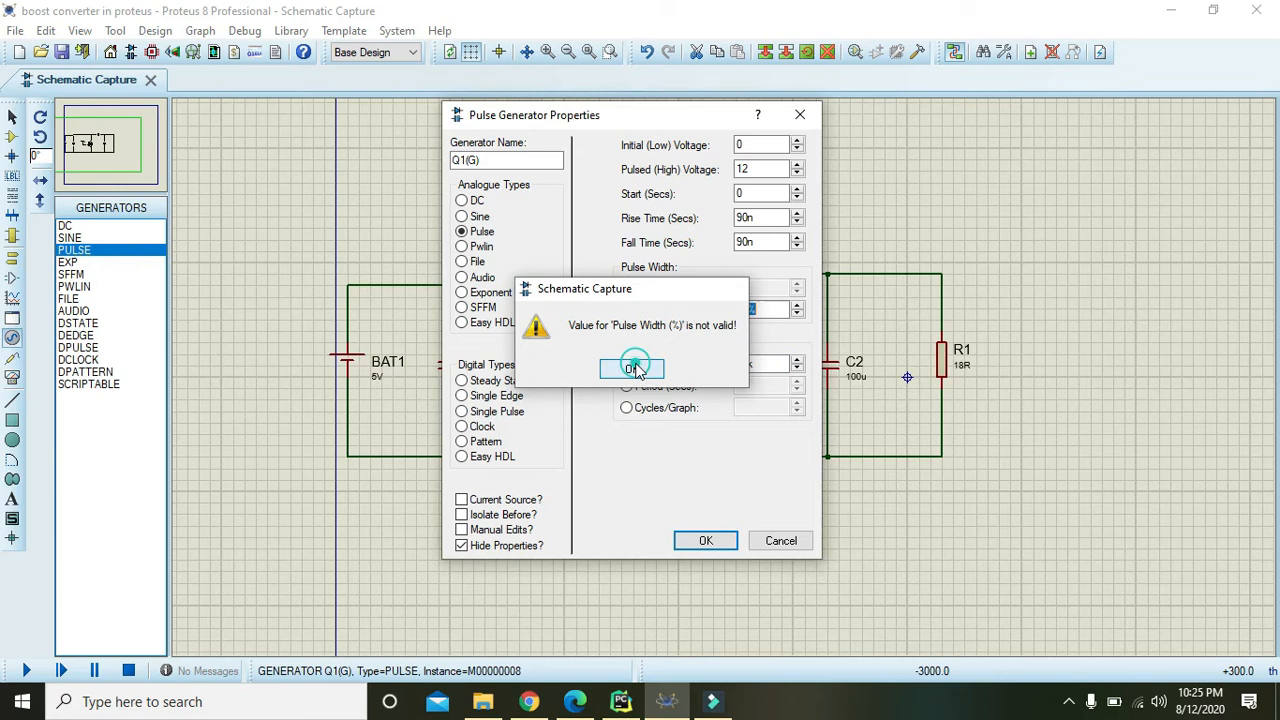
click(632, 368)
text(70)
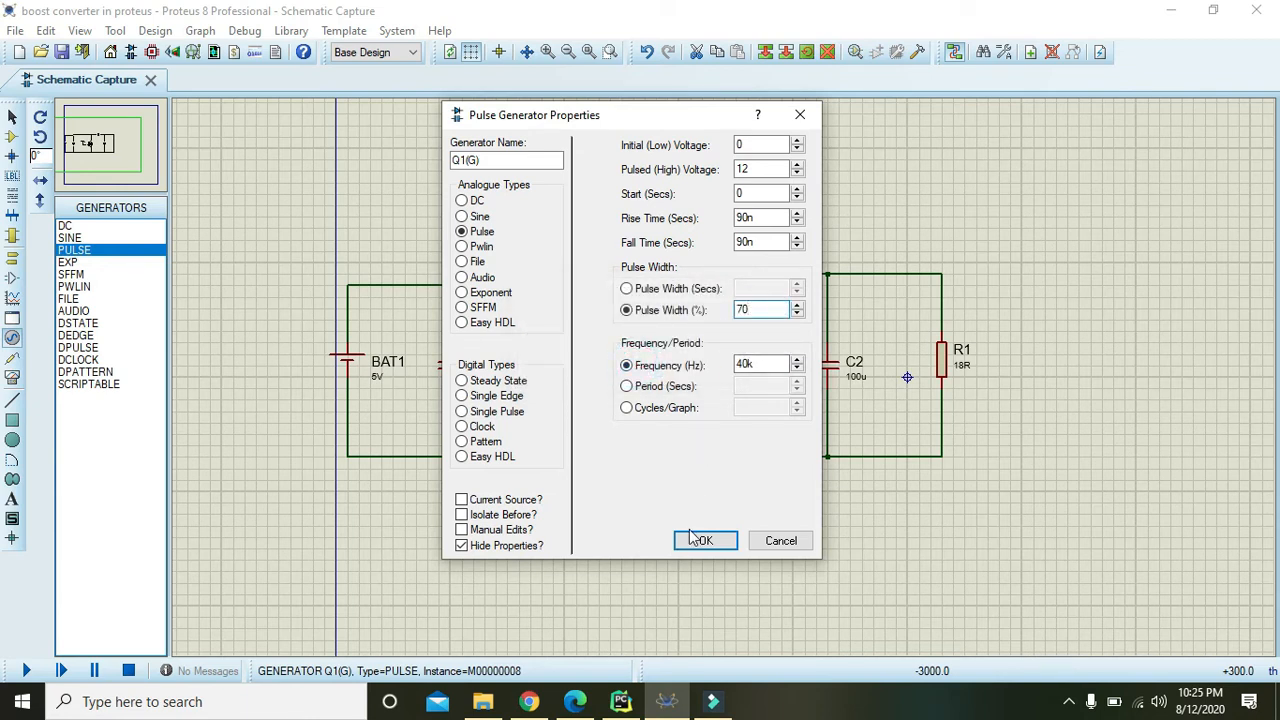
click(704, 540)
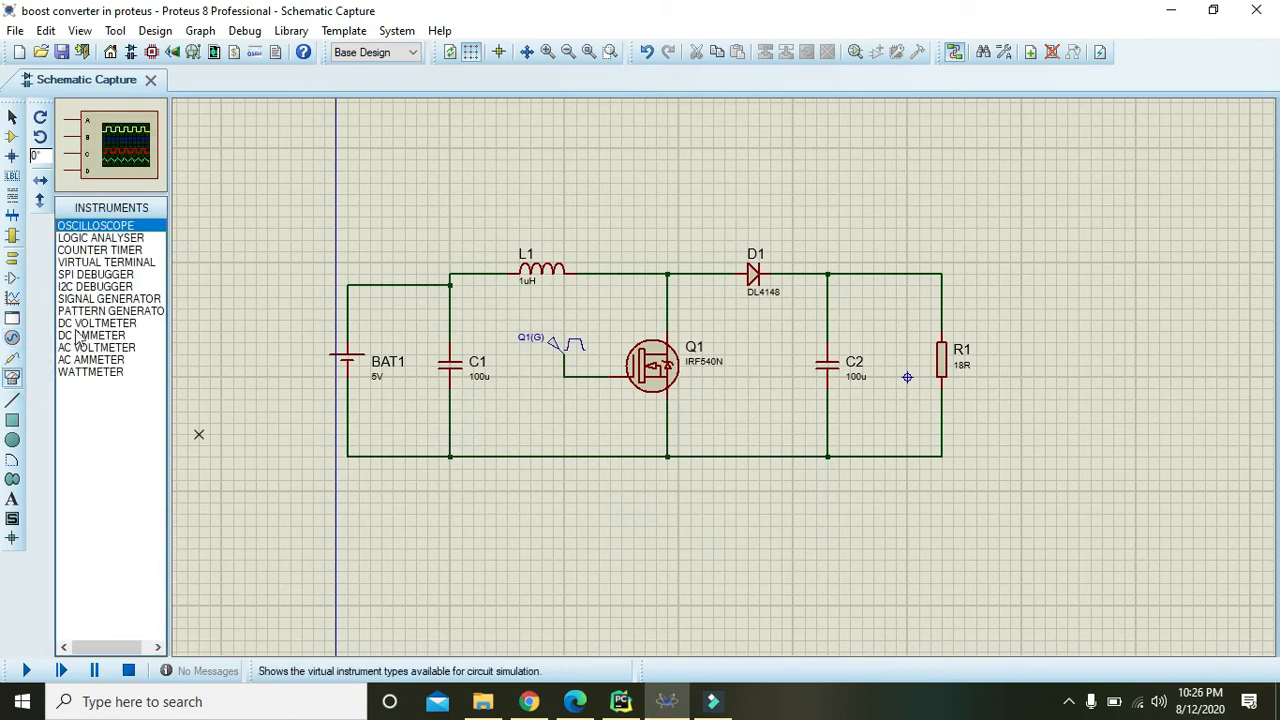
Place a DC voltmeter across the output rails beside R1 and start the simulation.
click(96, 324)
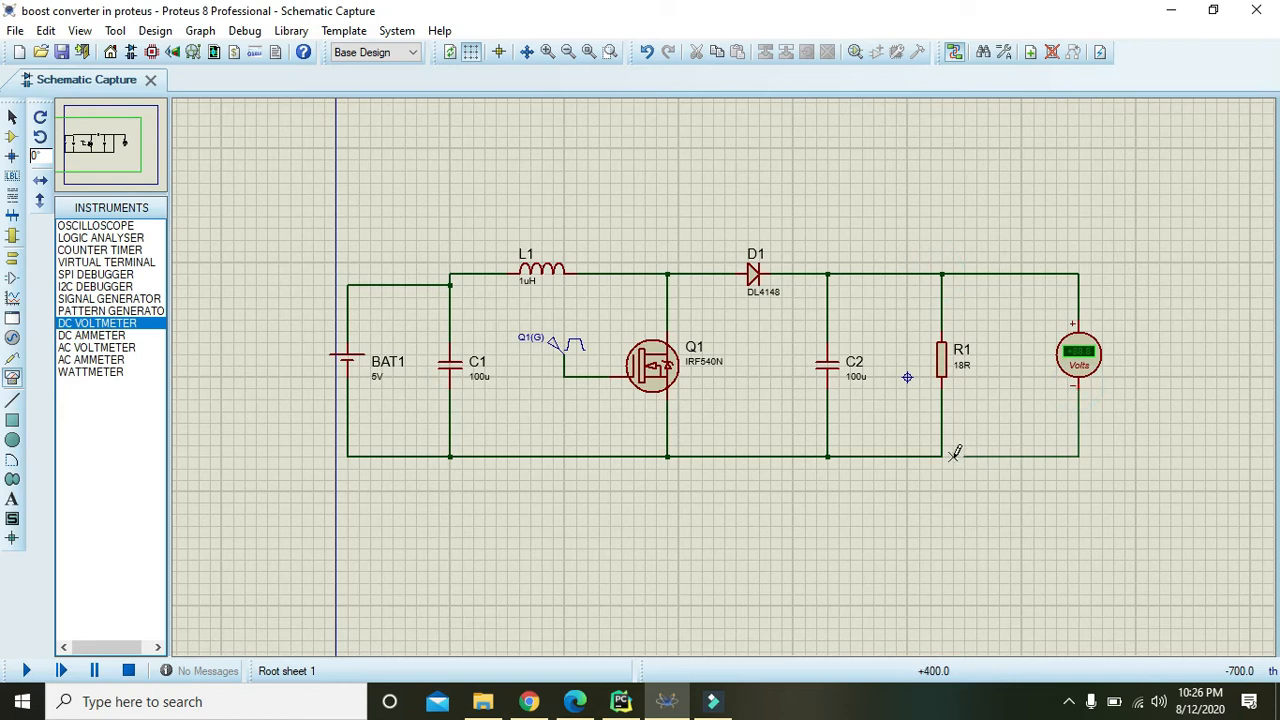
click(12, 32)
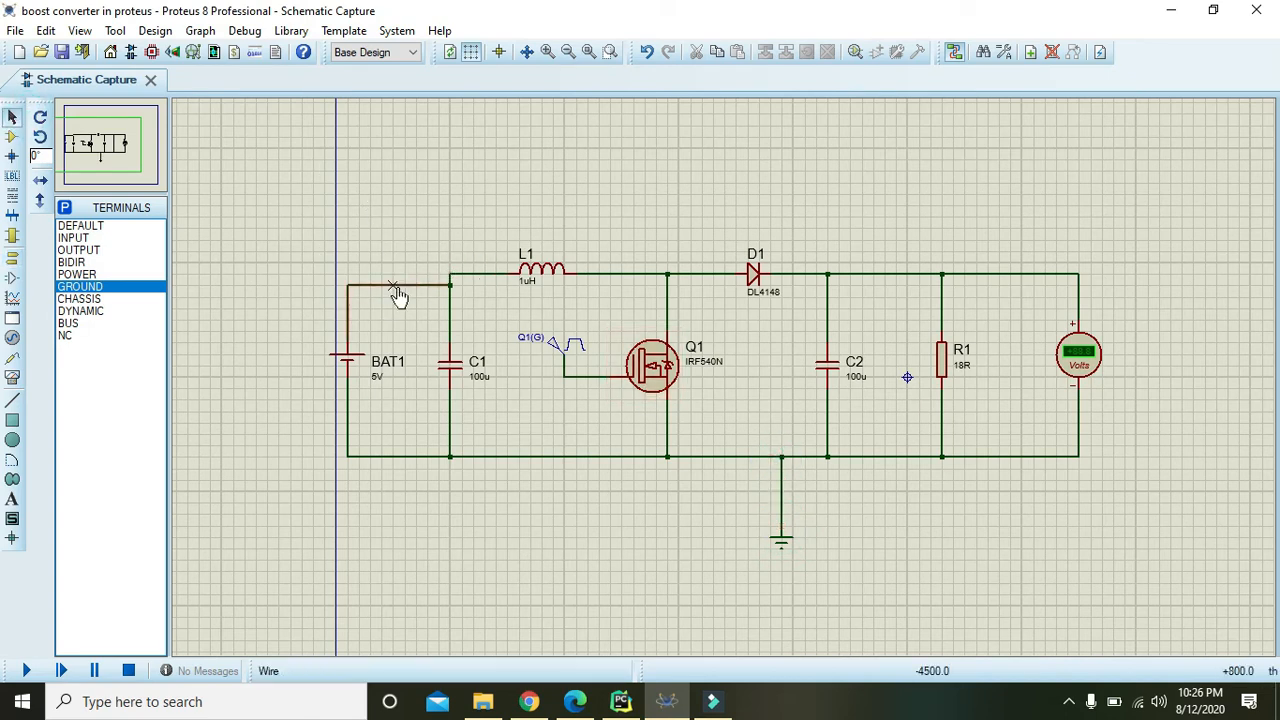
click(396, 284)
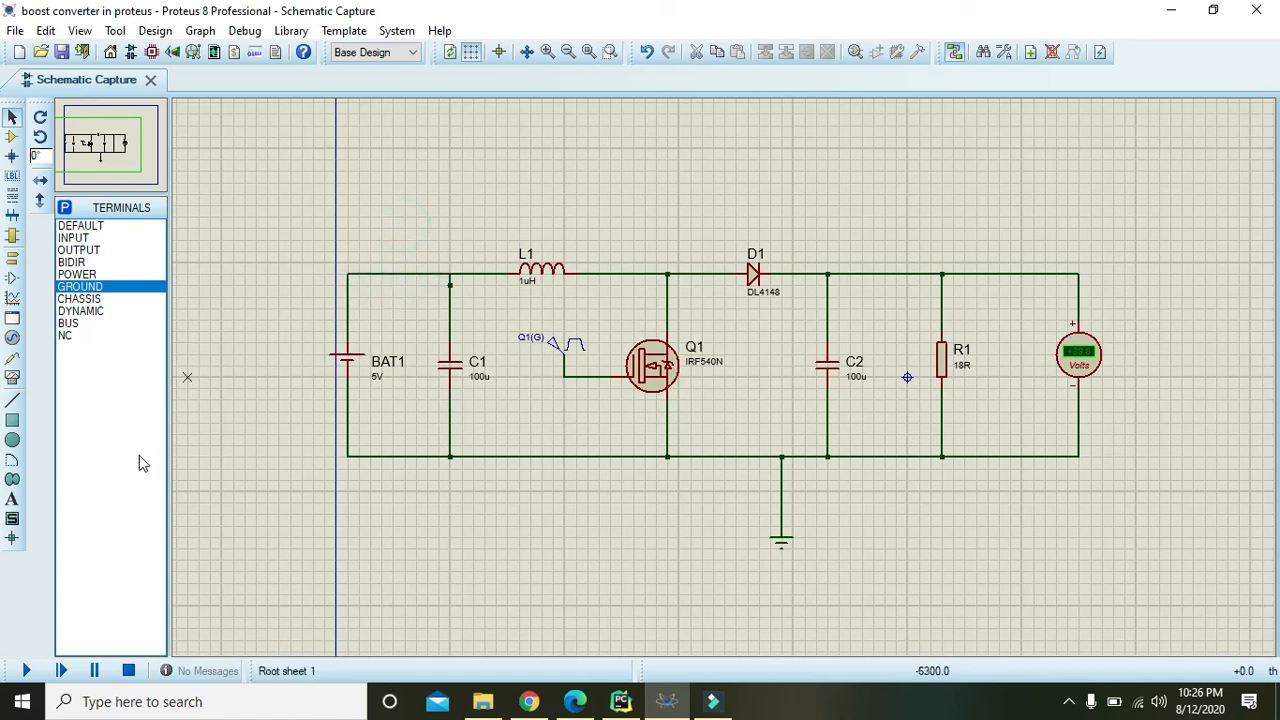
click(18, 672)
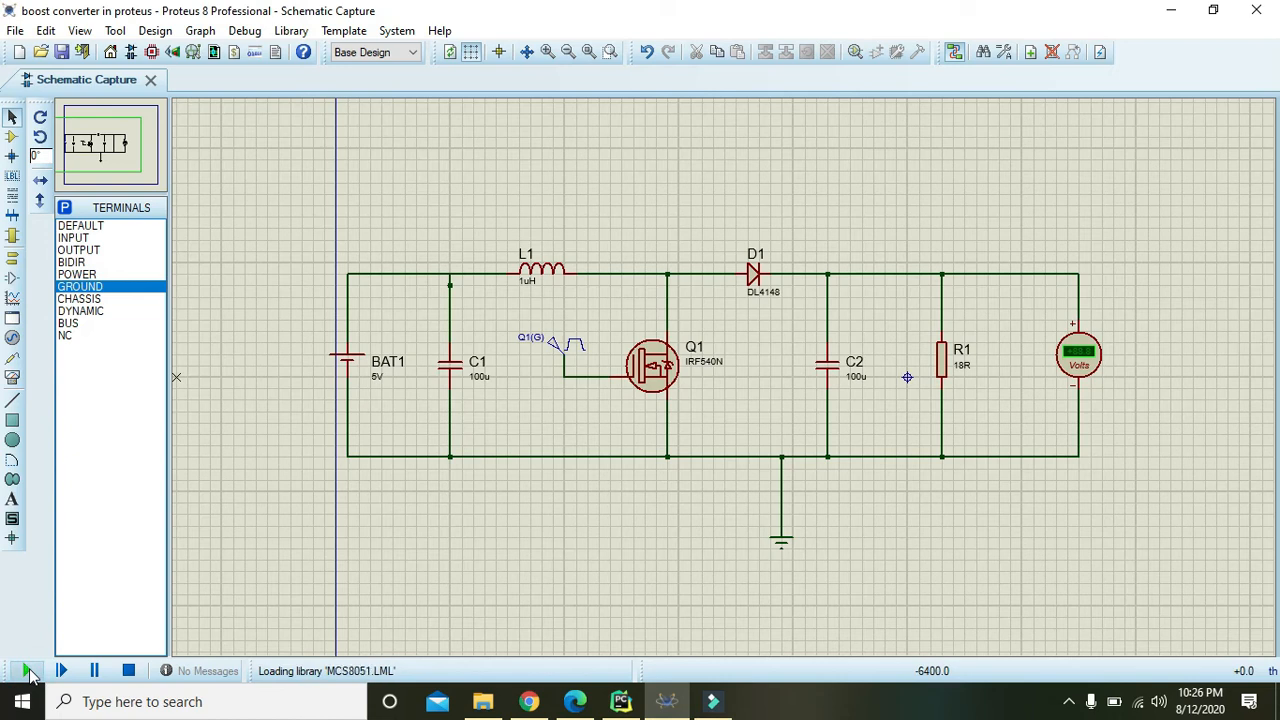
click(18, 672)
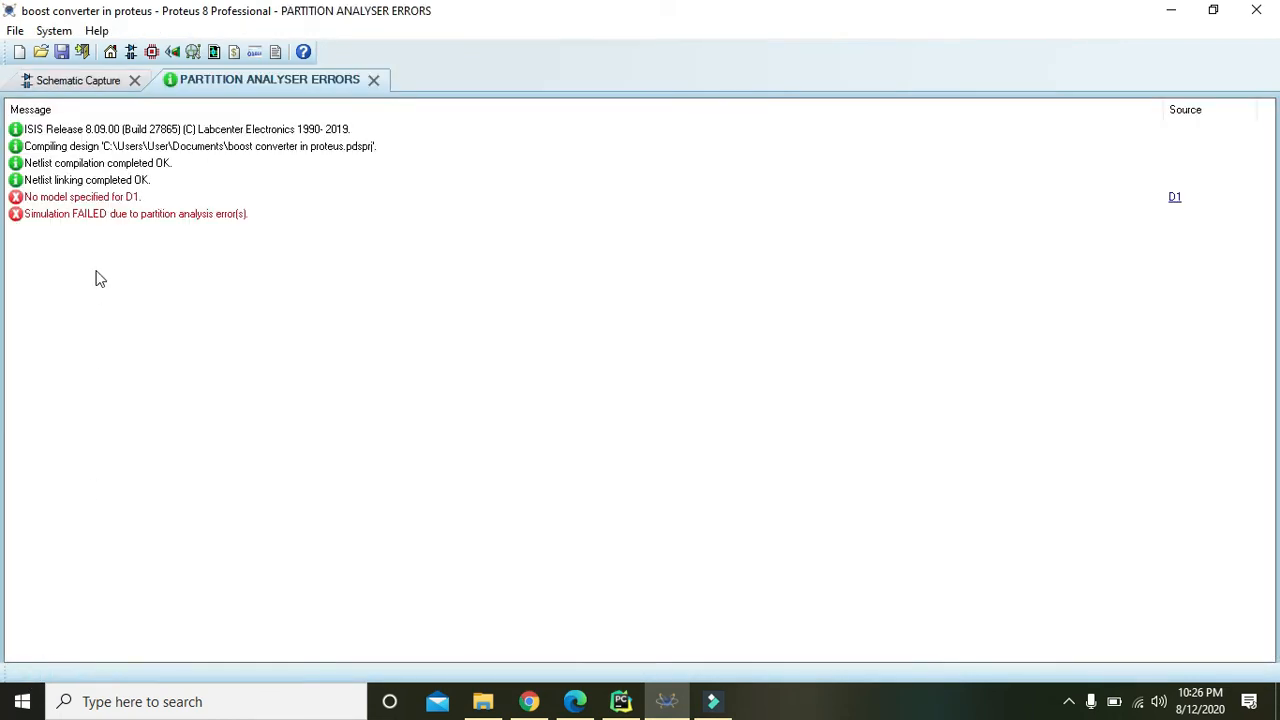
click(84, 198)
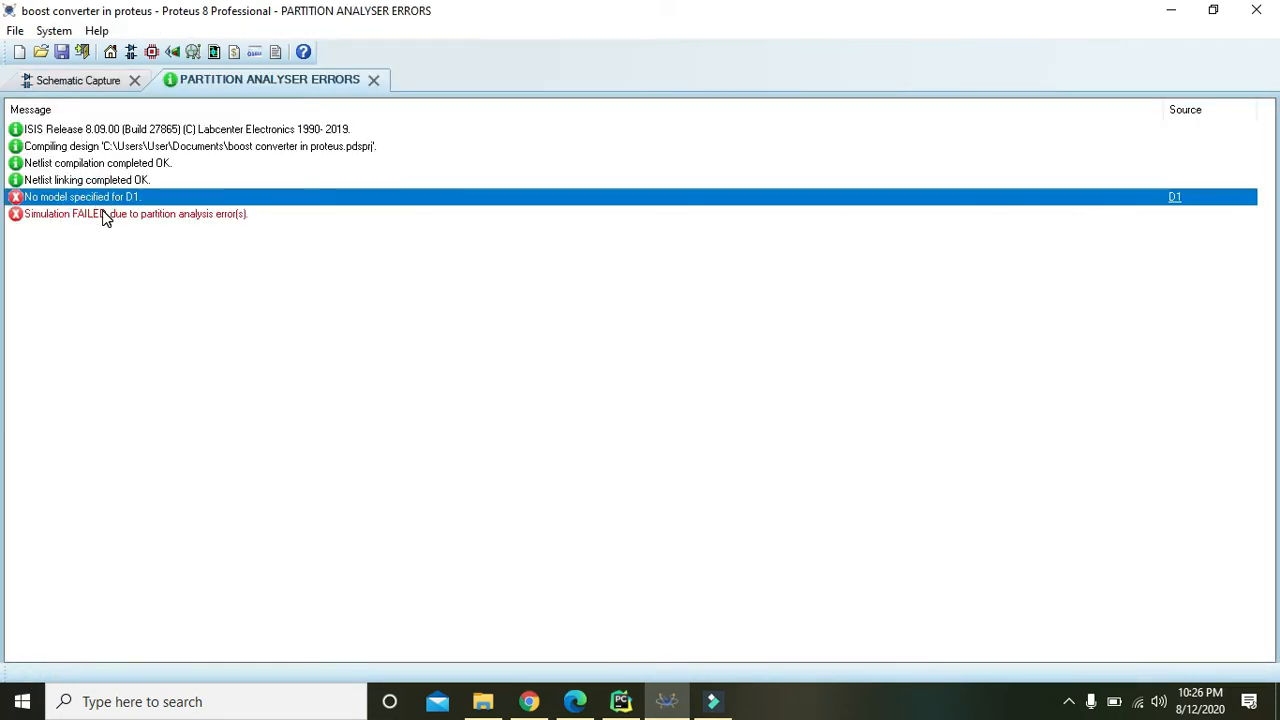
click(84, 80)
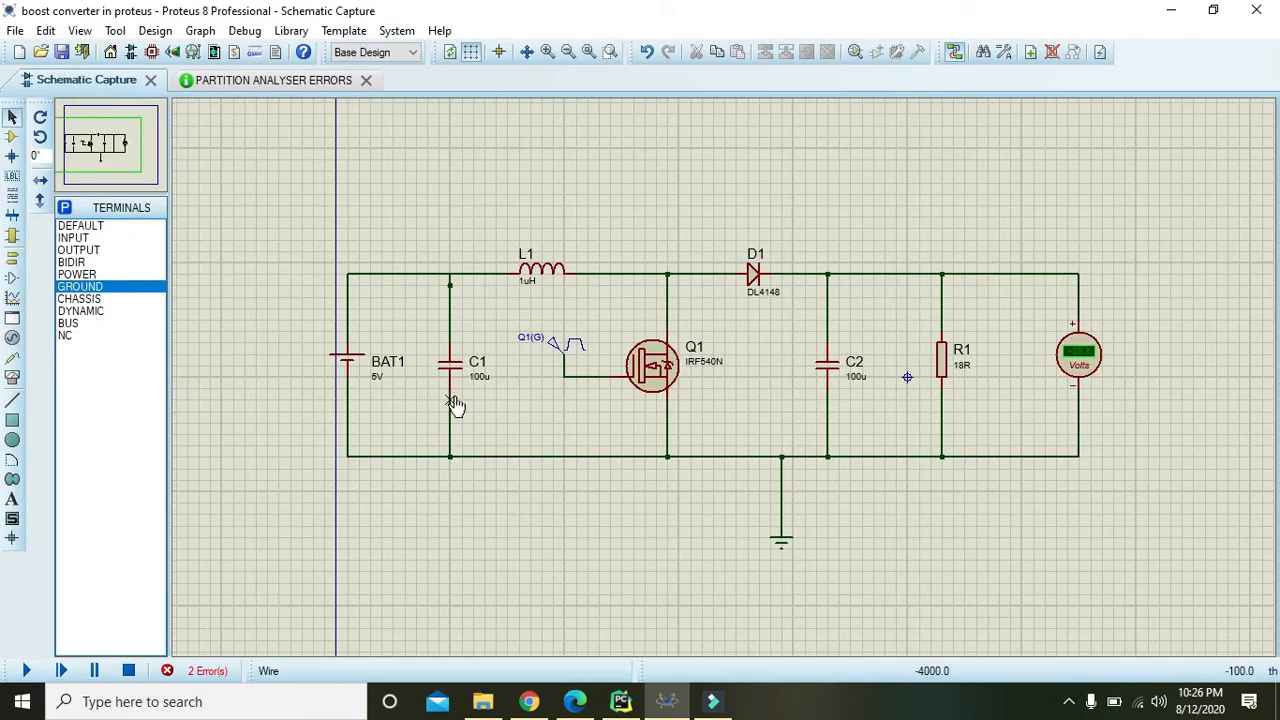
click(752, 272)
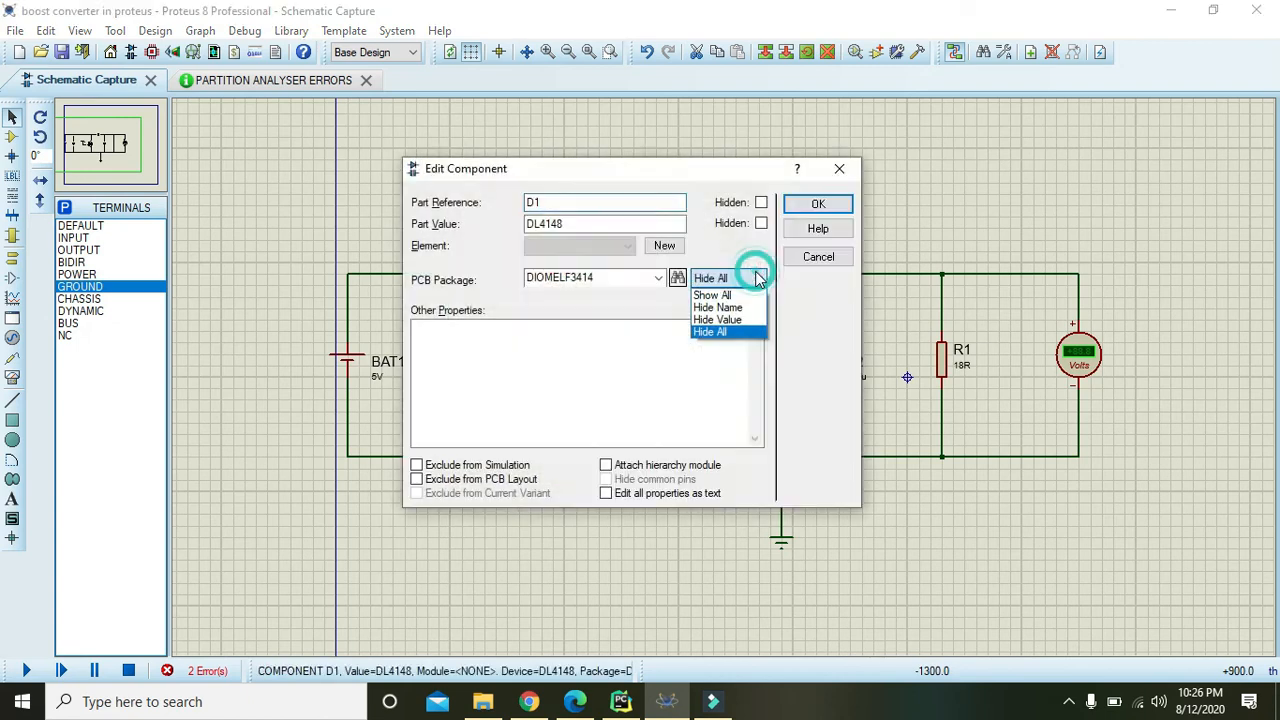
click(728, 332)
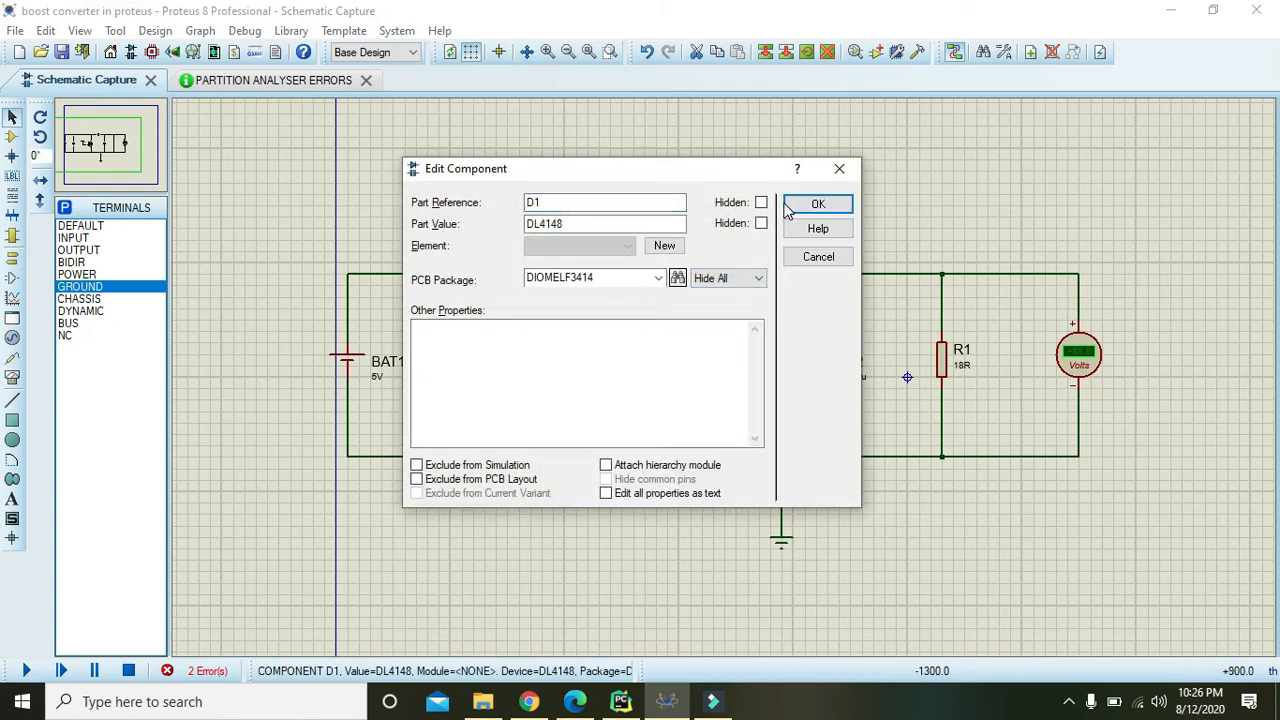
click(818, 204)
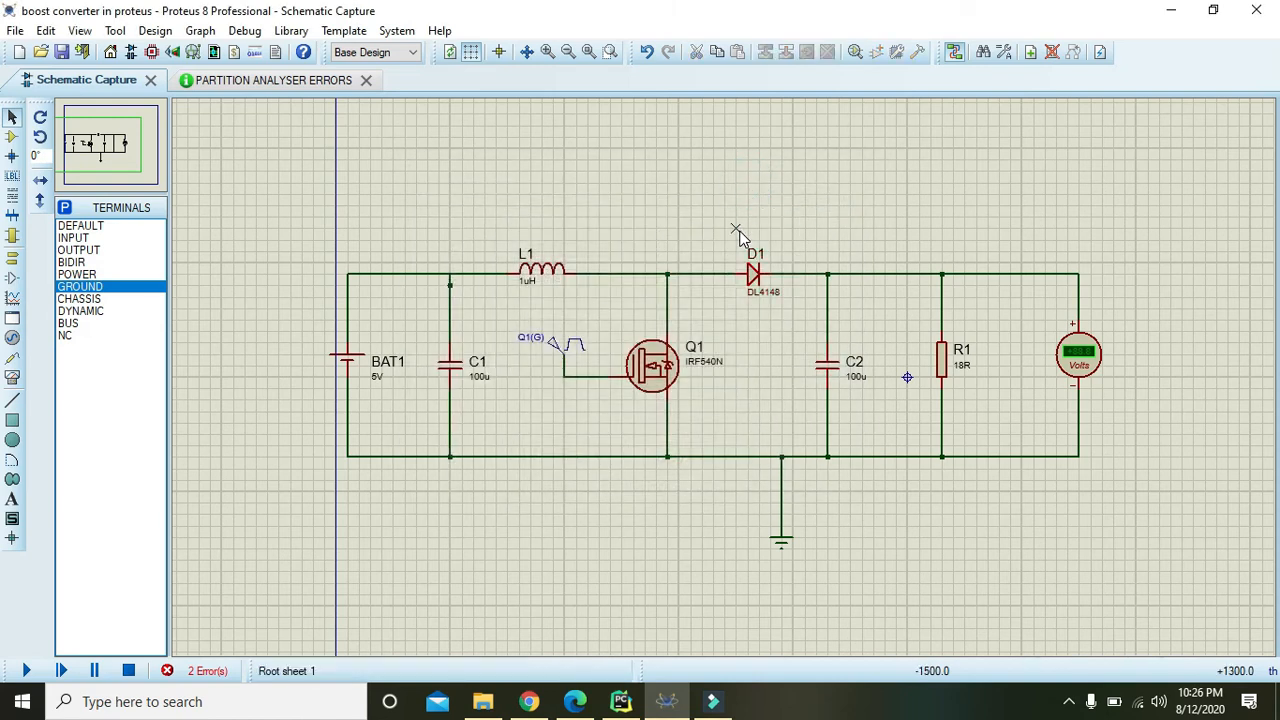
Set inductor L1's inductance to 3uH.
click(756, 276)
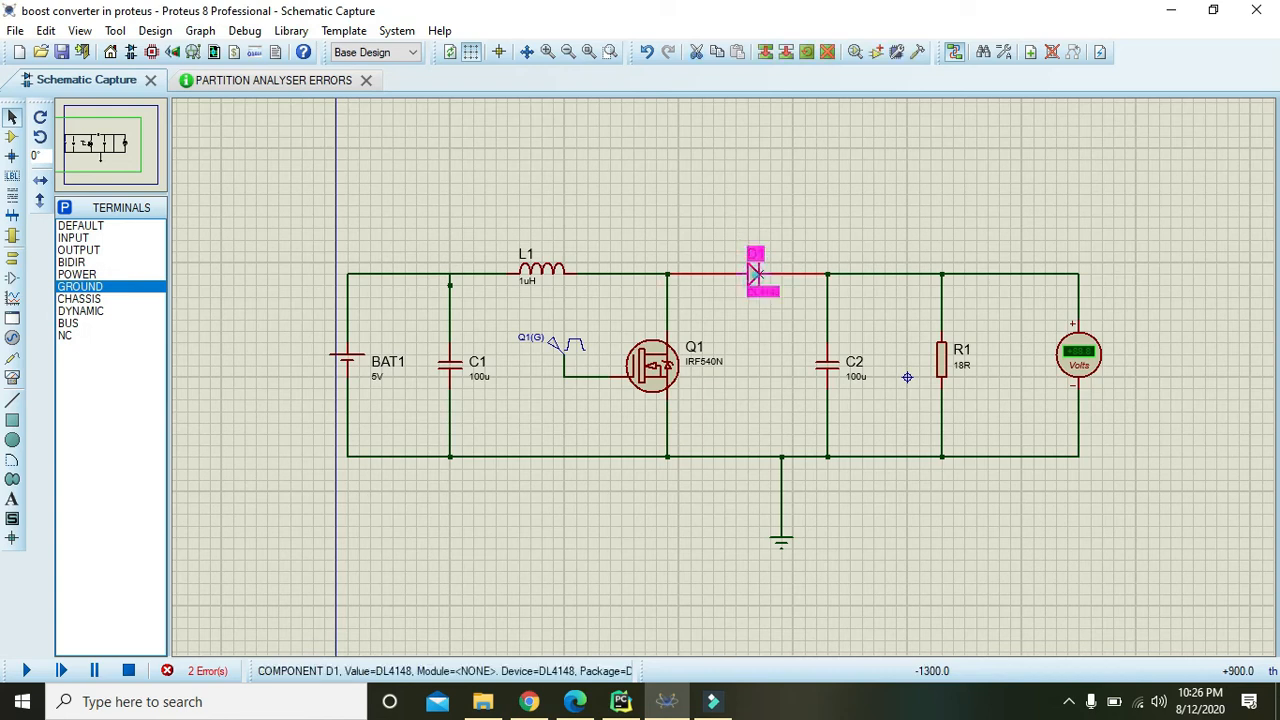
click(240, 552)
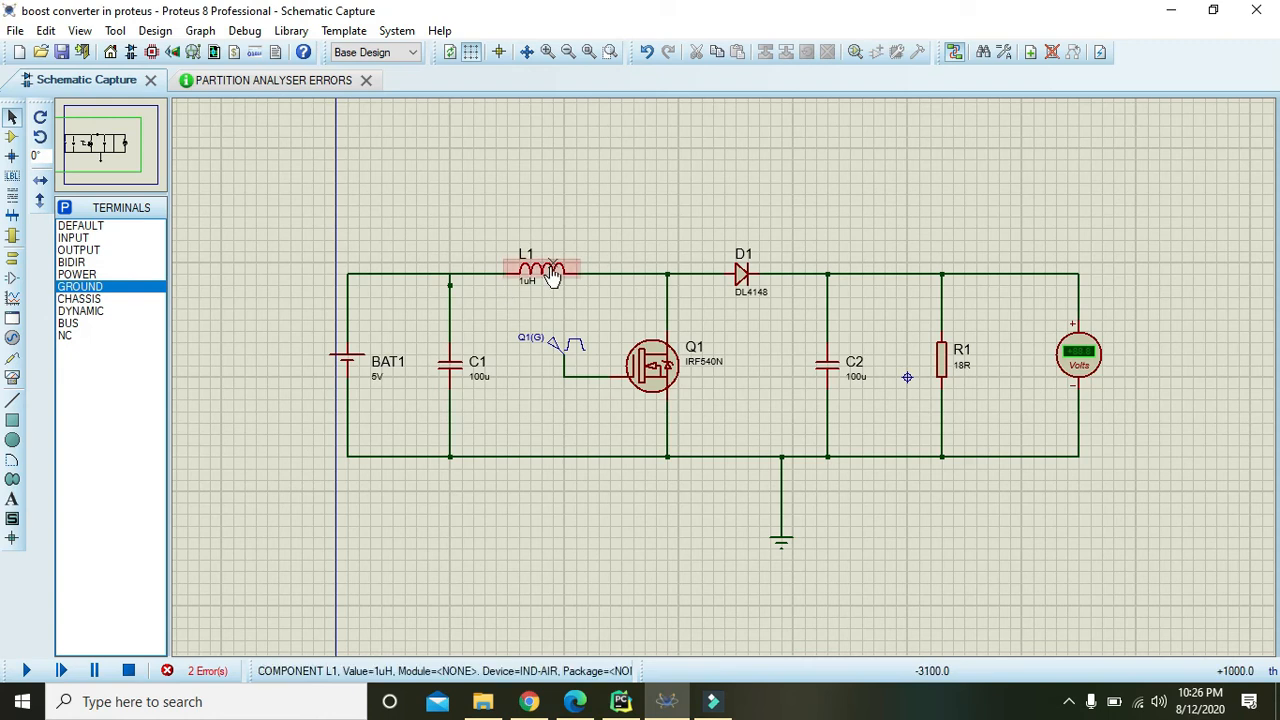
double_click(532, 270)
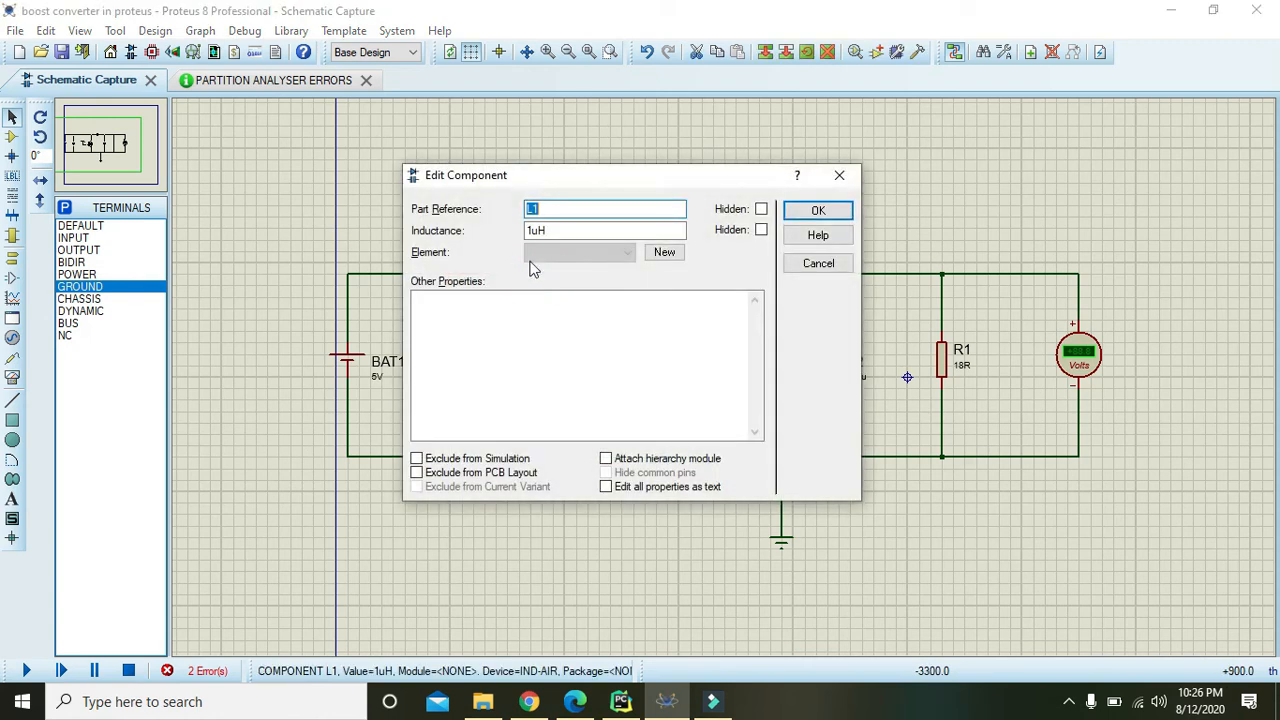
text(3uH)
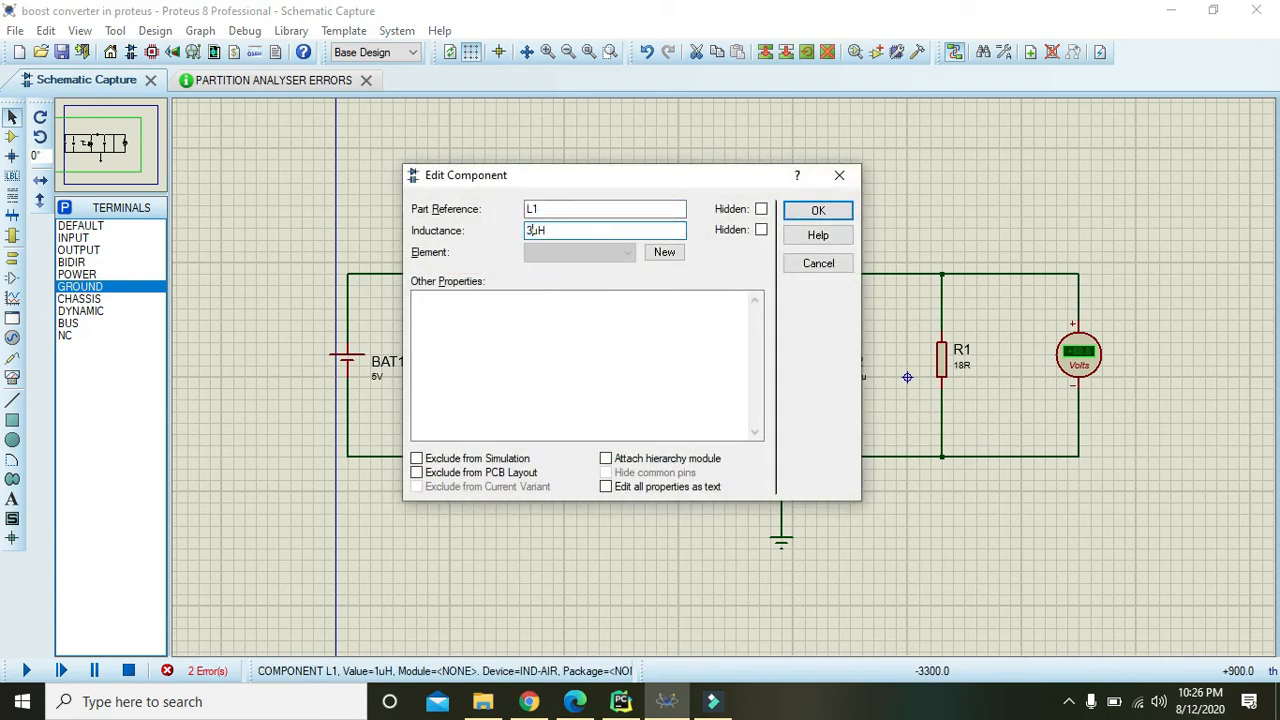
click(816, 210)
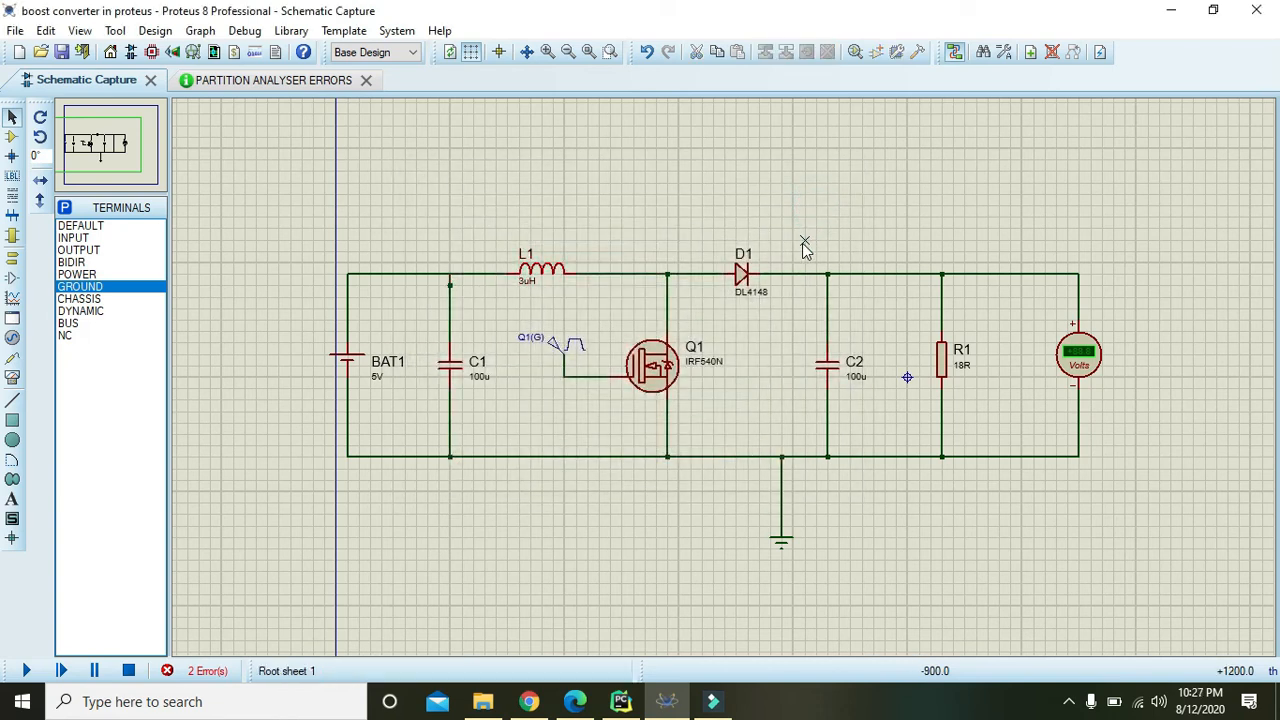
Review the pulse generator settings and accept them unchanged.
click(564, 344)
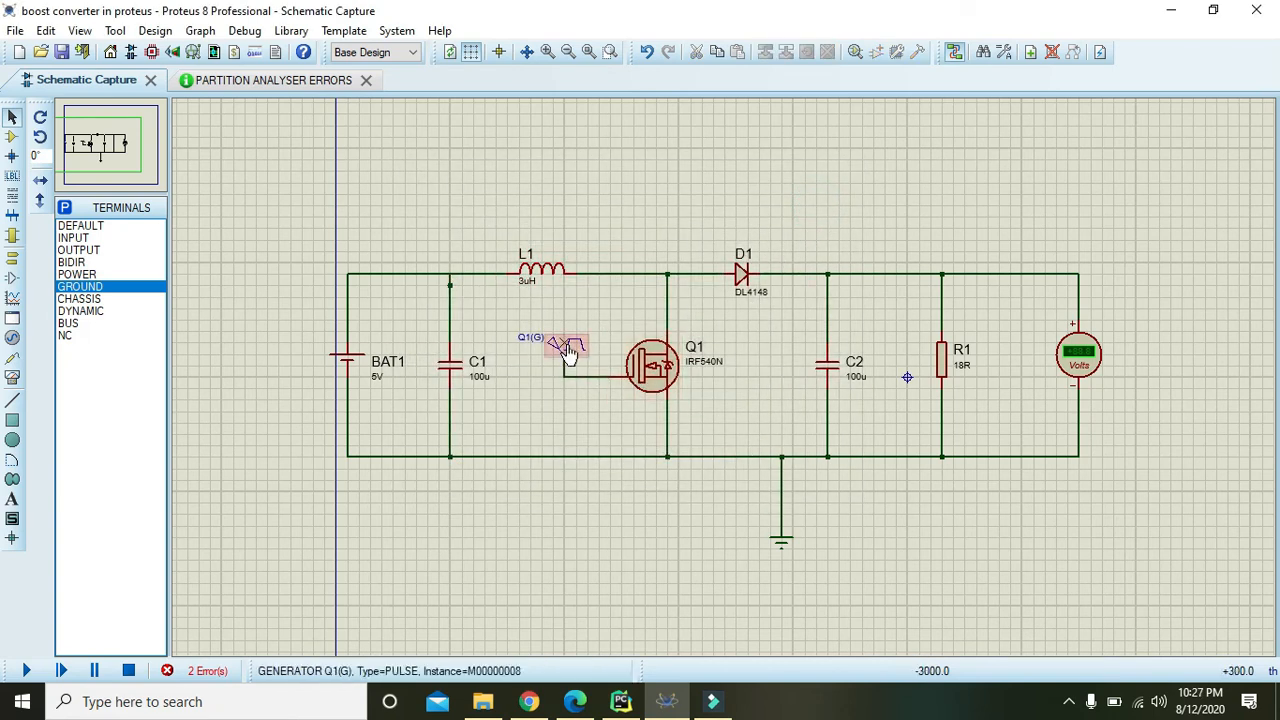
double_click(560, 344)
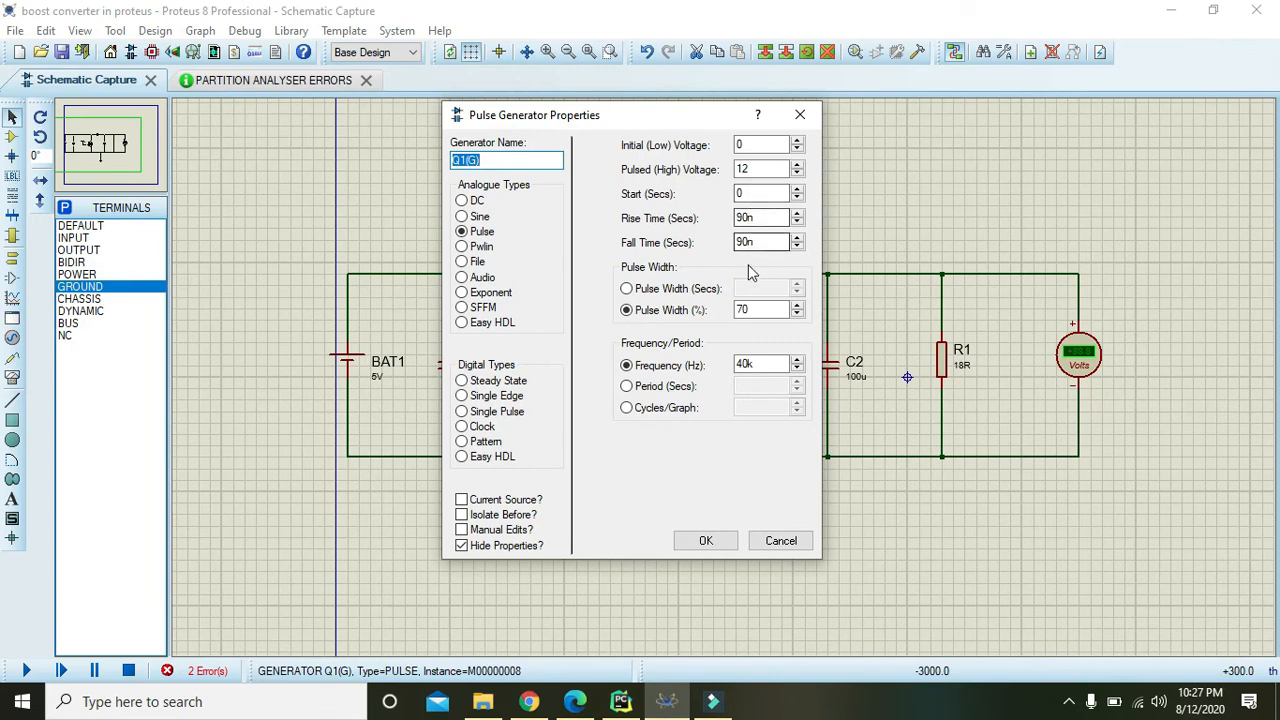
click(704, 540)
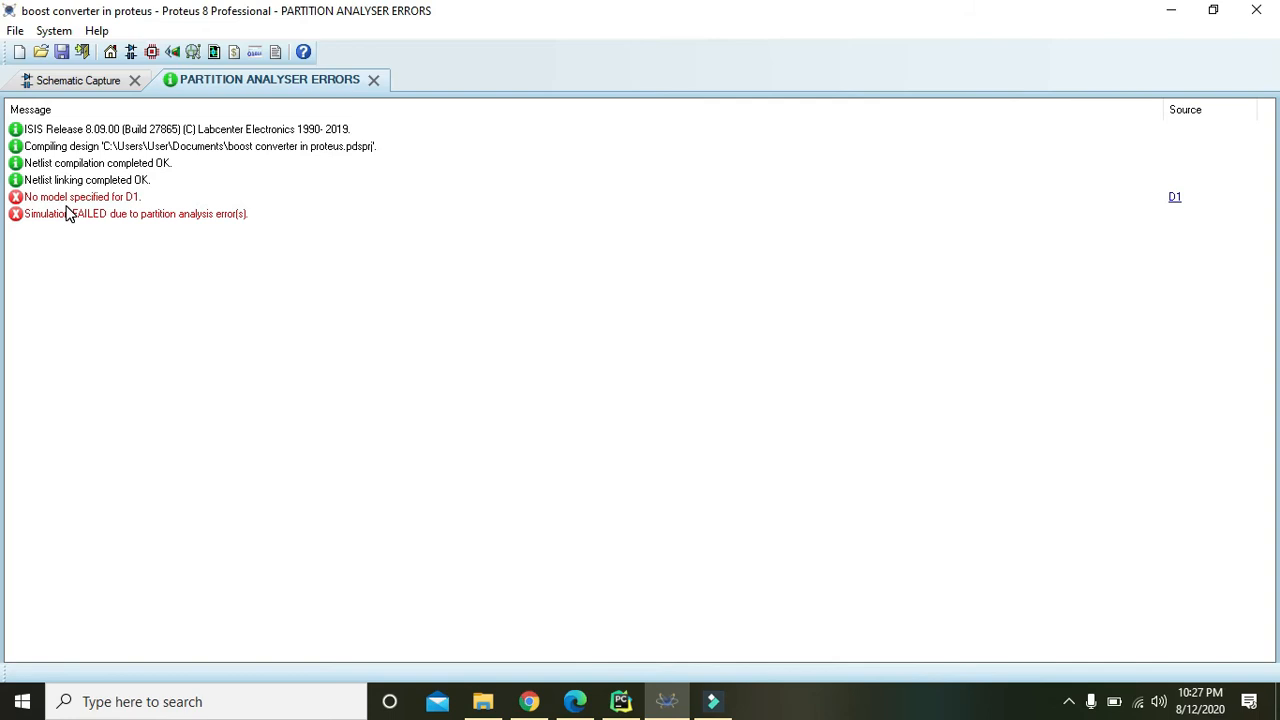
Inspect the 'No model specified for D1' error, return to the schematic and select diode D1 for deletion.
click(90, 196)
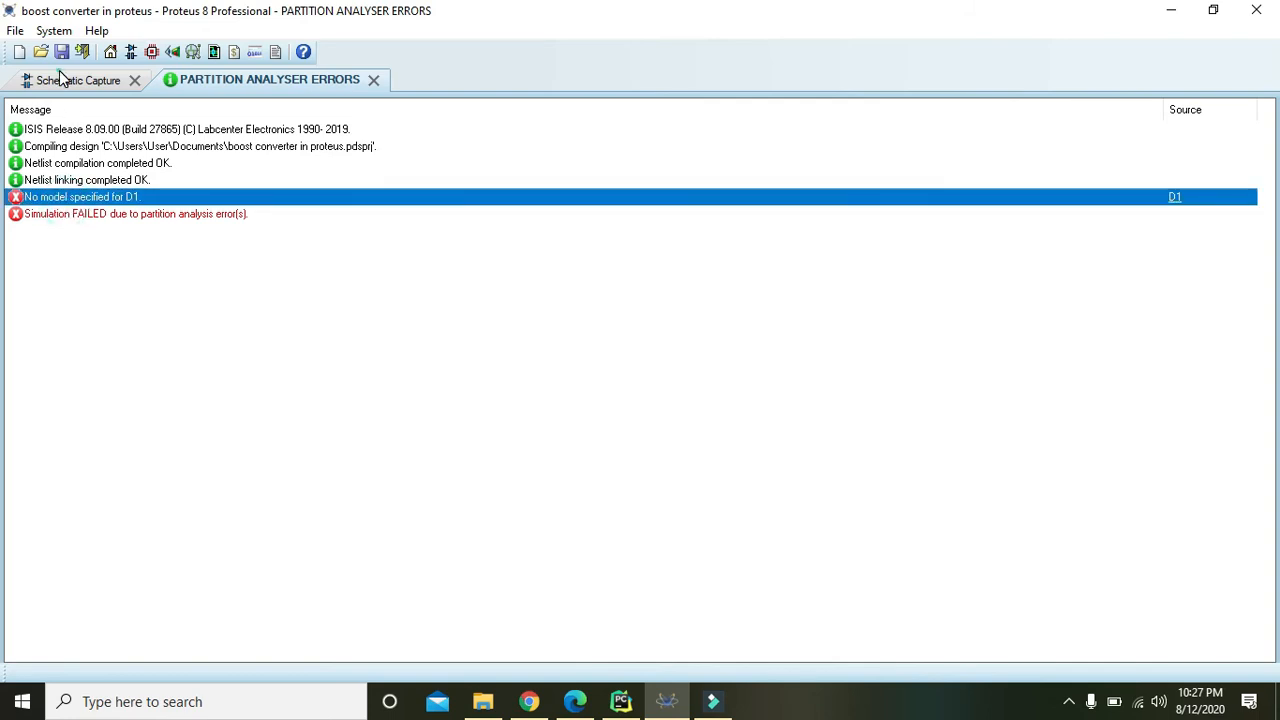
click(76, 80)
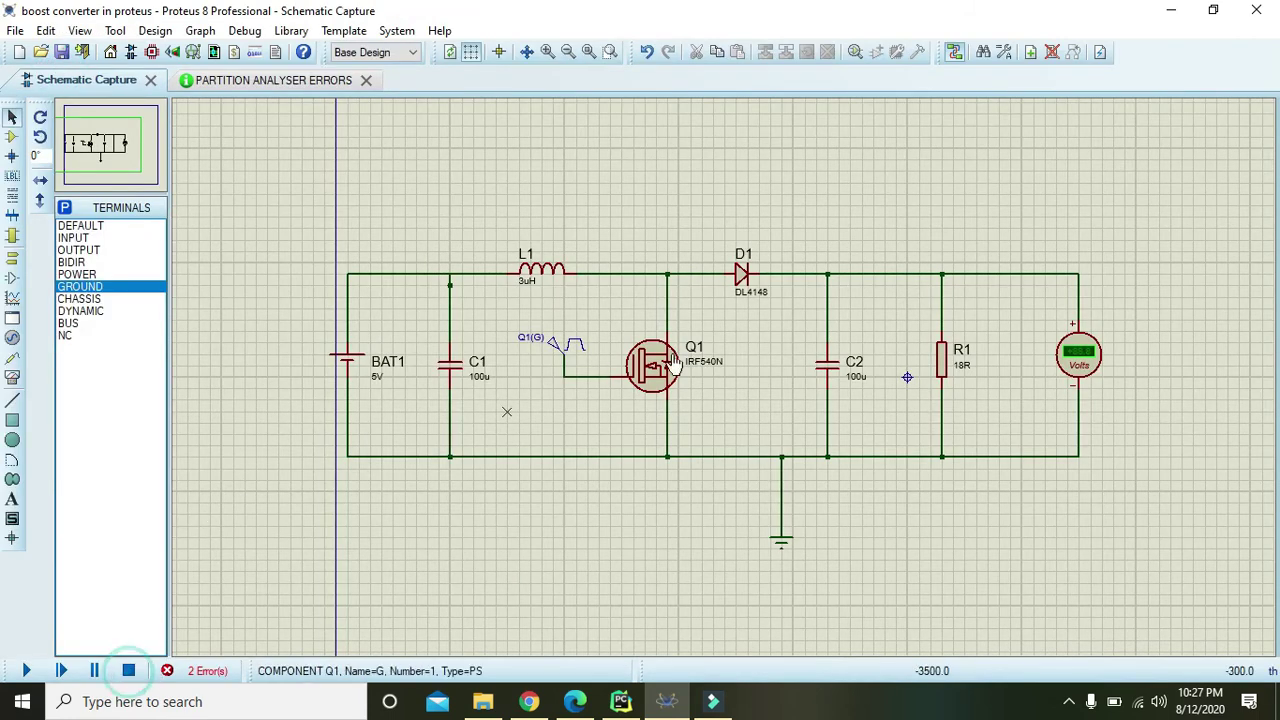
click(746, 272)
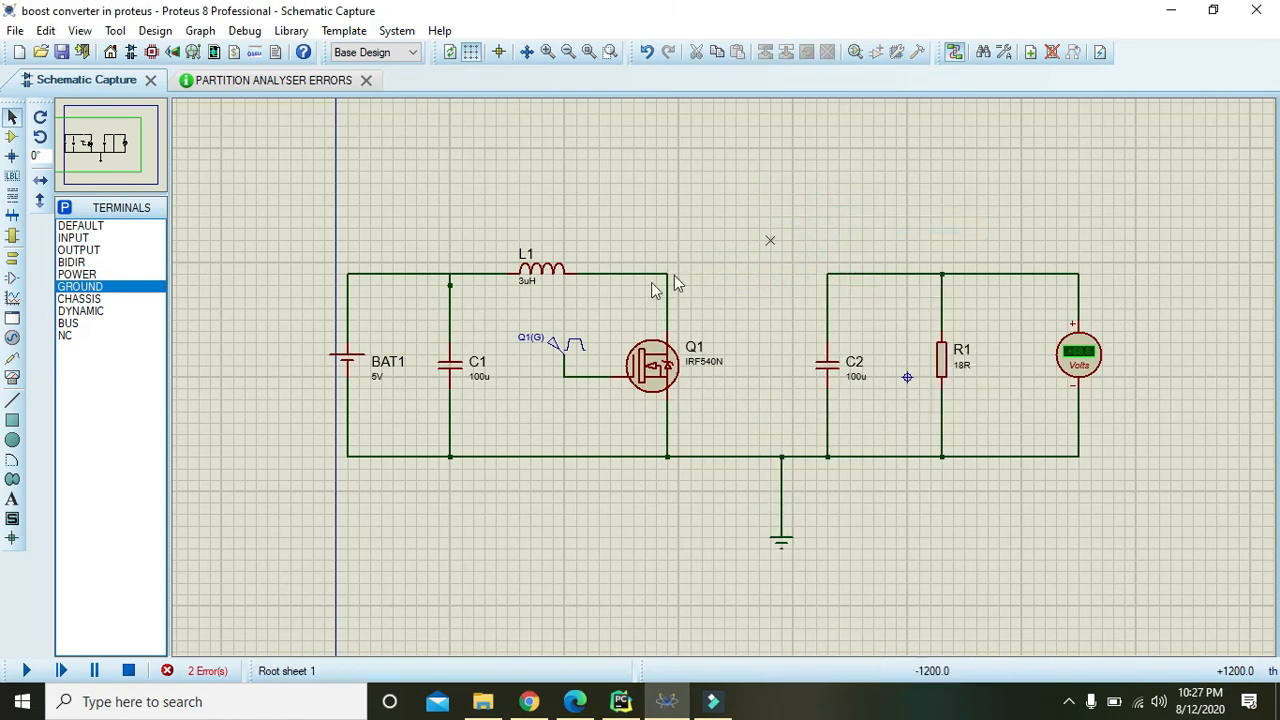
mouse_move(208, 620)
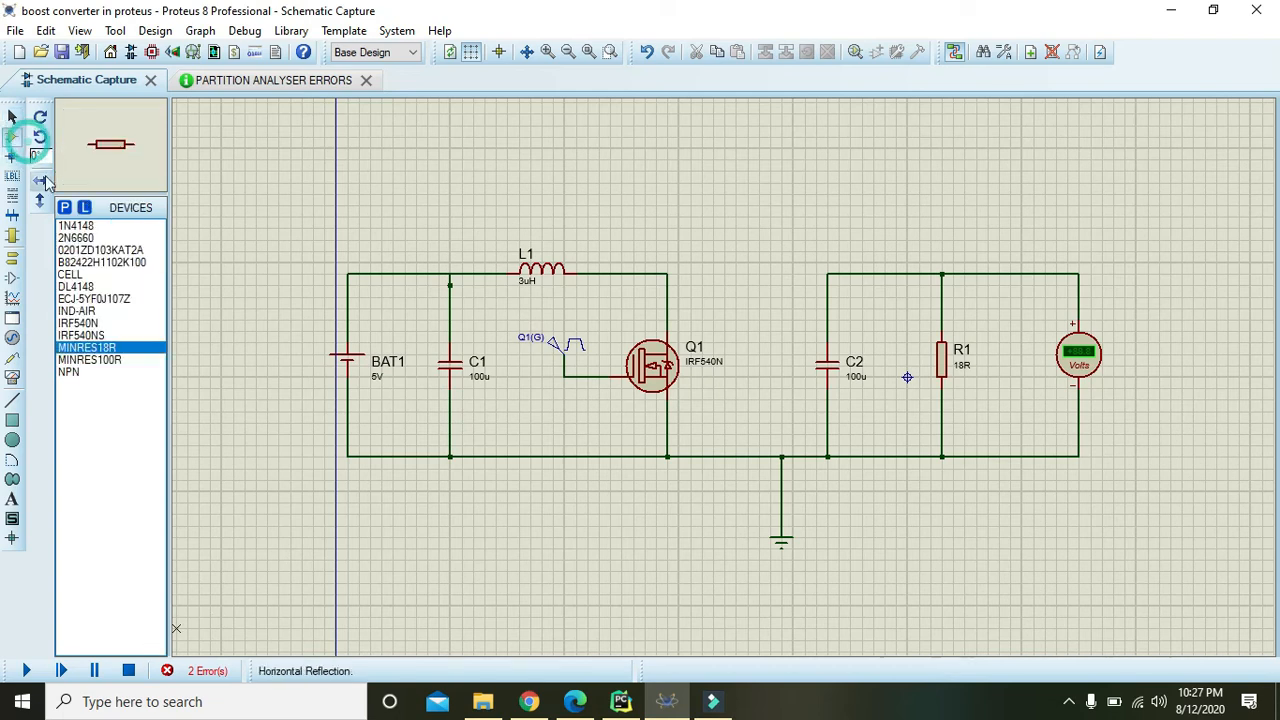
Pick the 1N4148 (DIODESINC) diode from the library, searching 4148, and place it in the gap after L1.
click(64, 206)
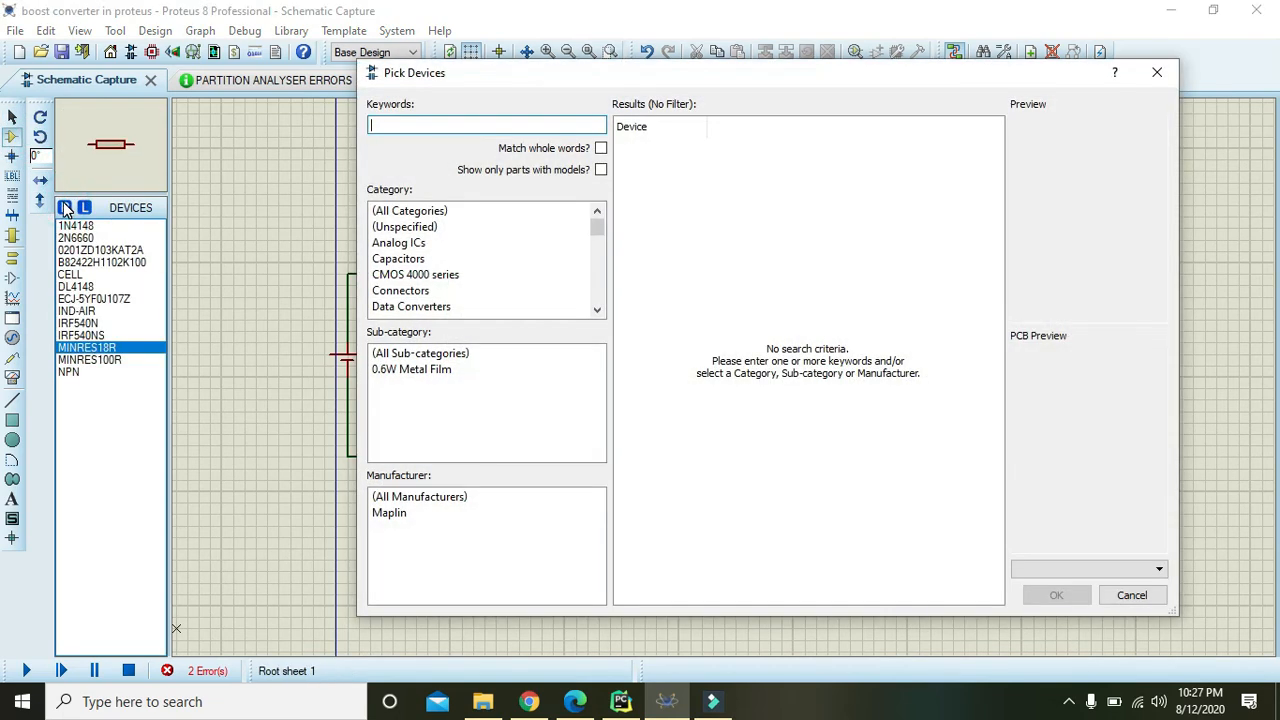
mouse_move(224, 200)
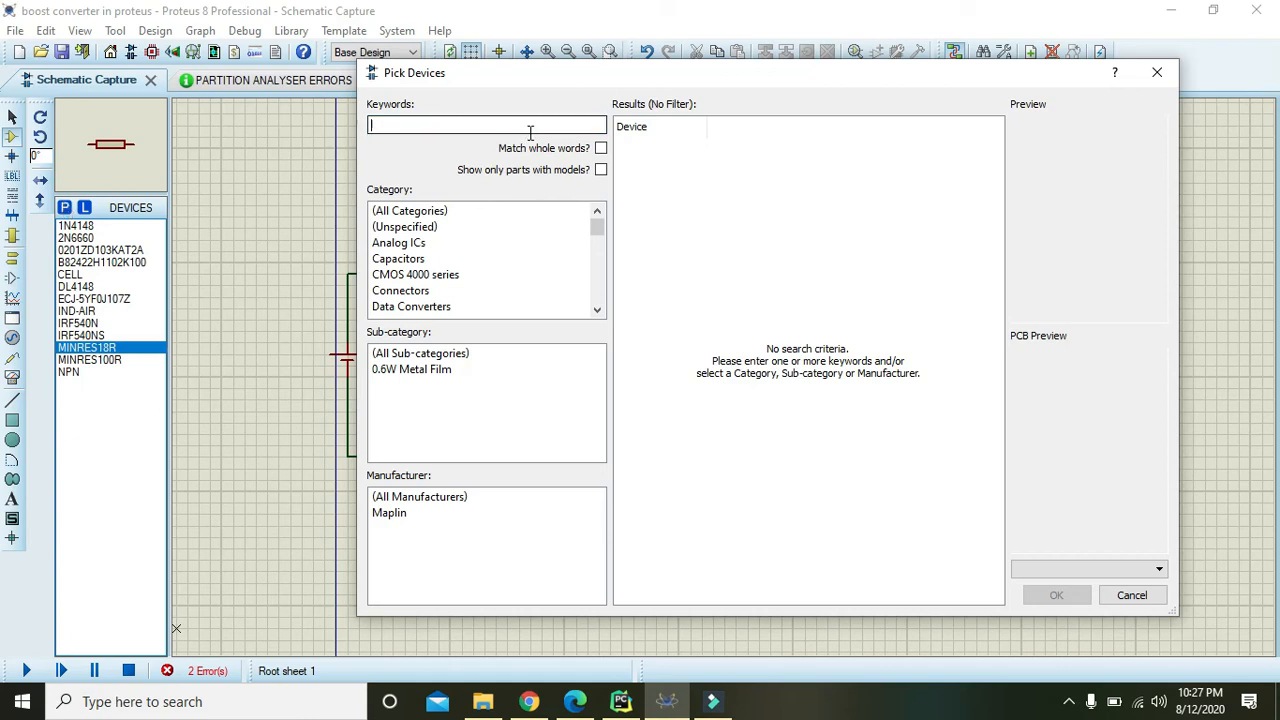
text(4148)
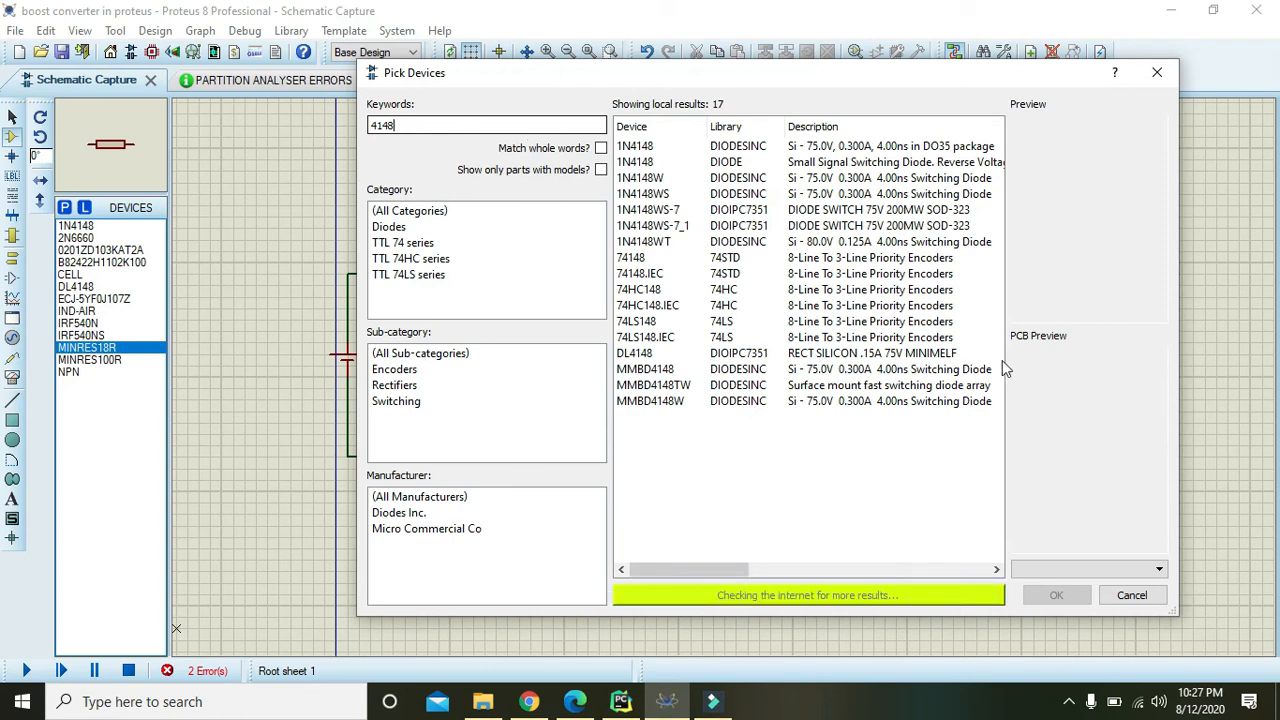
click(634, 352)
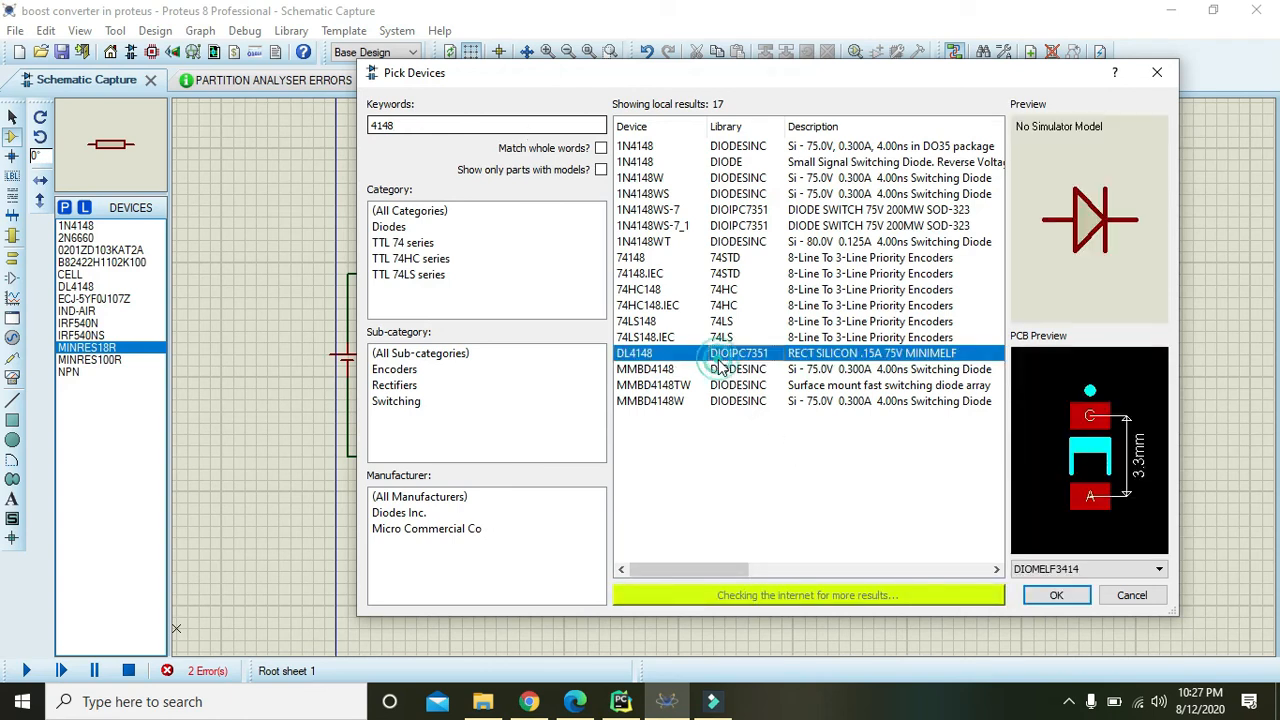
mouse_move(706, 364)
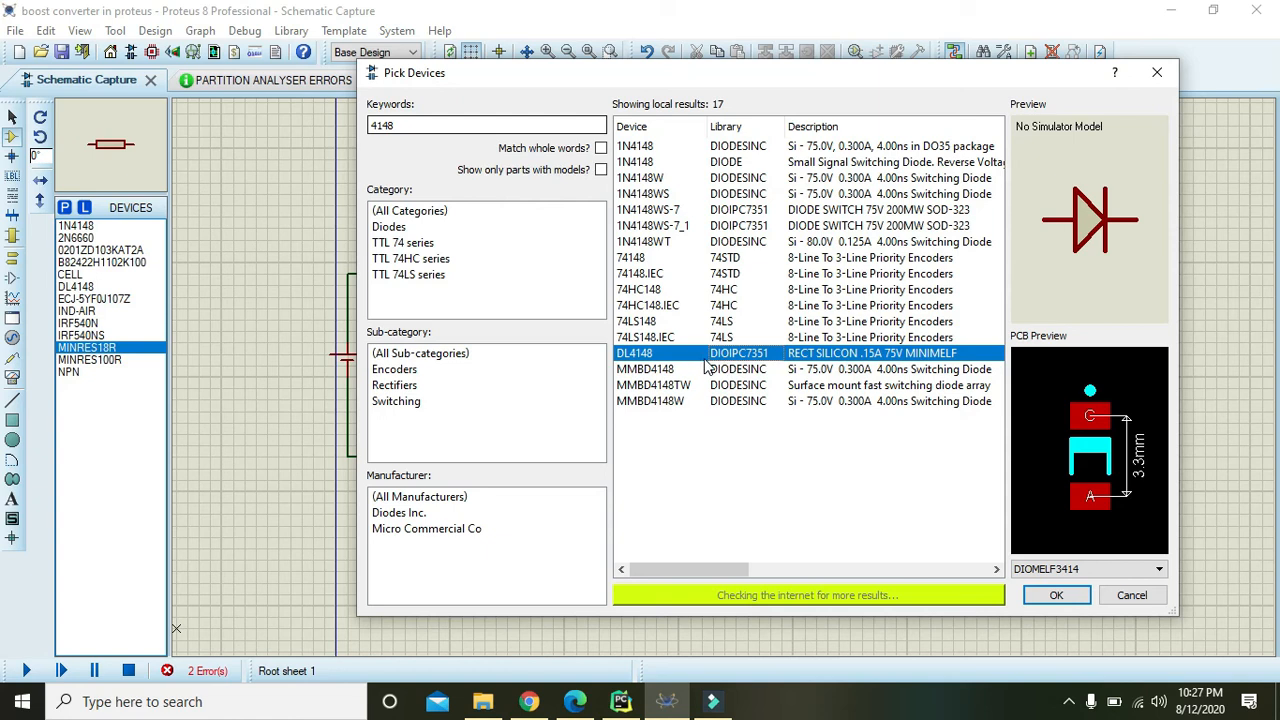
click(632, 146)
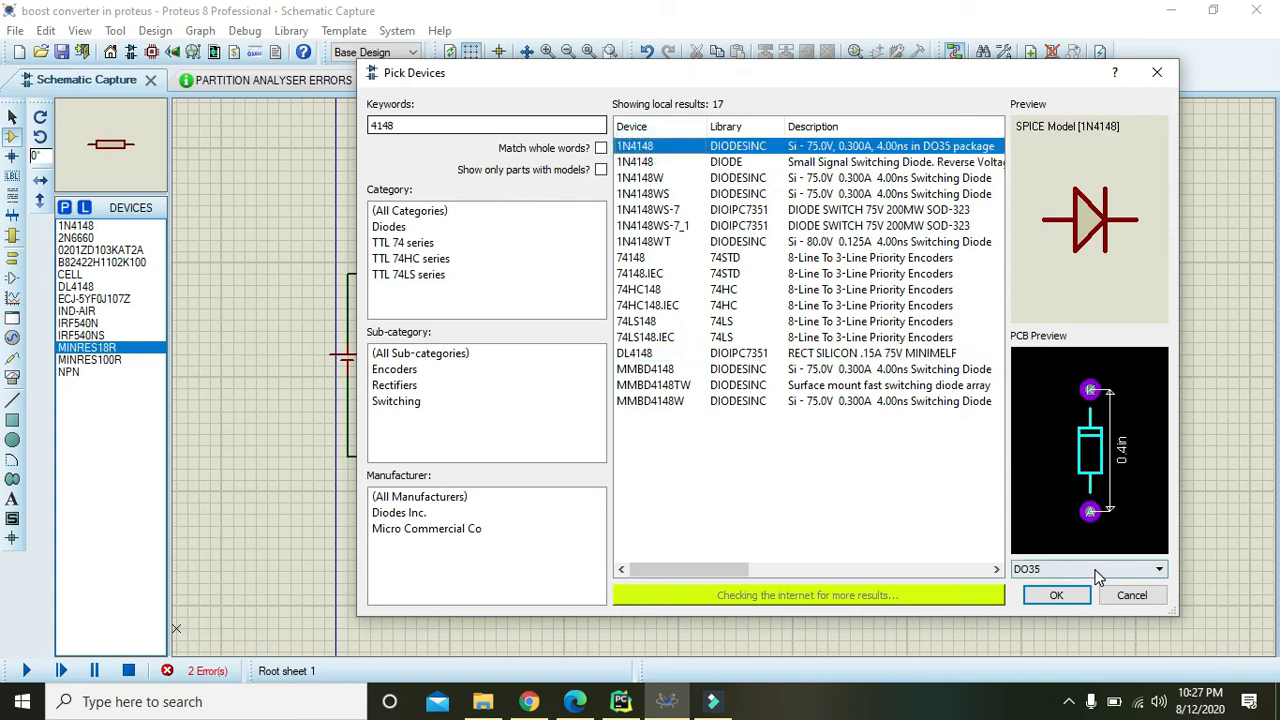
click(1130, 596)
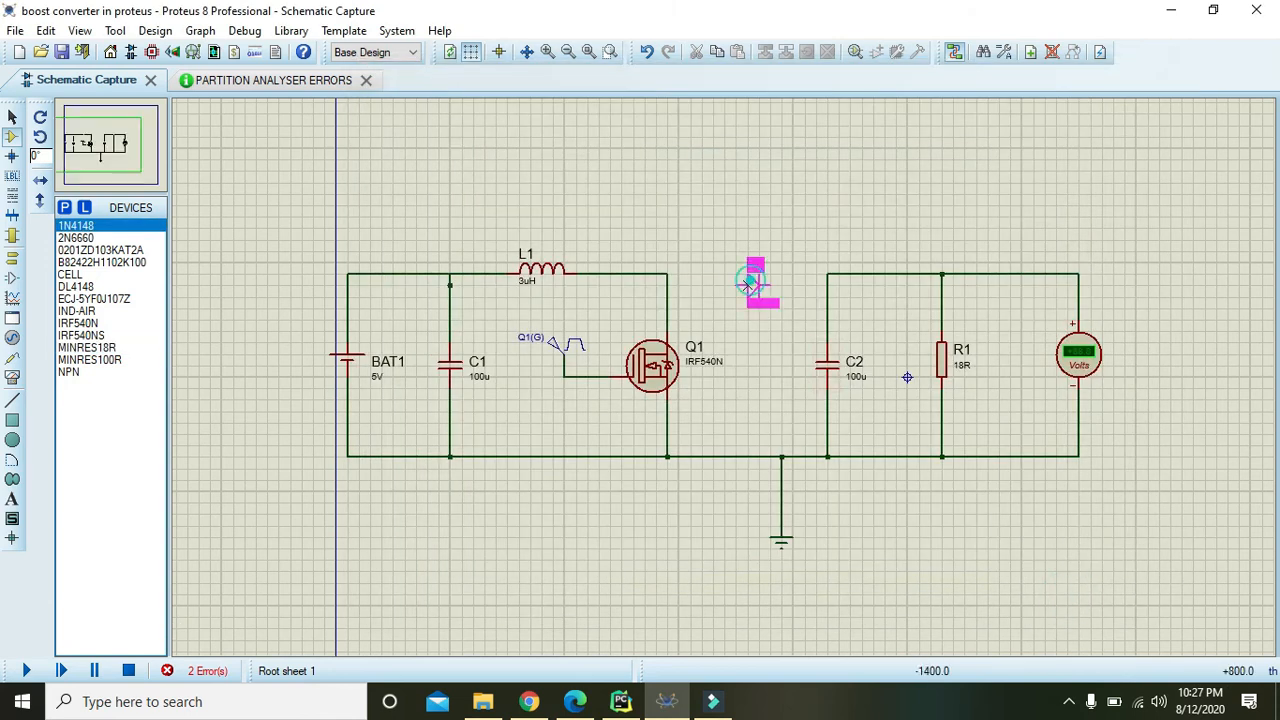
click(752, 284)
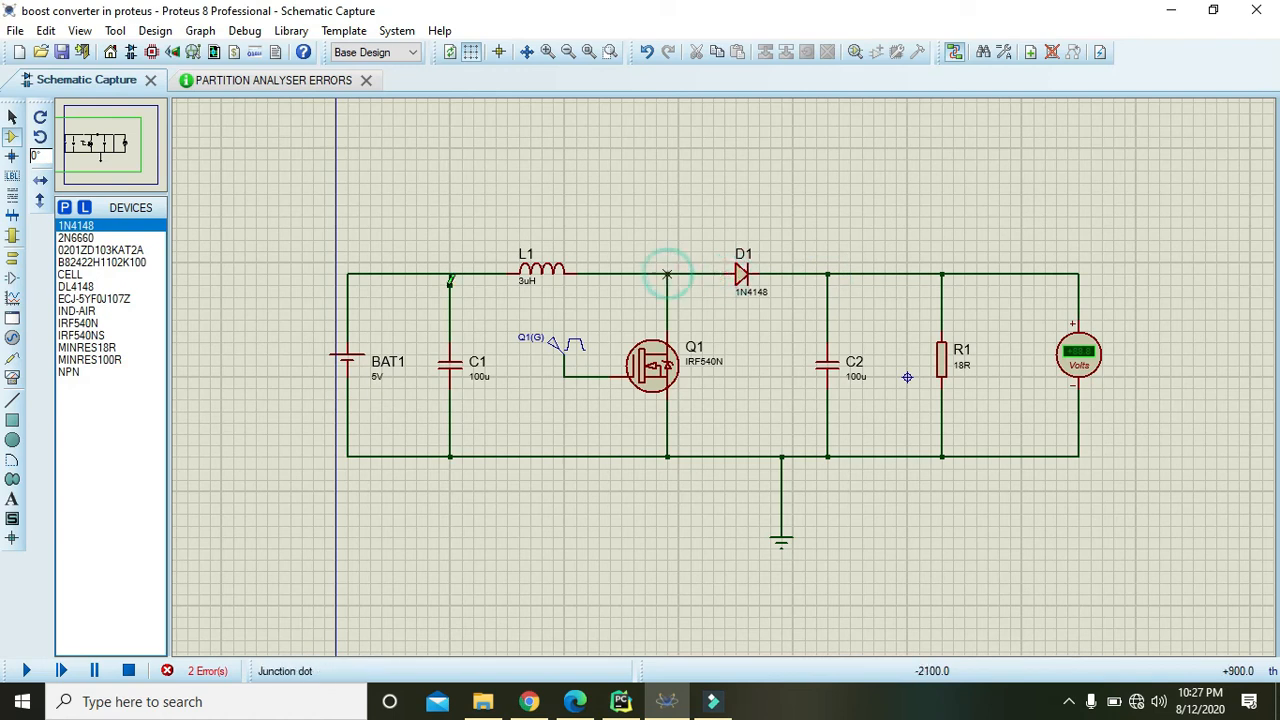
Start the simulation and watch the DC voltmeter for roughly 30 V output.
click(16, 670)
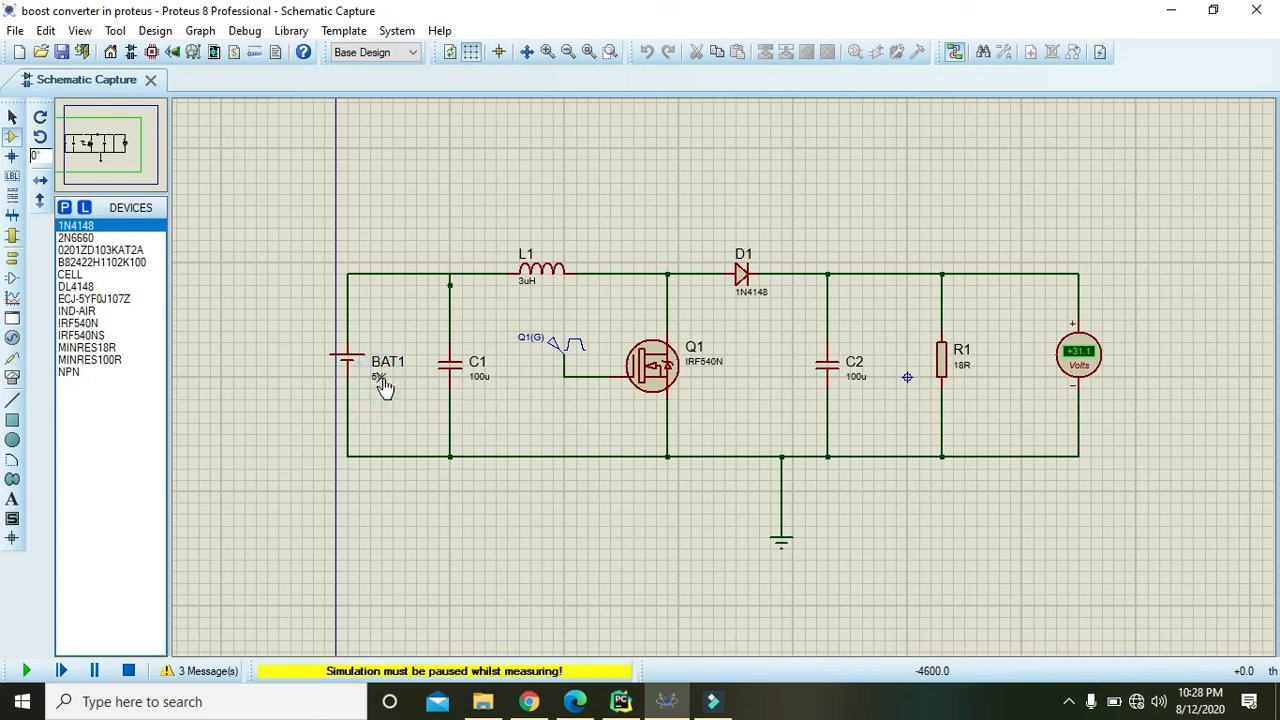
mouse_move(1098, 368)
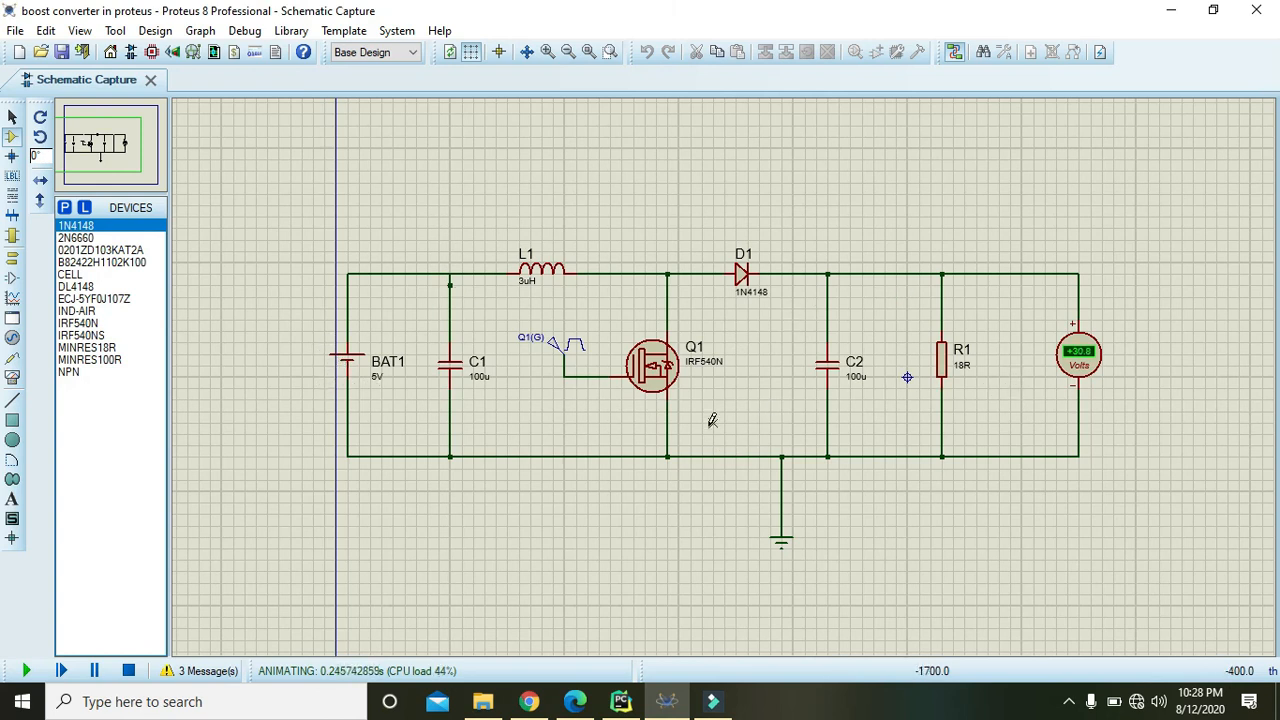
mouse_move(1084, 316)
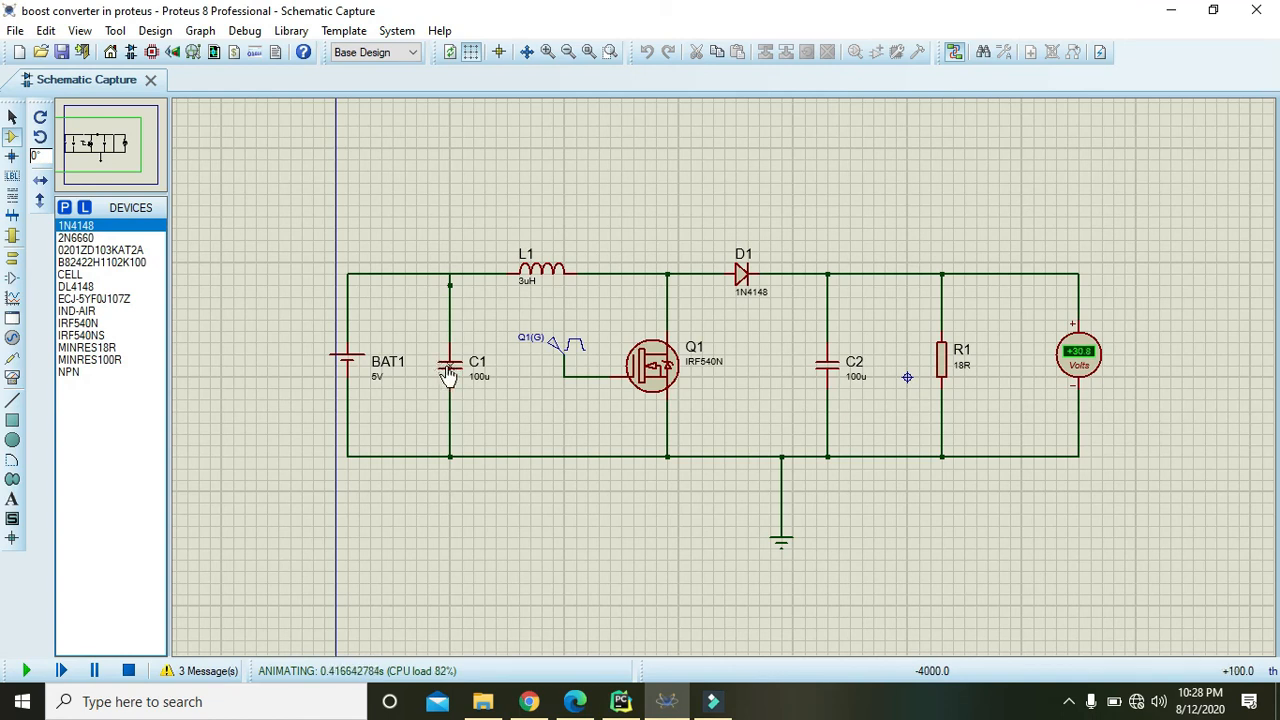
mouse_move(1090, 356)
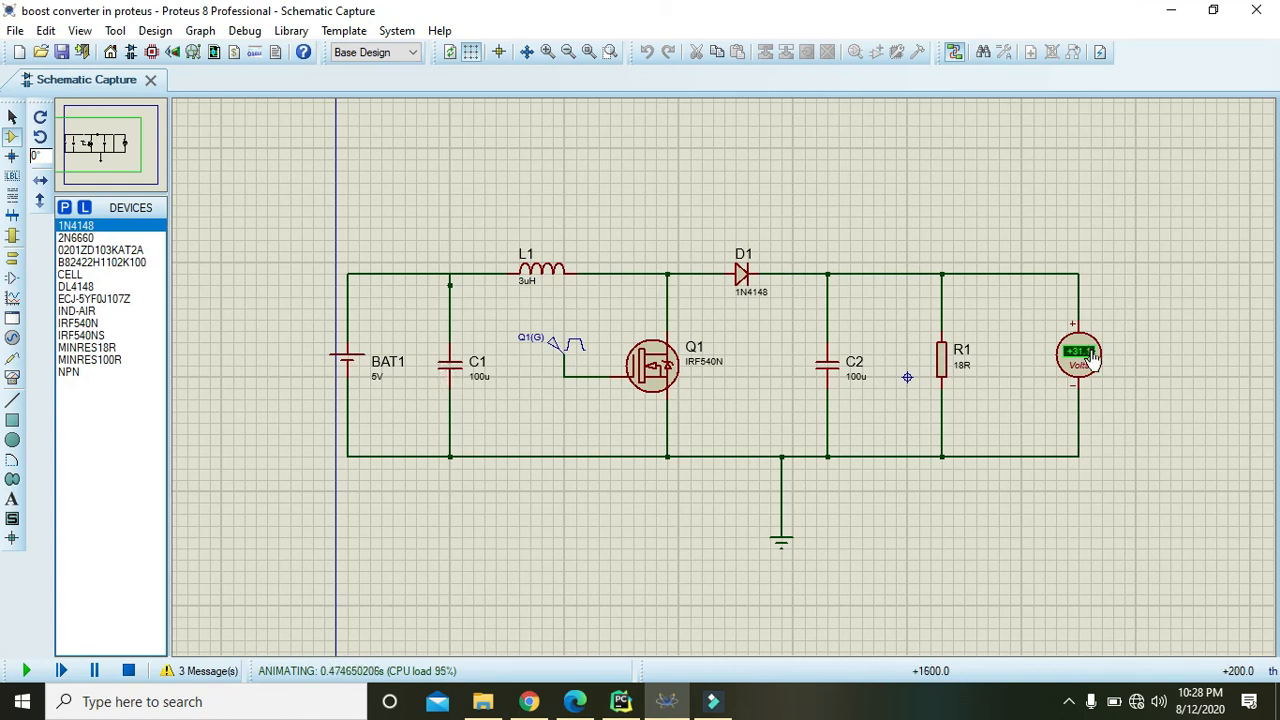